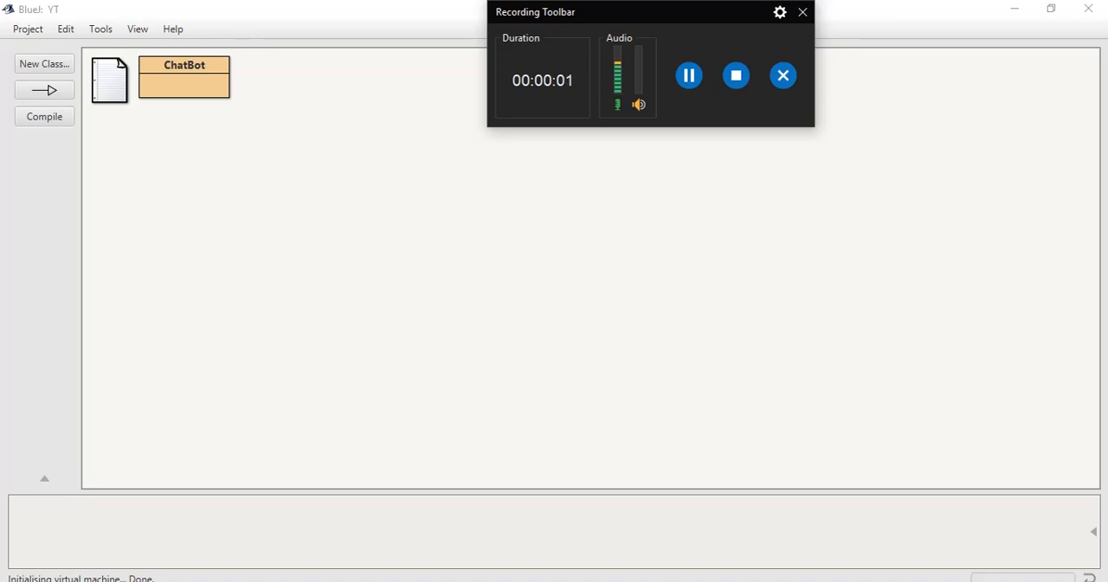
# Drag the ChatBot class box lower in the diagram and start its void main(String[] args) method
pyautogui.moveTo(185, 76); pyautogui.dragTo(273, 263)
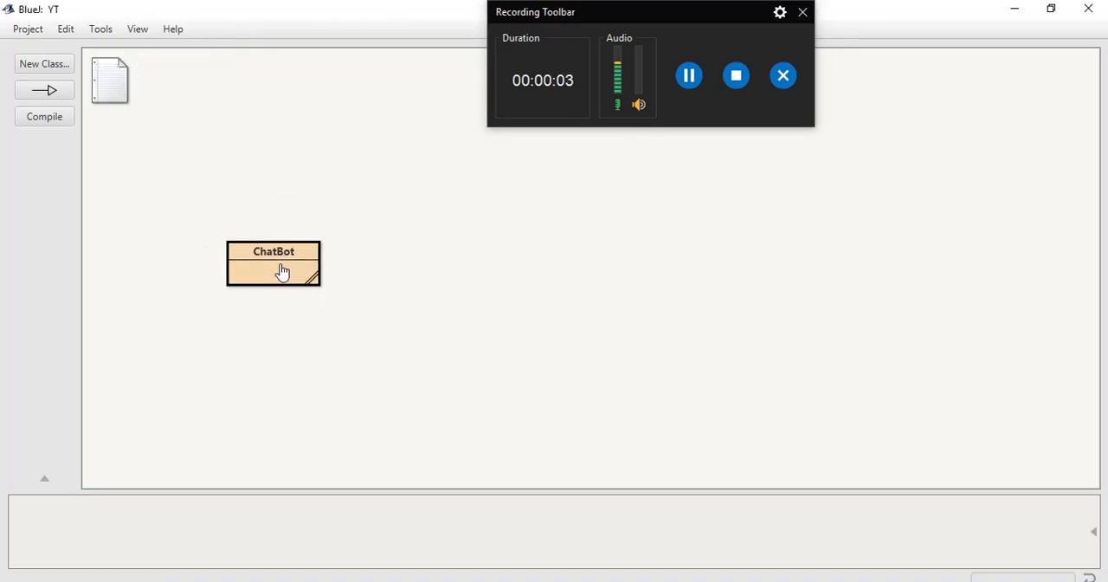
pyautogui.rightClick(273, 262)
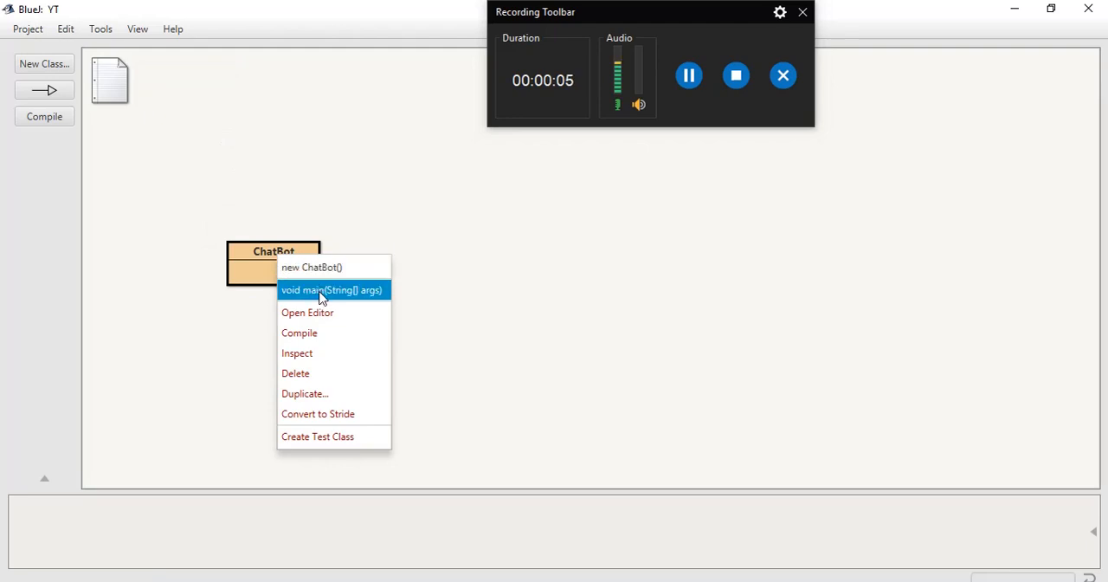
pyautogui.click(331, 289)
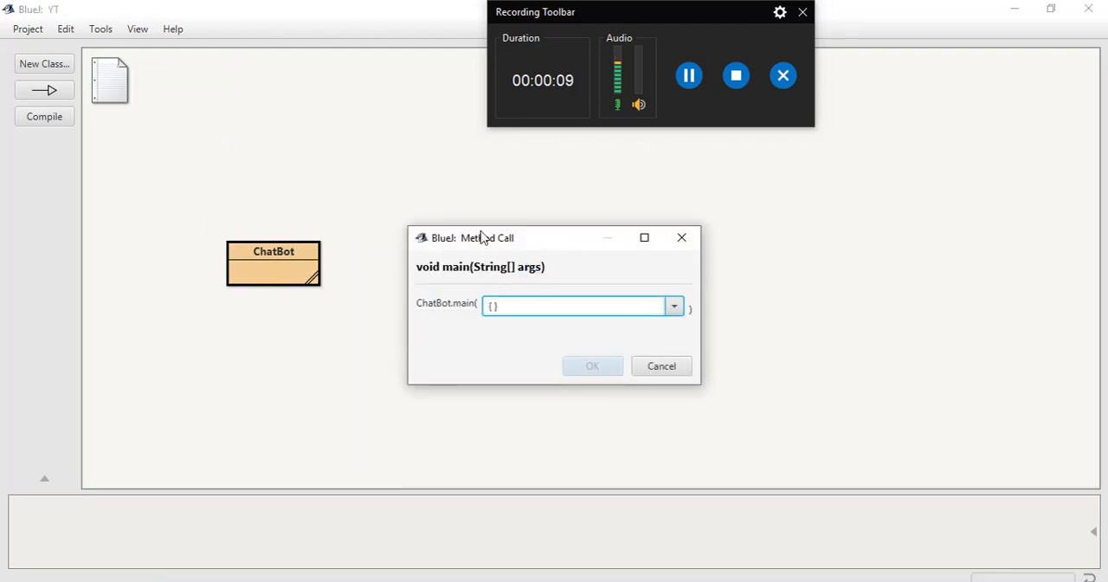
# Run main with no arguments and test the terminal with hi, what can you do, what do you eat, and gibberish
pyautogui.click(592, 366)
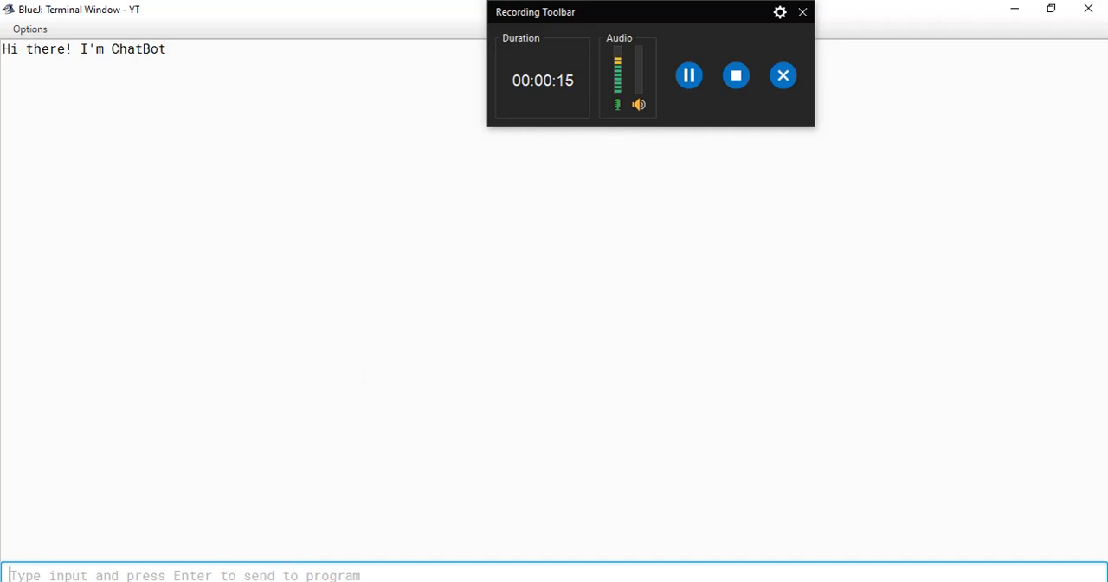
pyautogui.write('hi')
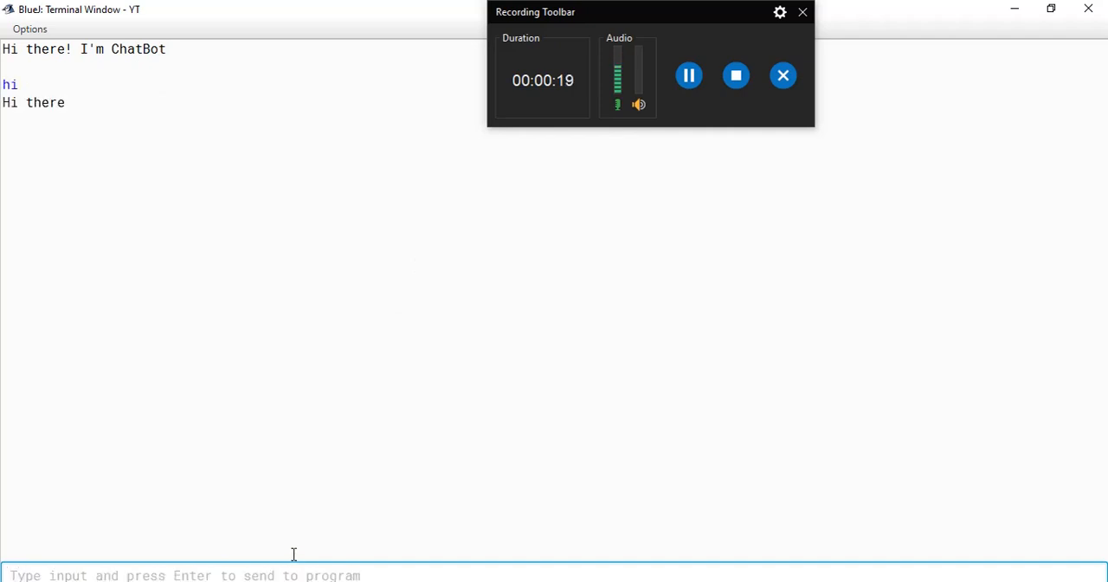
pyautogui.write('what ca')
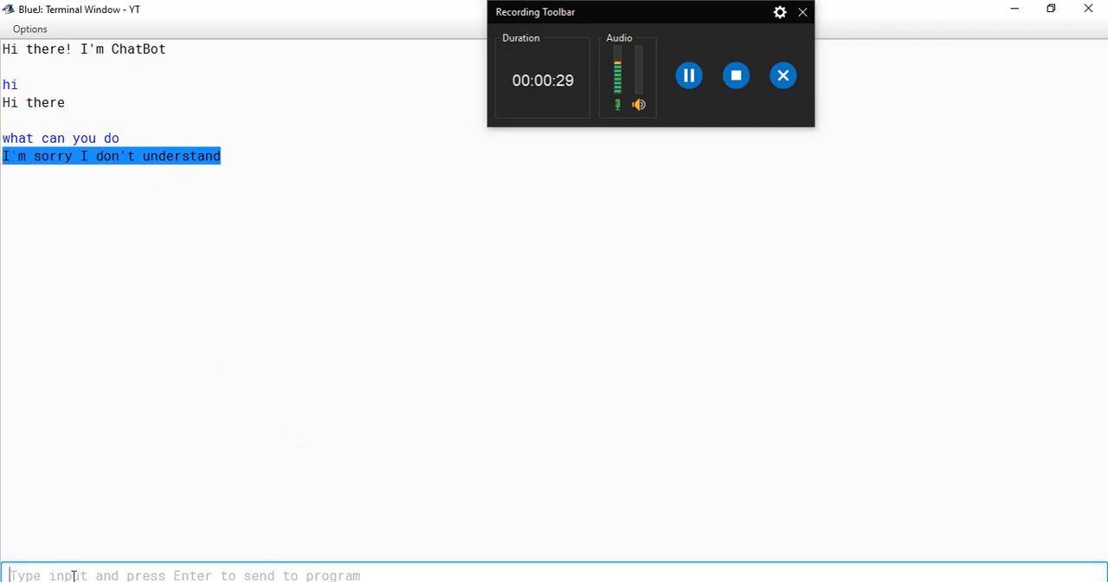
pyautogui.write('what do you')
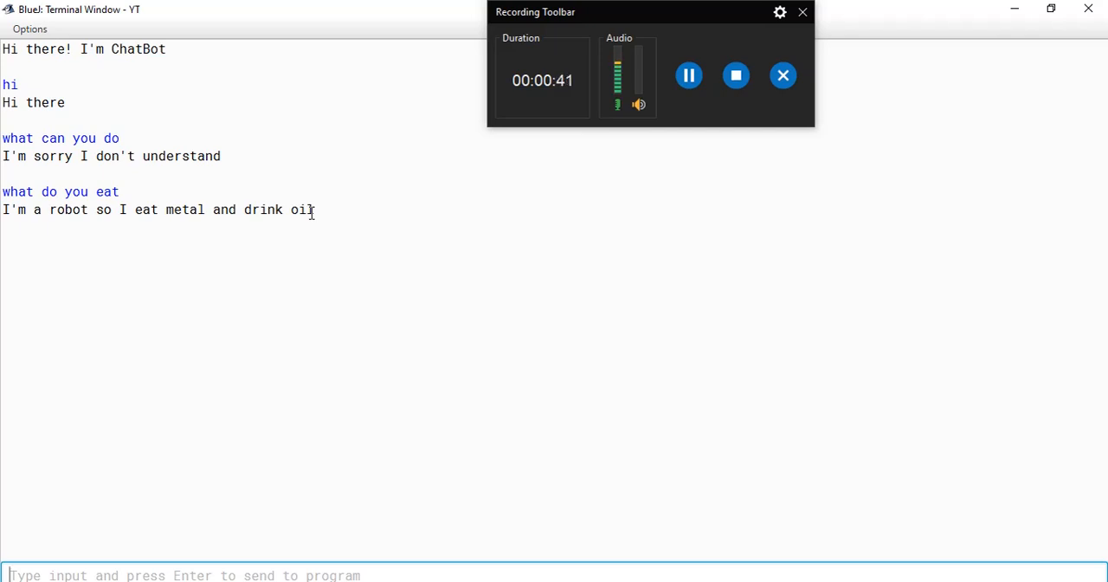
pyautogui.write('njifvhurfbrhvrd')
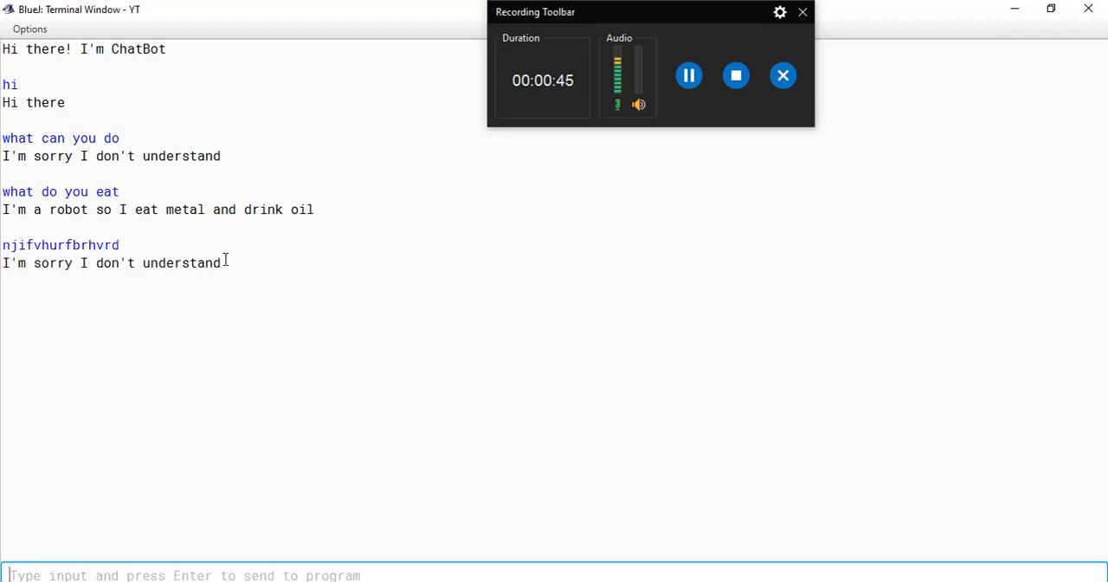
pyautogui.doubleClick(110, 263)
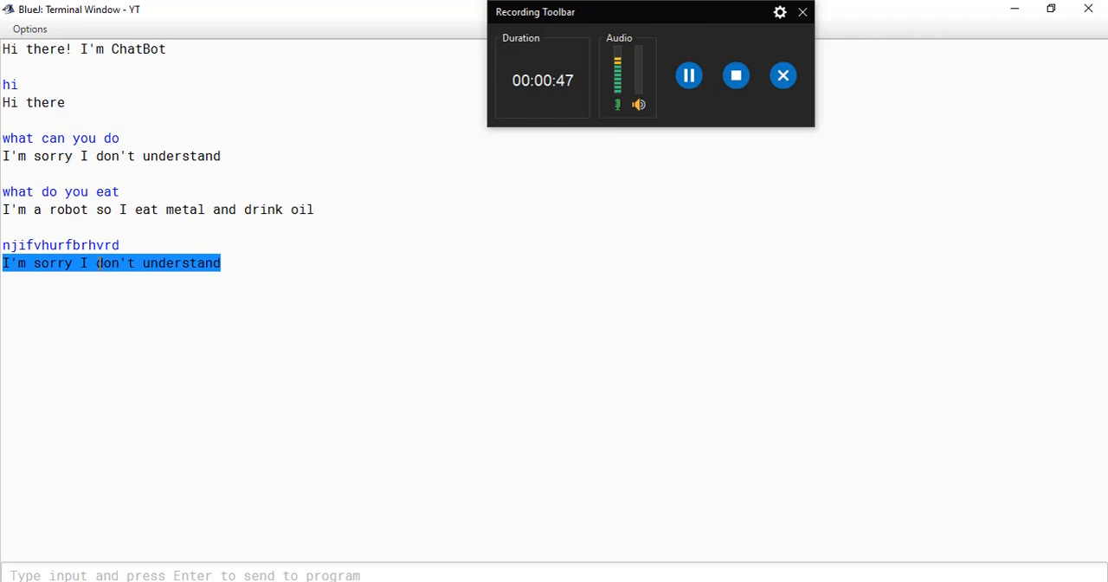
pyautogui.click(182, 574)
pyautogui.write('bye')
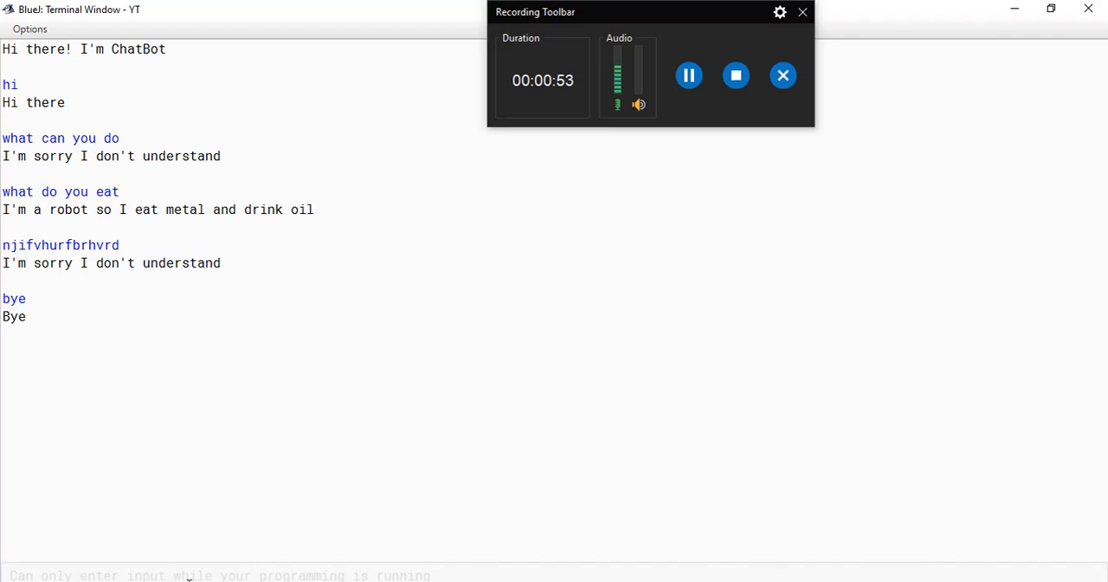
pyautogui.moveTo(608, 151)
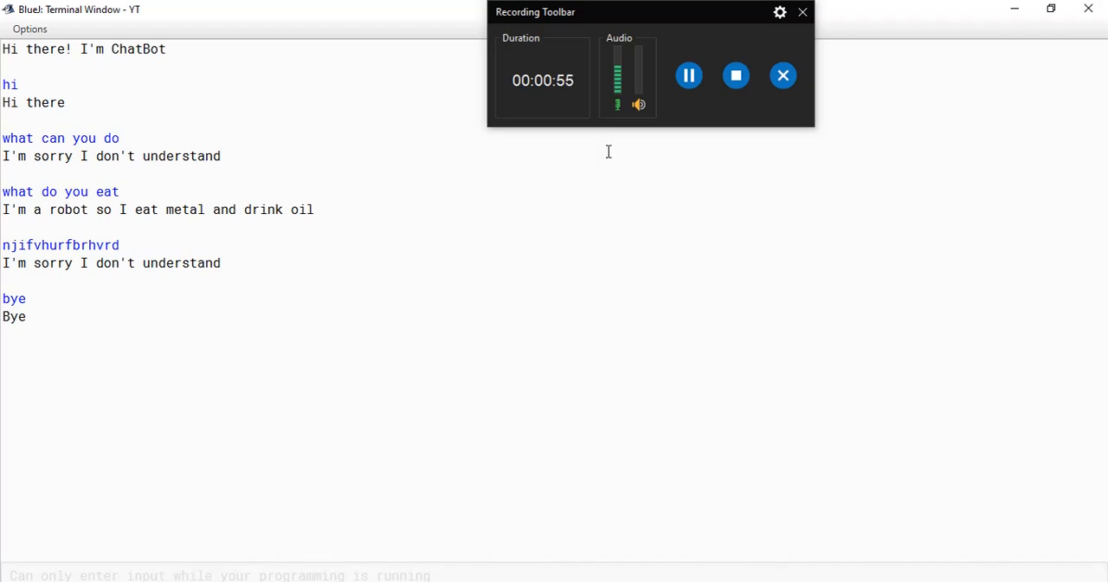
pyautogui.moveTo(666, 83)
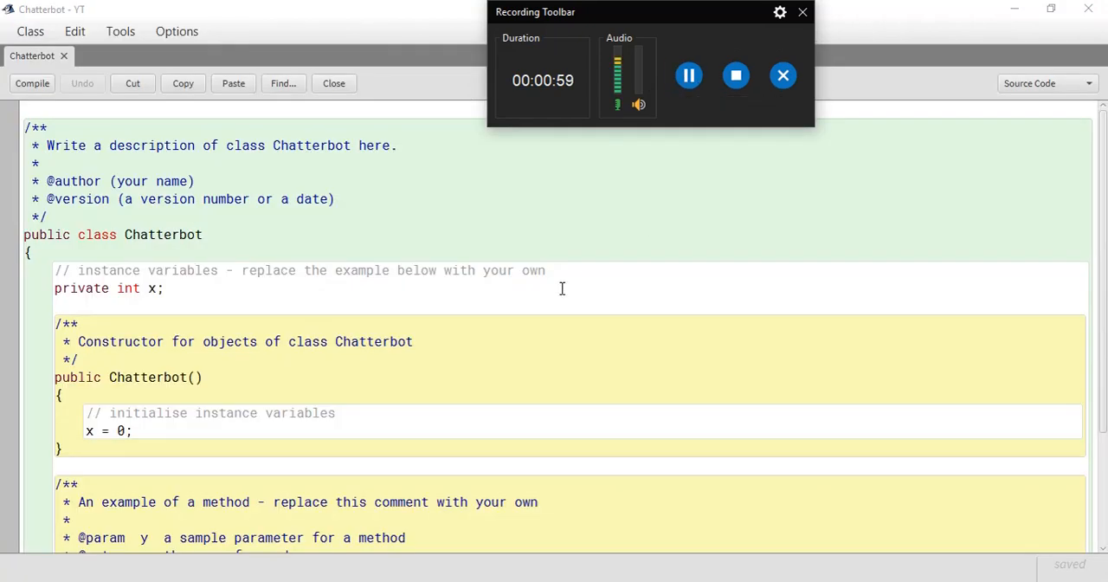
pyautogui.moveTo(82, 188)
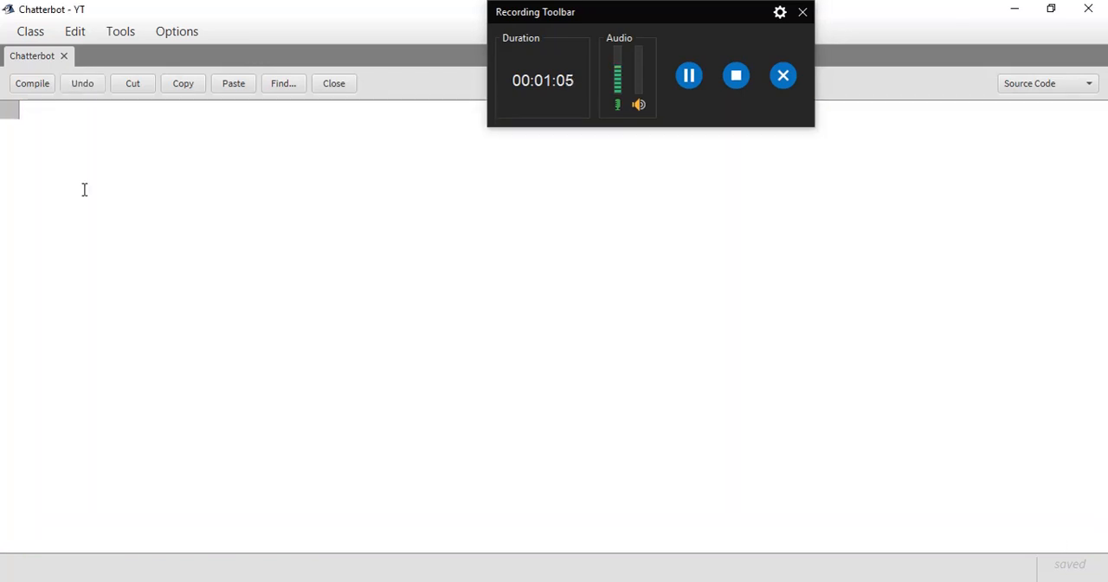
# Type import java.util.*; as the only line of the cleared Chatterbot class
pyautogui.write('i')
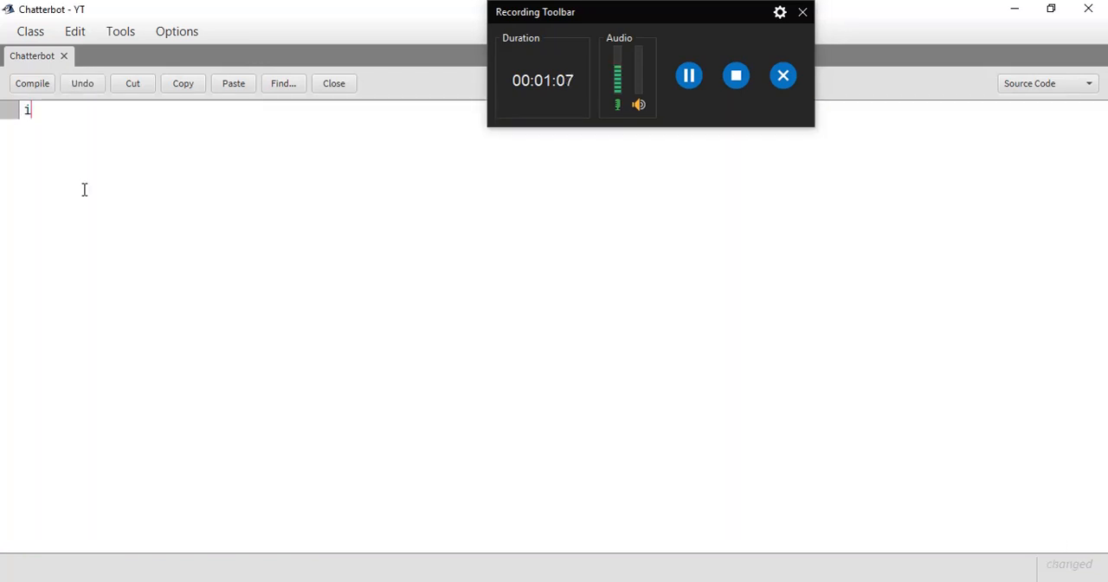
pyautogui.write('mport')
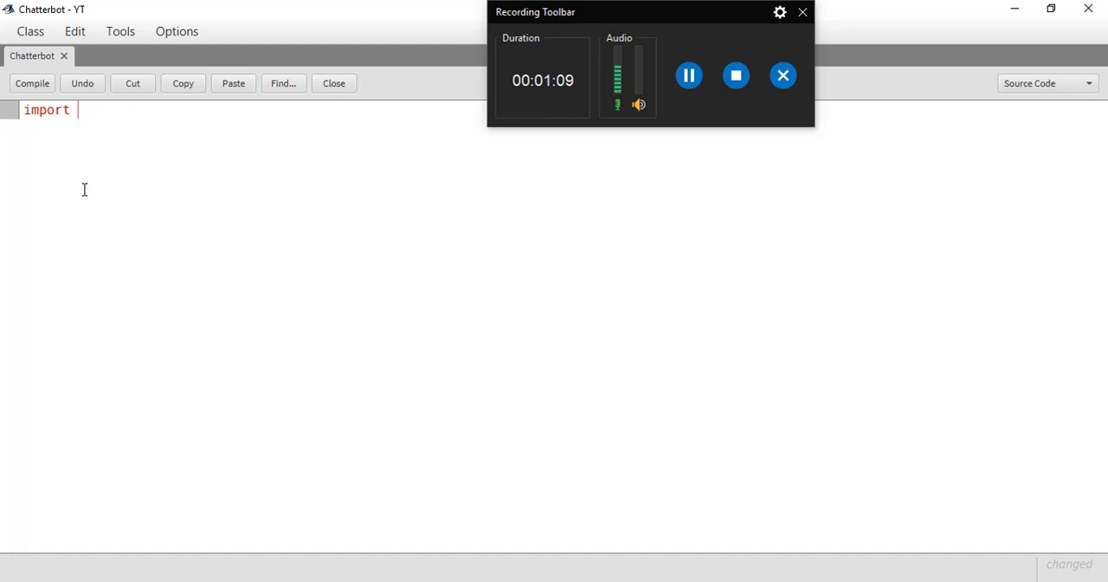
pyautogui.write('java.util.*;')
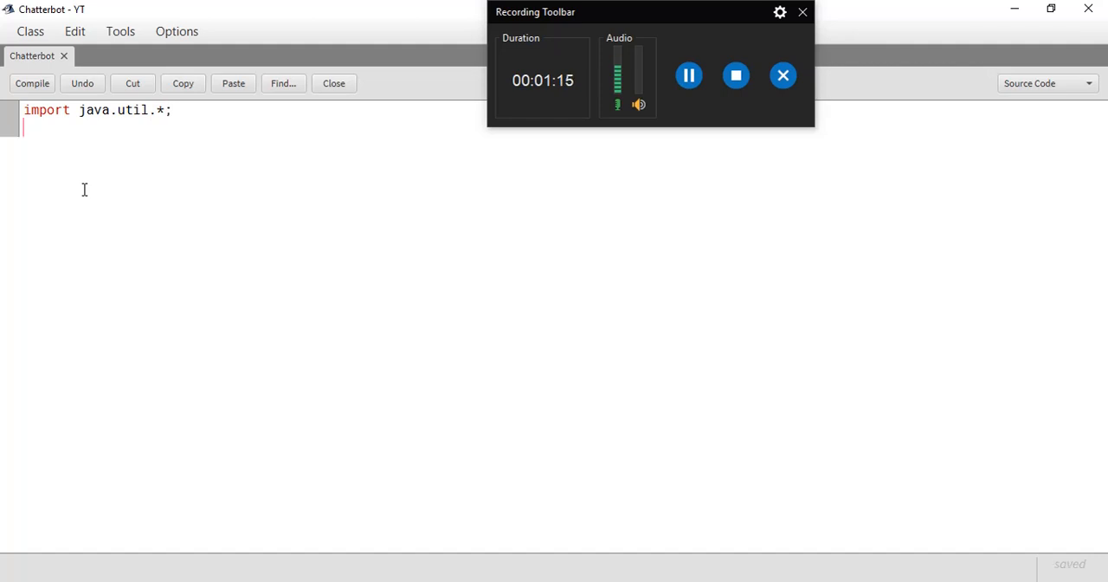
# Declare class ChatterBot with an opening brace
pyautogui.write('class')
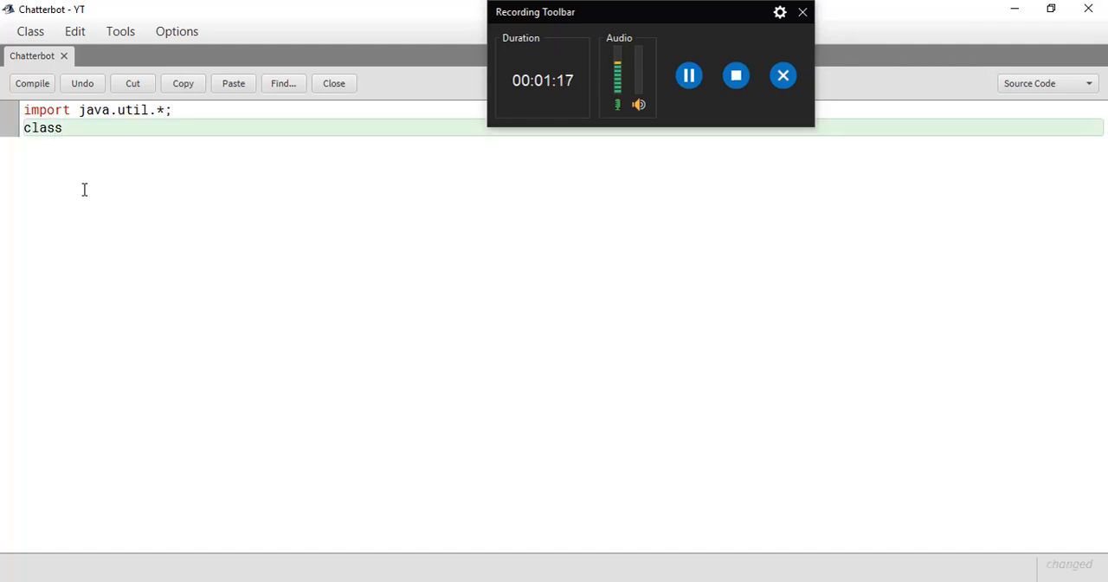
pyautogui.write('C')
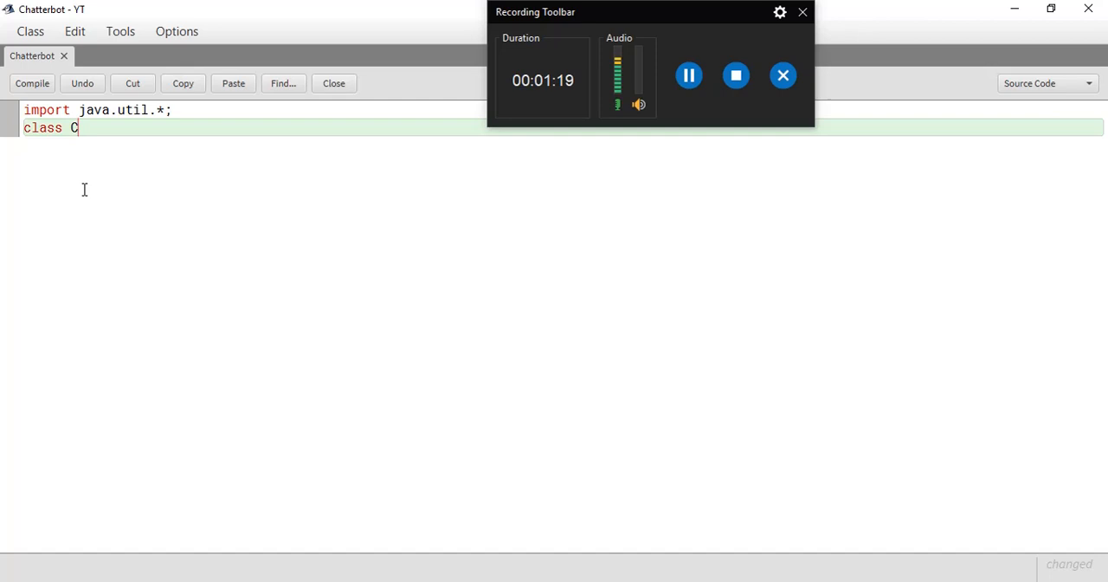
pyautogui.write('hatterBot')
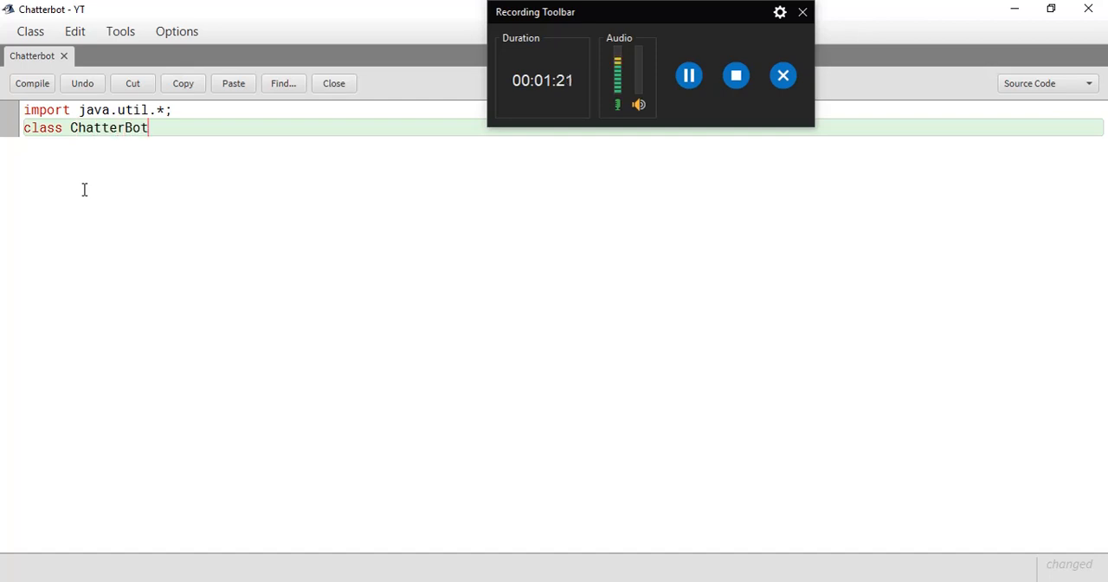
pyautogui.write('{')
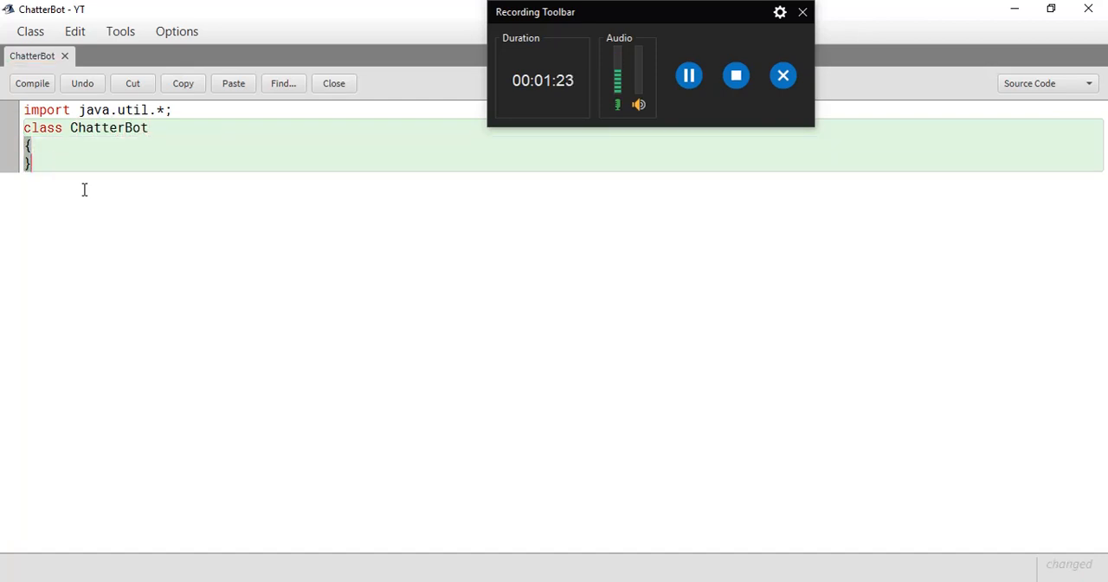
# Add a public static void main(String[] args) method with an empty body inside the class
pyautogui.write('pub')
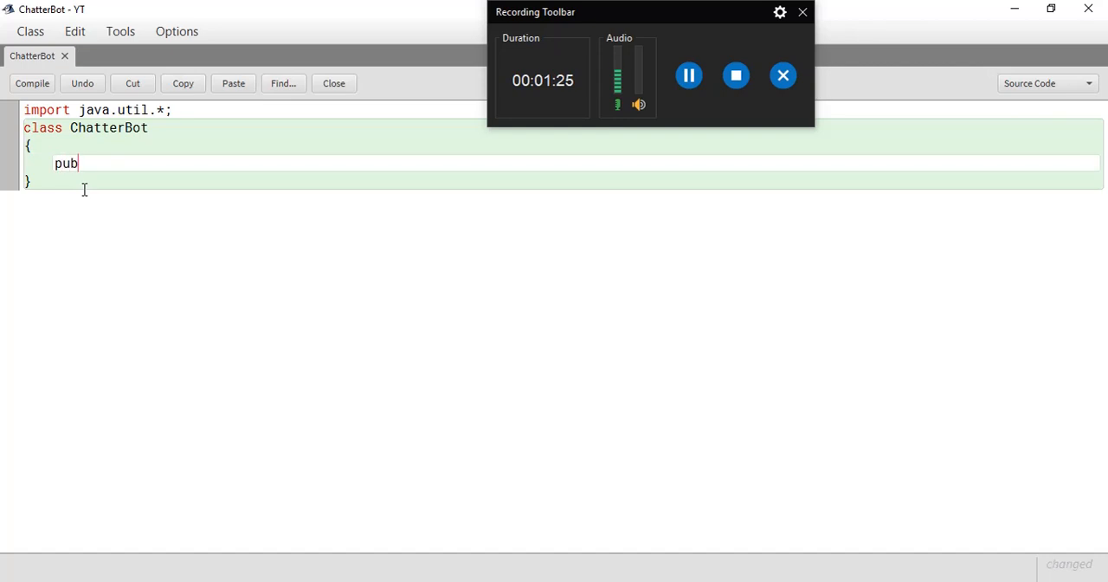
pyautogui.write('lic')
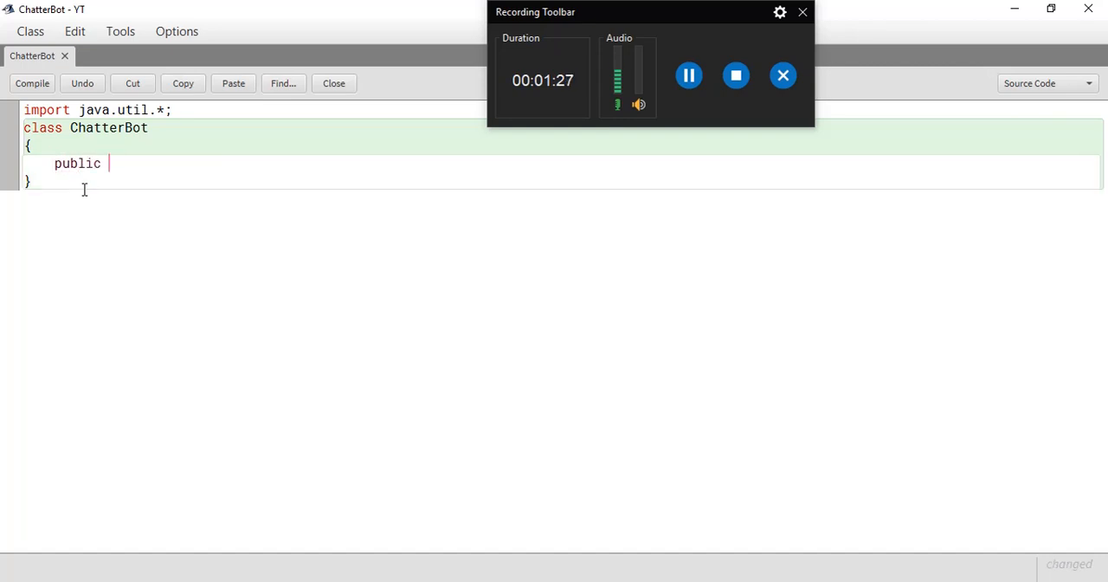
pyautogui.write('static v')
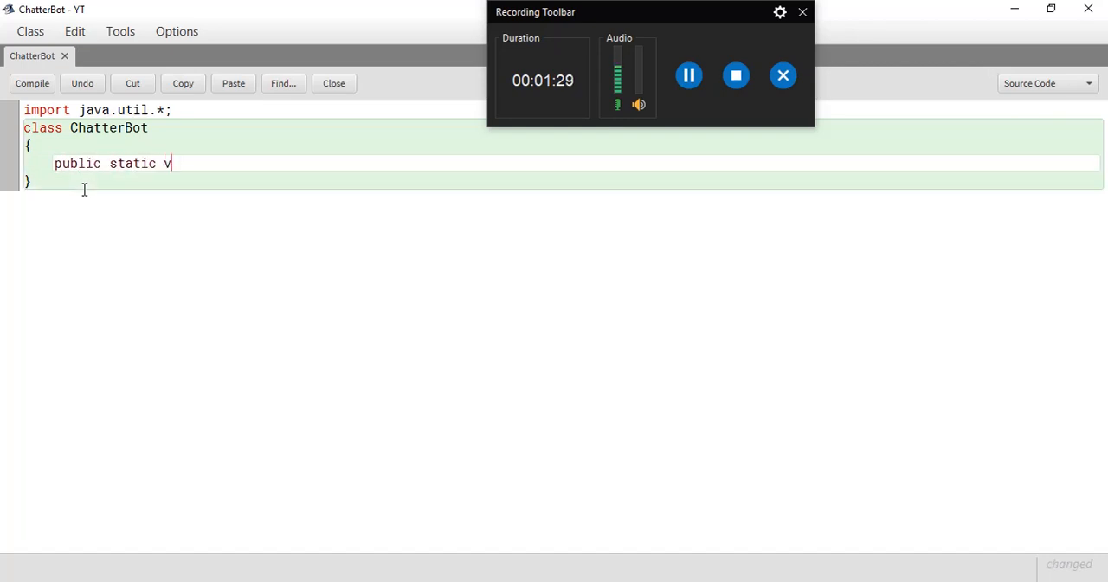
pyautogui.write('oid main')
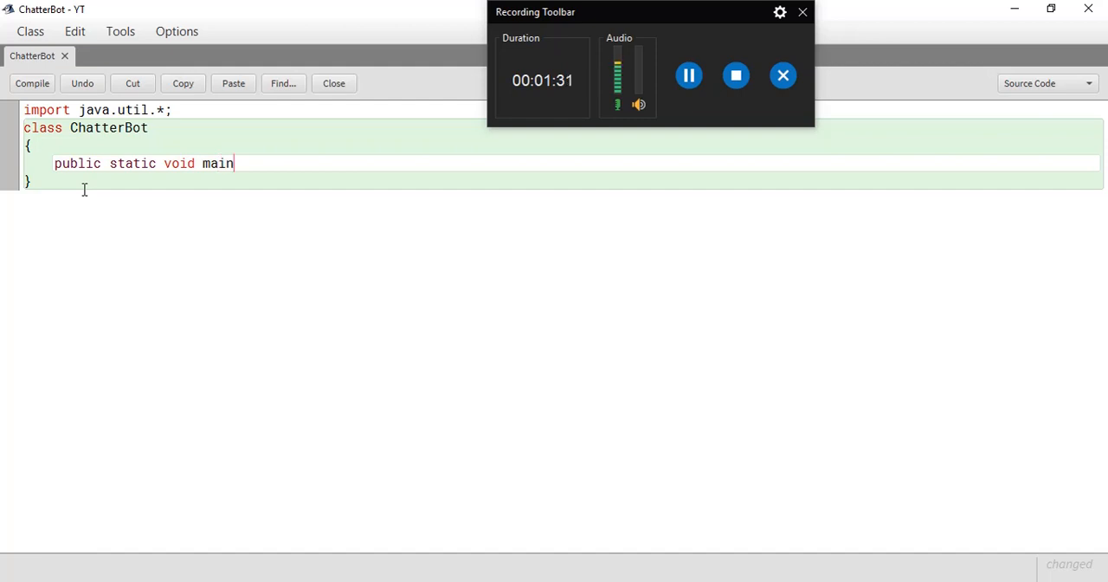
pyautogui.write('(')
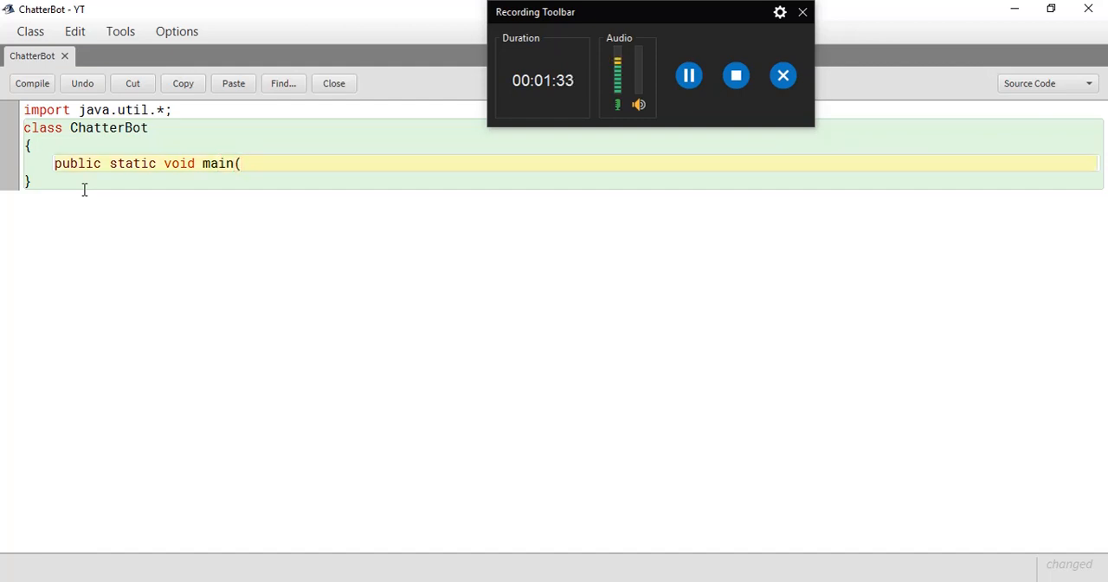
pyautogui.write('String[')
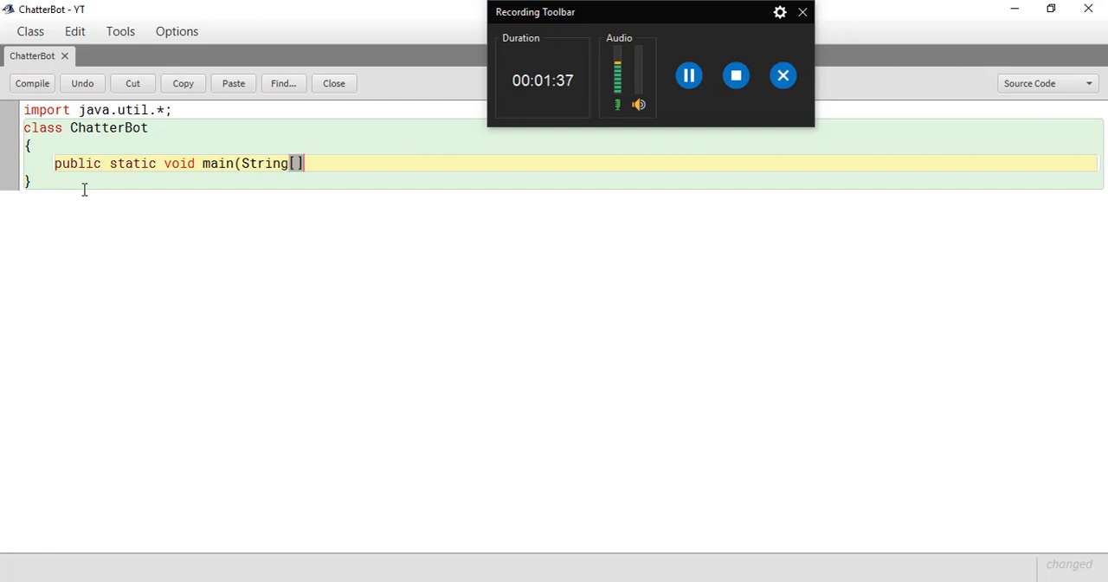
pyautogui.write('ar')
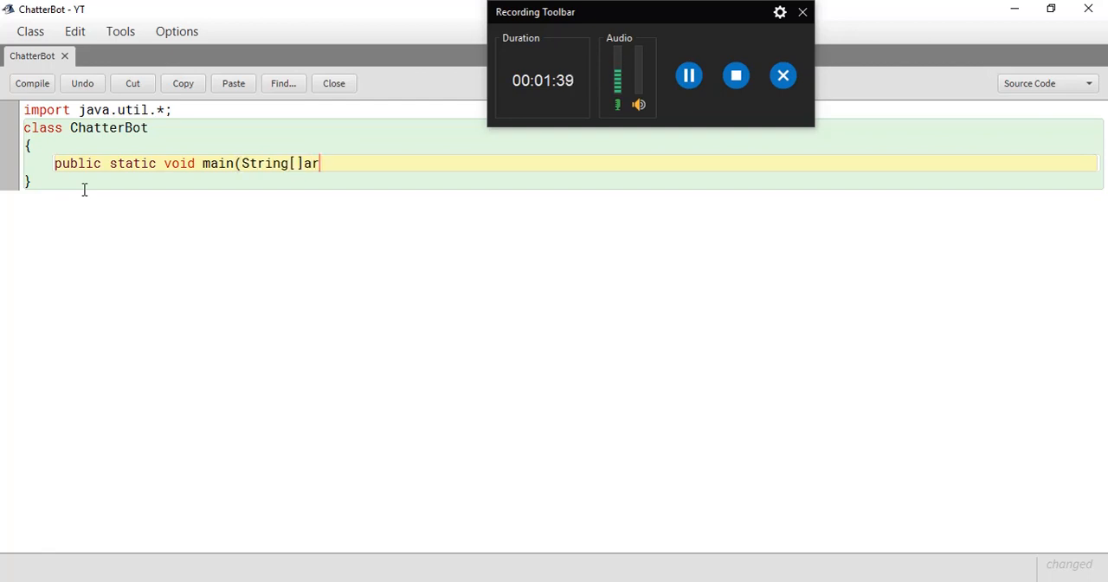
pyautogui.write('gs);')
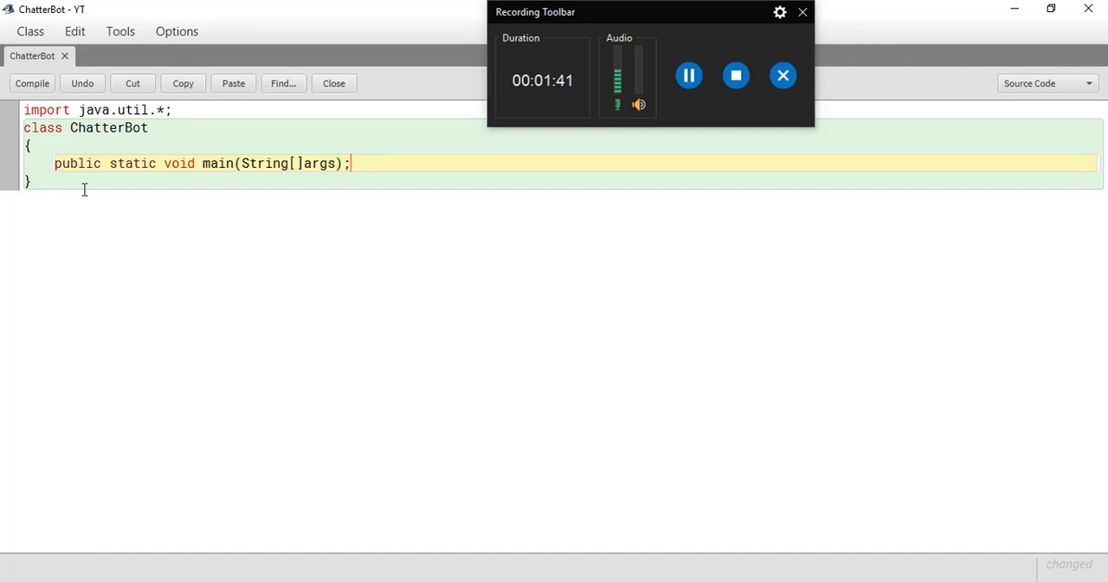
pyautogui.press('Backspace')
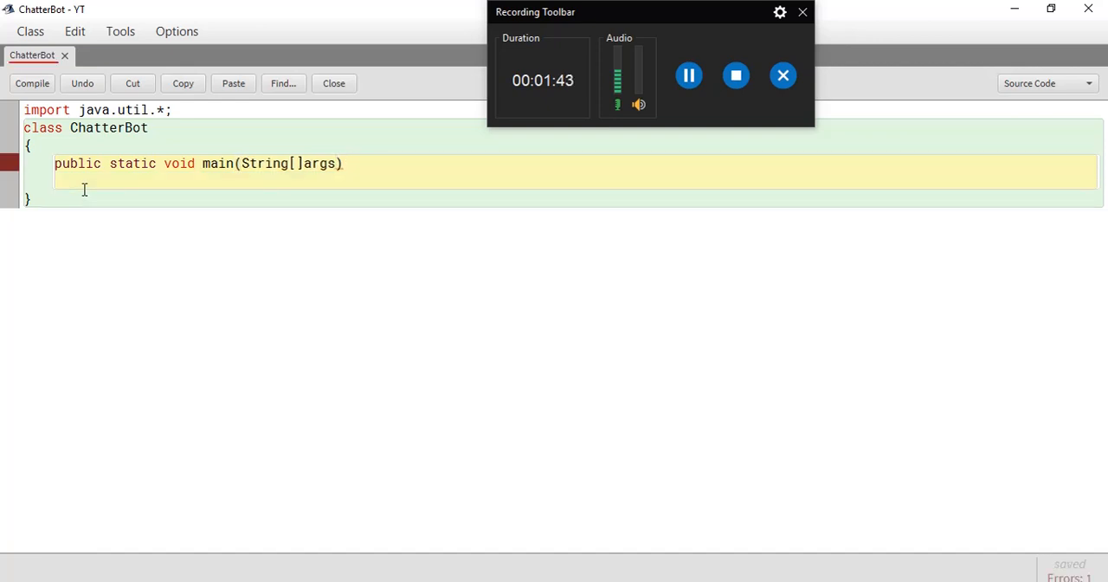
pyautogui.write('{')
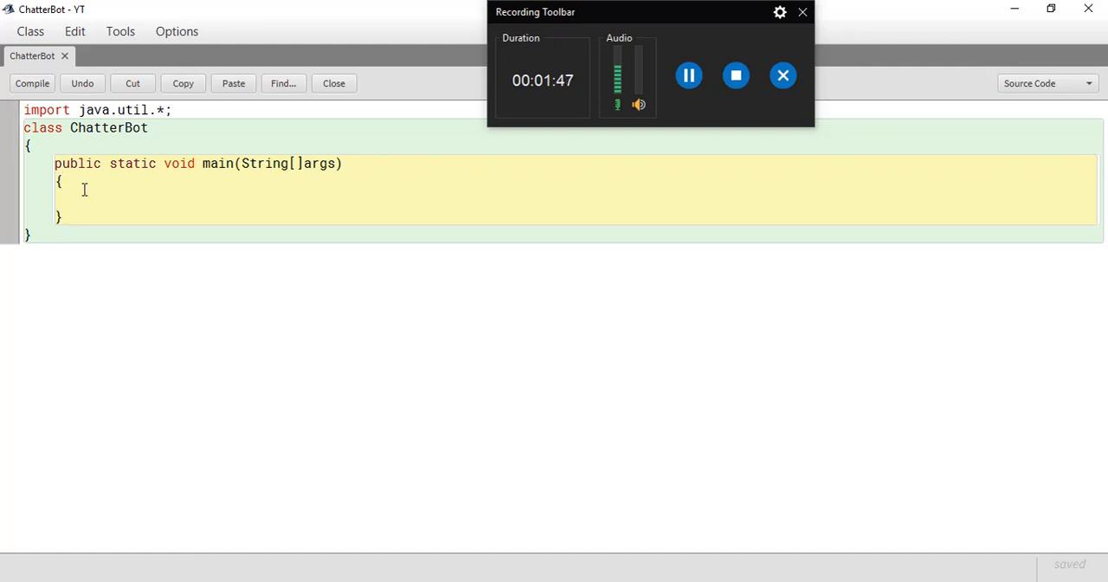
# Declare Scanner sc = new Scanner(System.in); in main
pyautogui.write('Scanner s')
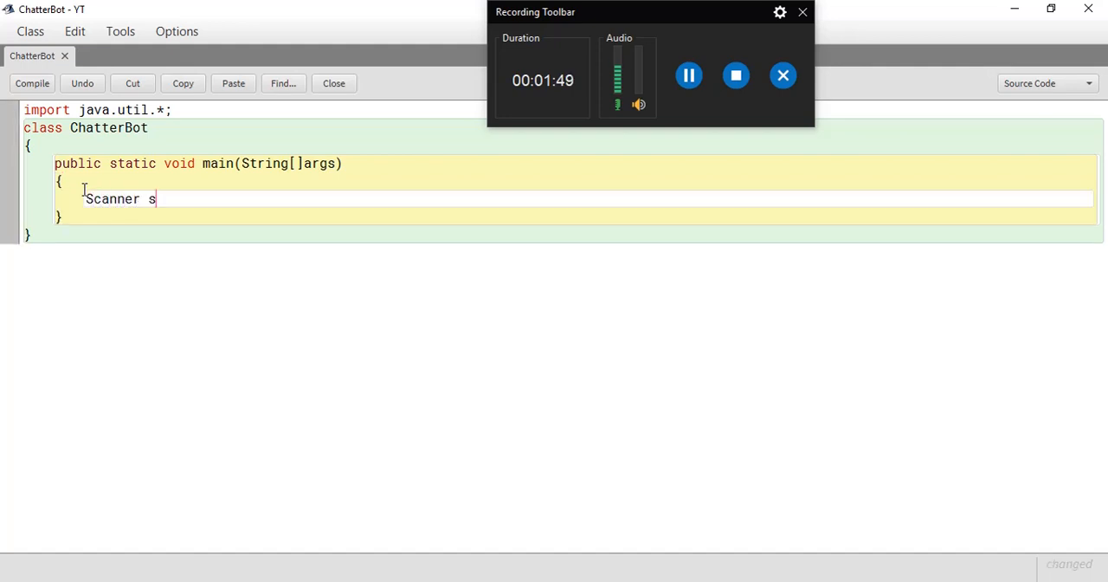
pyautogui.write('c = ne')
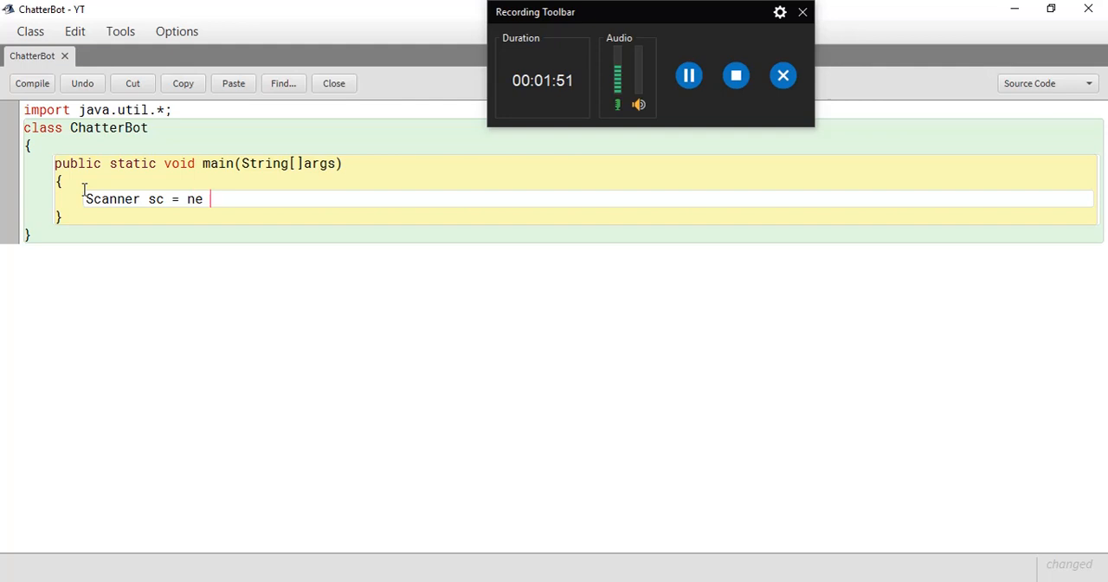
pyautogui.write('w Scanne')
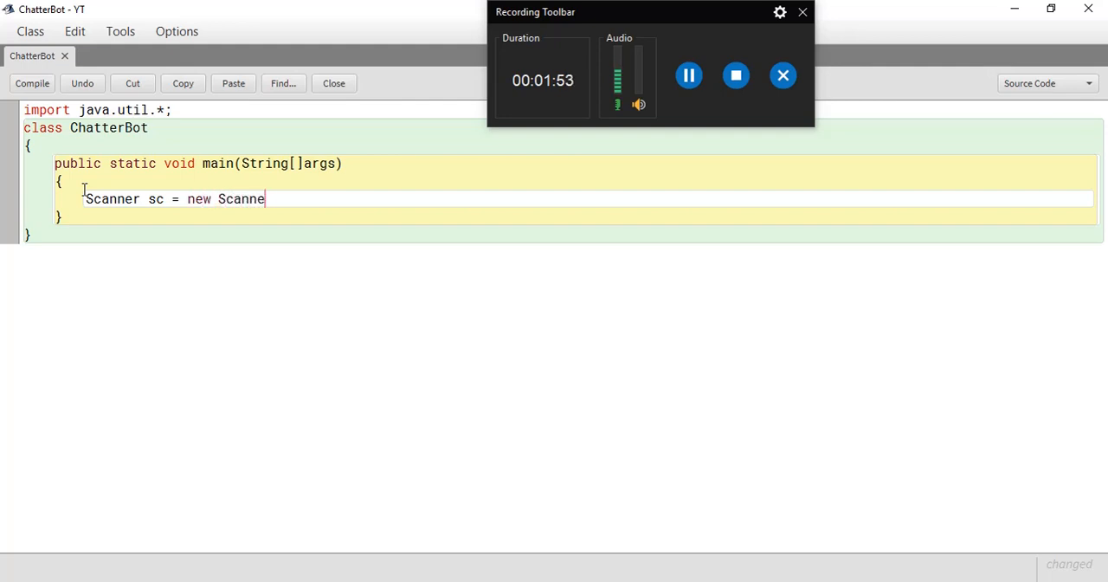
pyautogui.write('r(System')
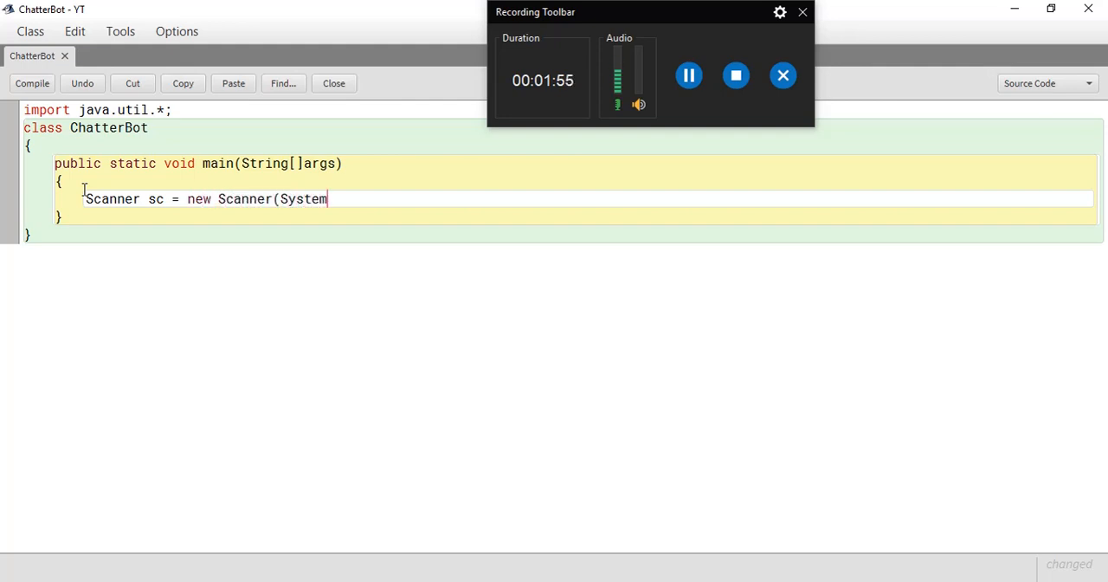
pyautogui.write('.in')
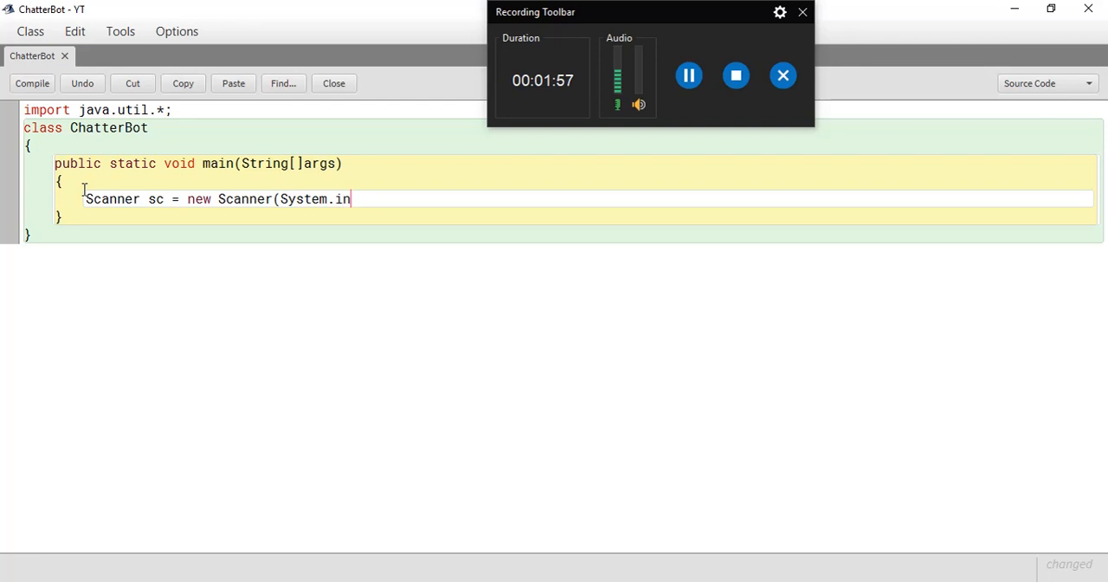
pyautogui.write(');')
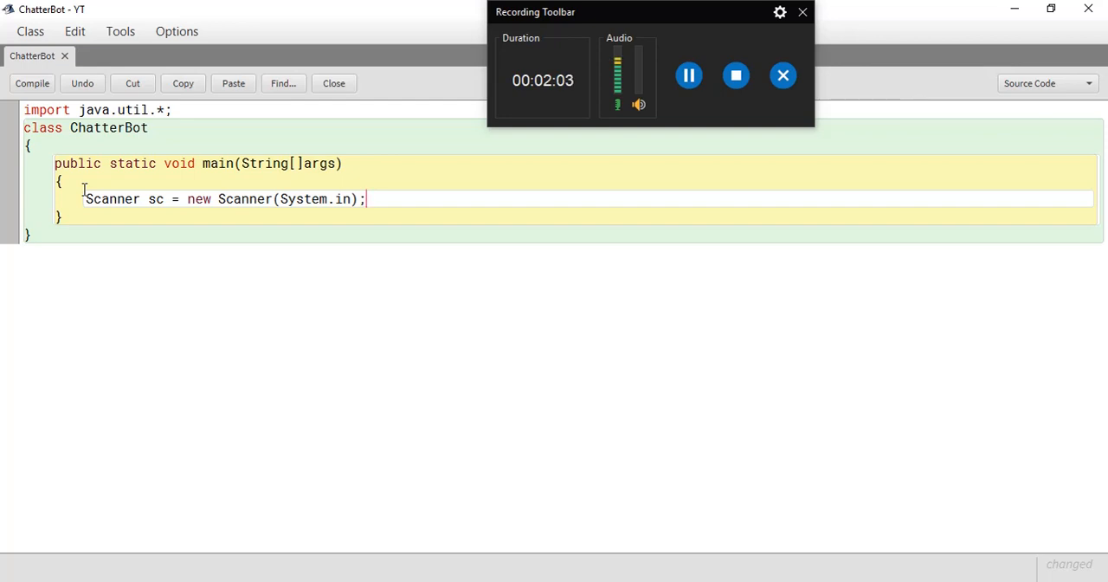
pyautogui.press('enter')
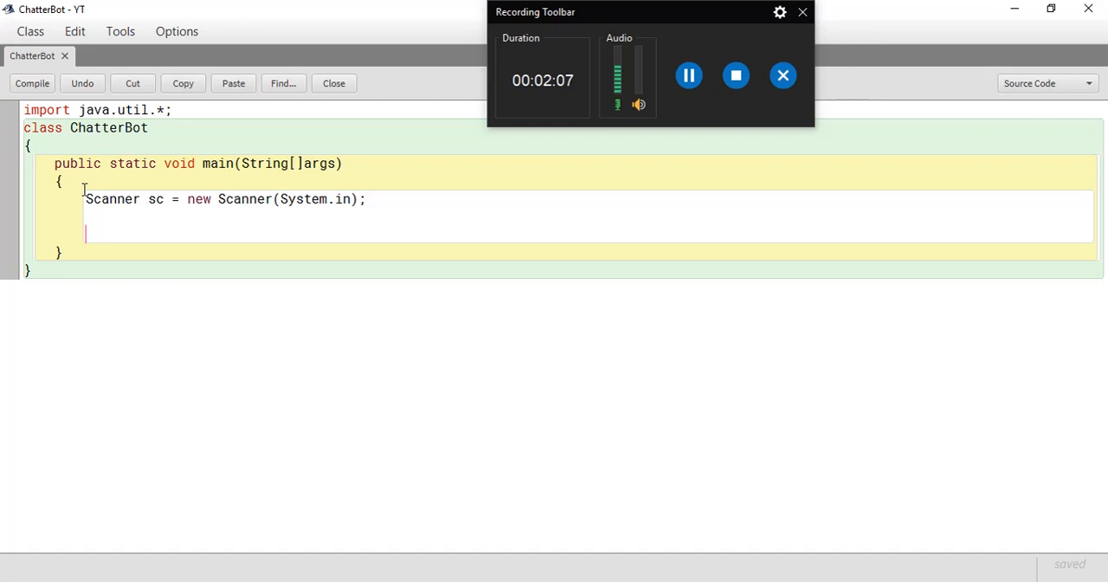
# Declare boolean running = true; and String input;
pyautogui.write('boo')
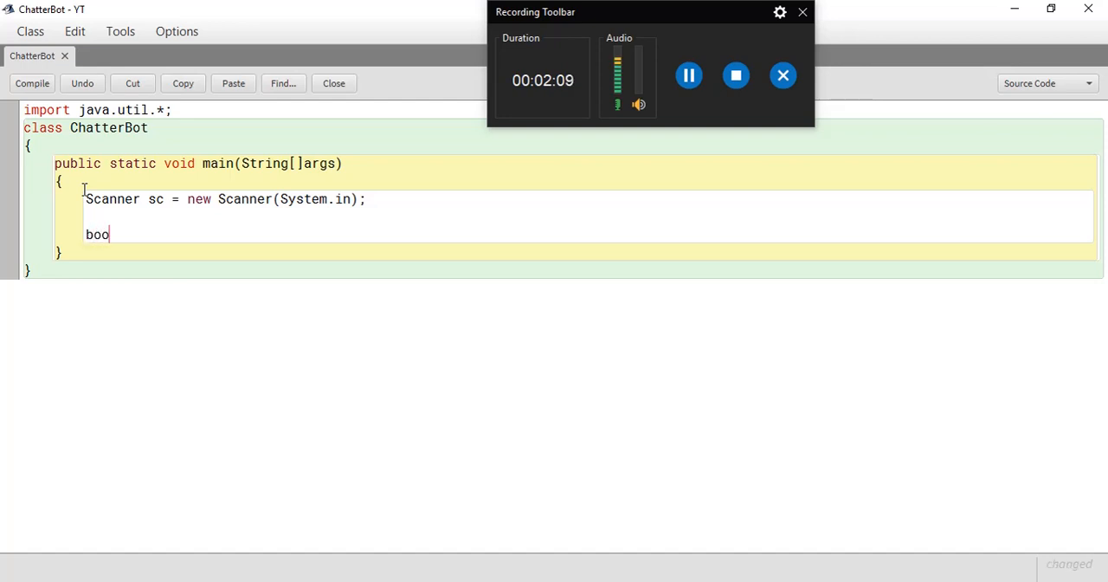
pyautogui.write('lean ru')
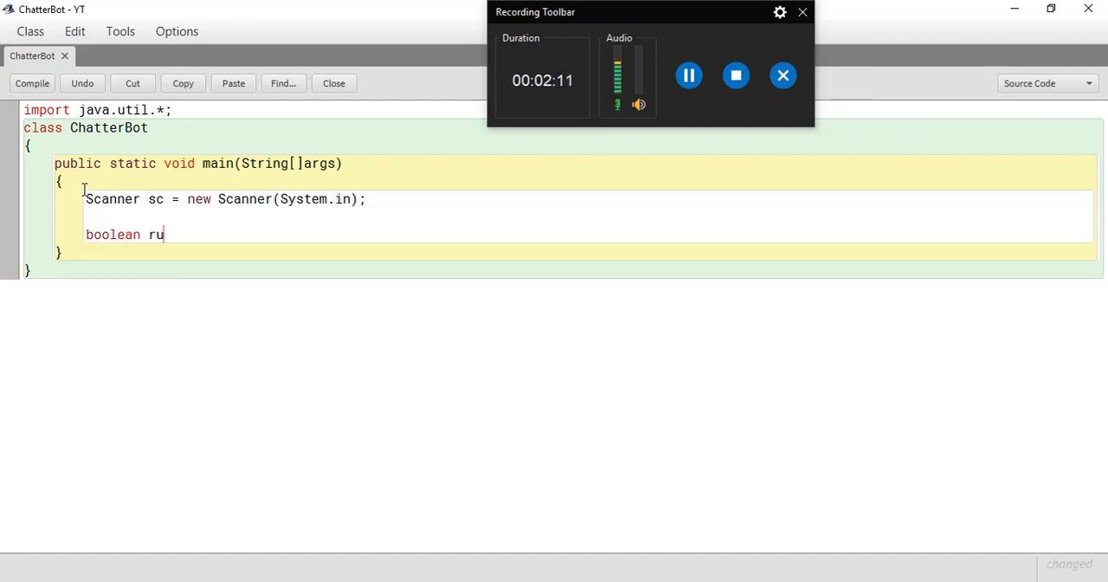
pyautogui.write('nning =')
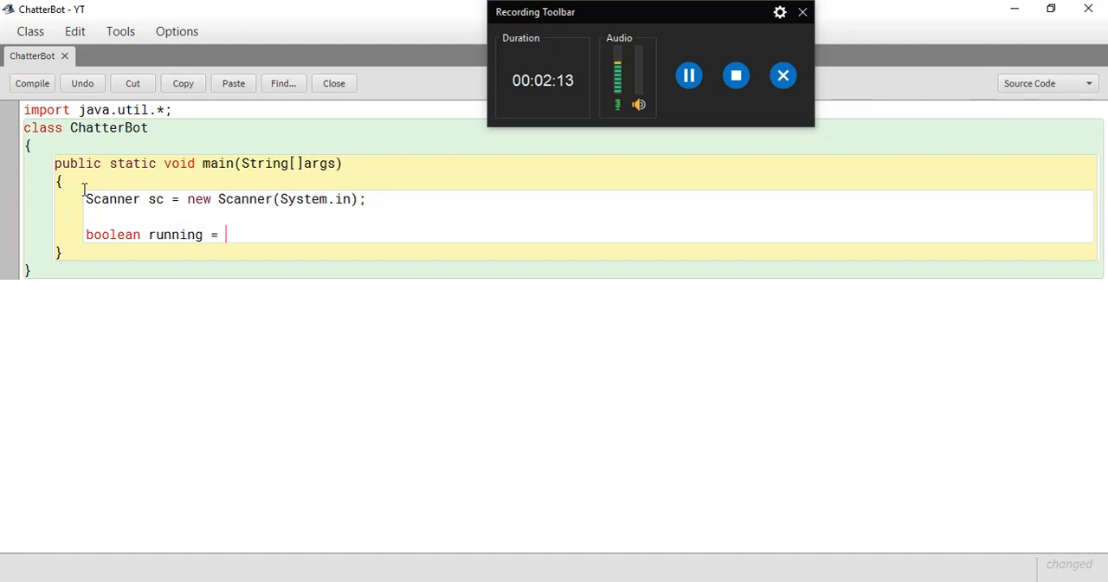
pyautogui.write('true;')
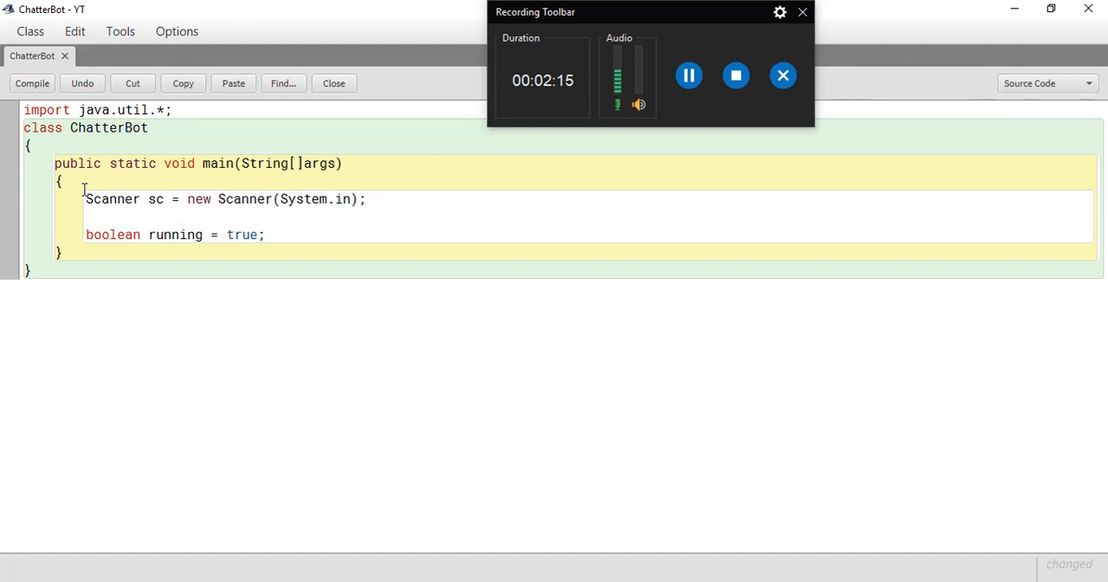
pyautogui.write('String')
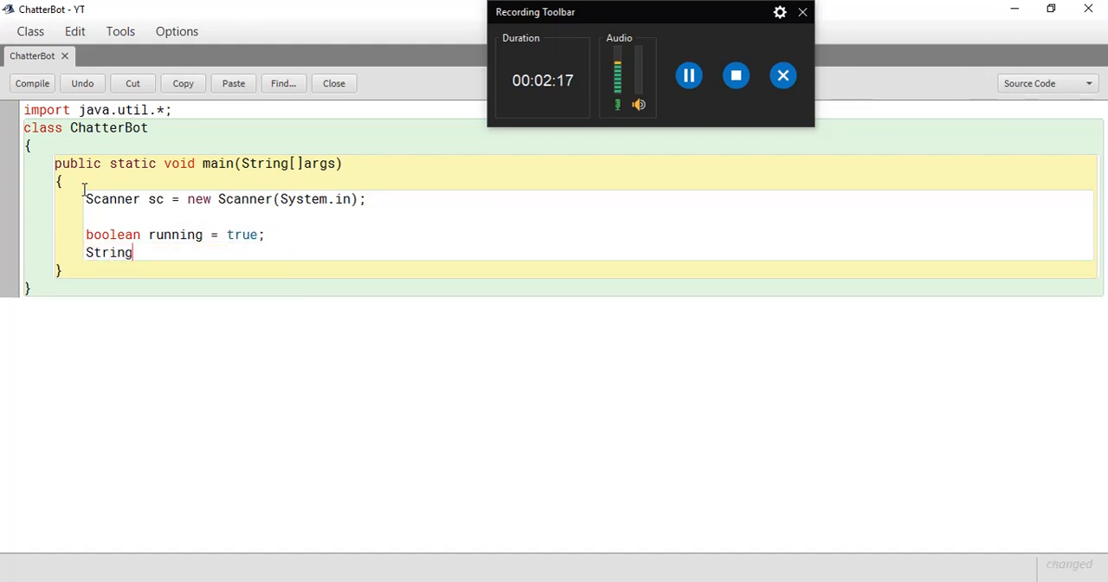
pyautogui.write('input')
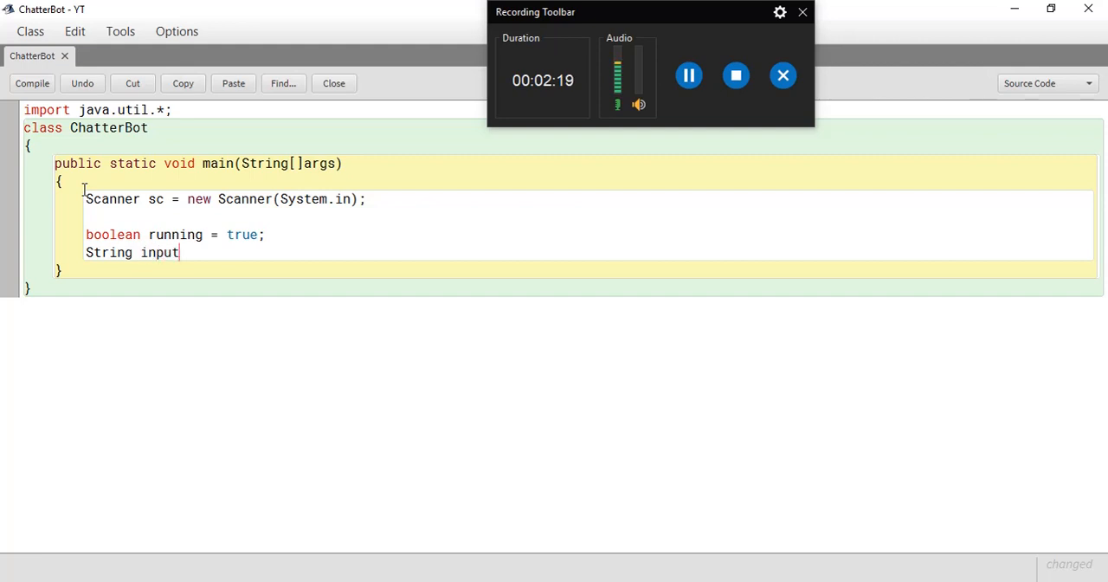
pyautogui.write(';')
pyautogui.write('w')
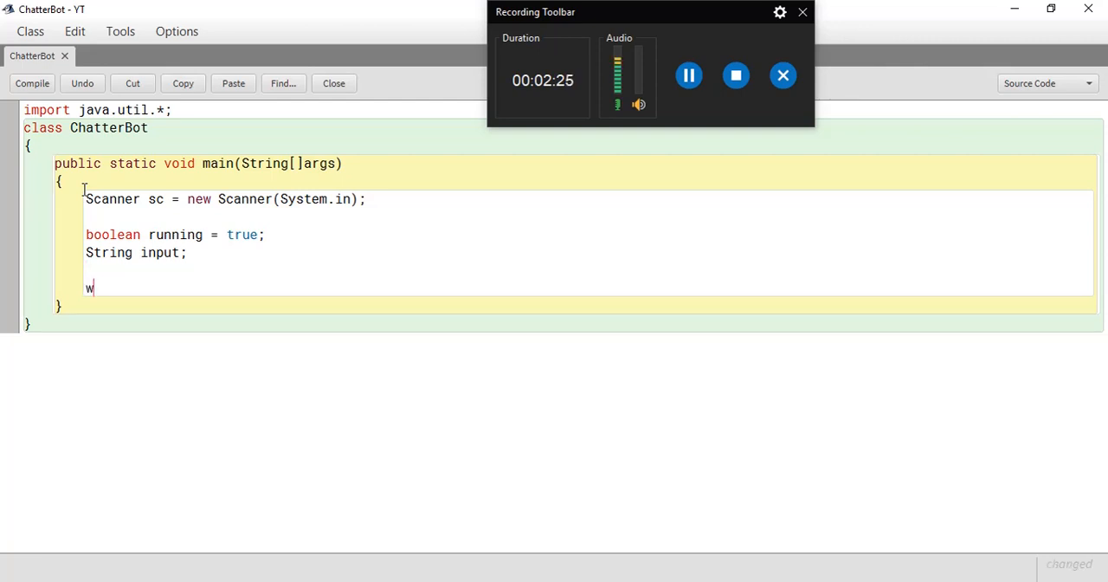
# Add an empty while(running == true) loop
pyautogui.write('hile(')
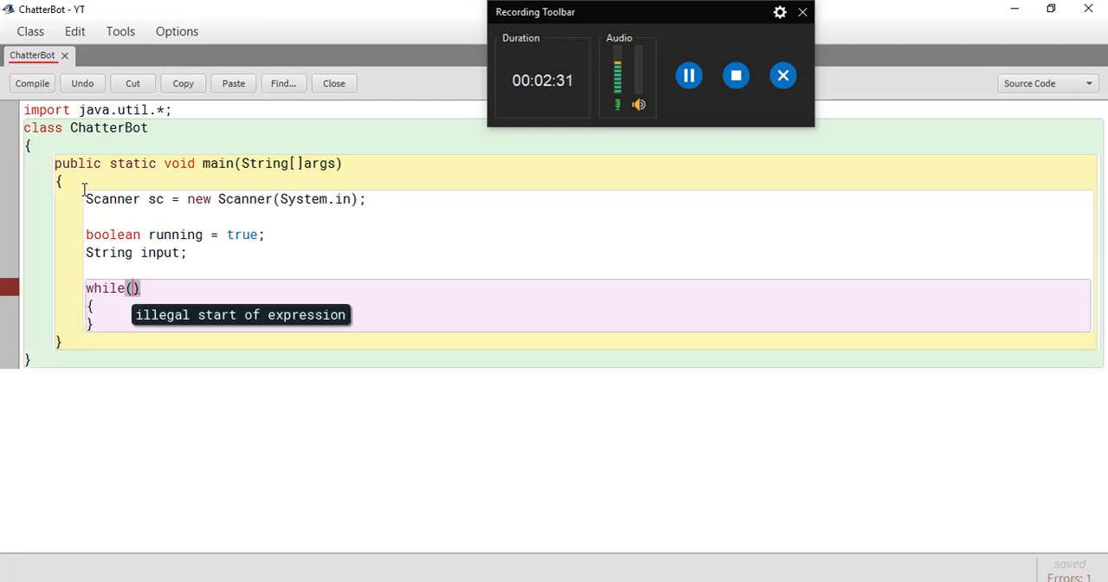
pyautogui.write('running')
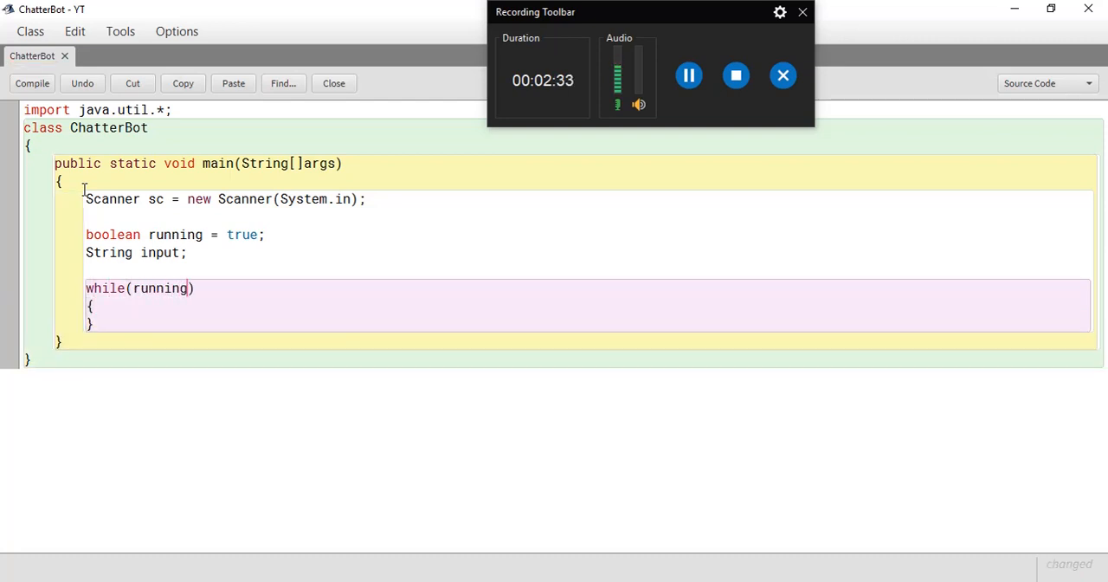
pyautogui.write('== true')
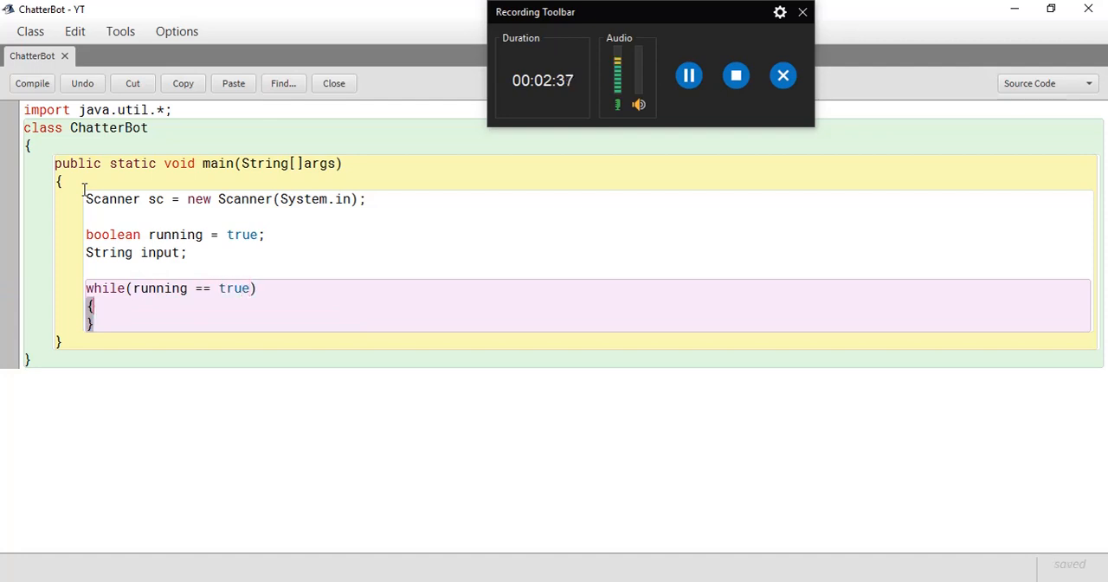
pyautogui.click(32, 83)
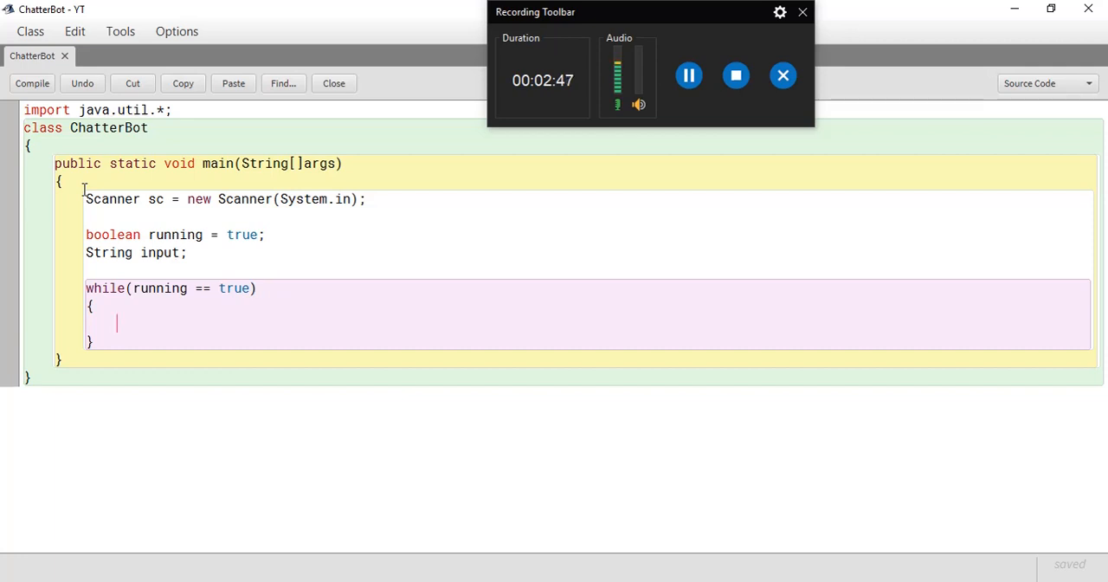
# Print a blank line with System.out.println(" "); inside the loop
pyautogui.write('System')
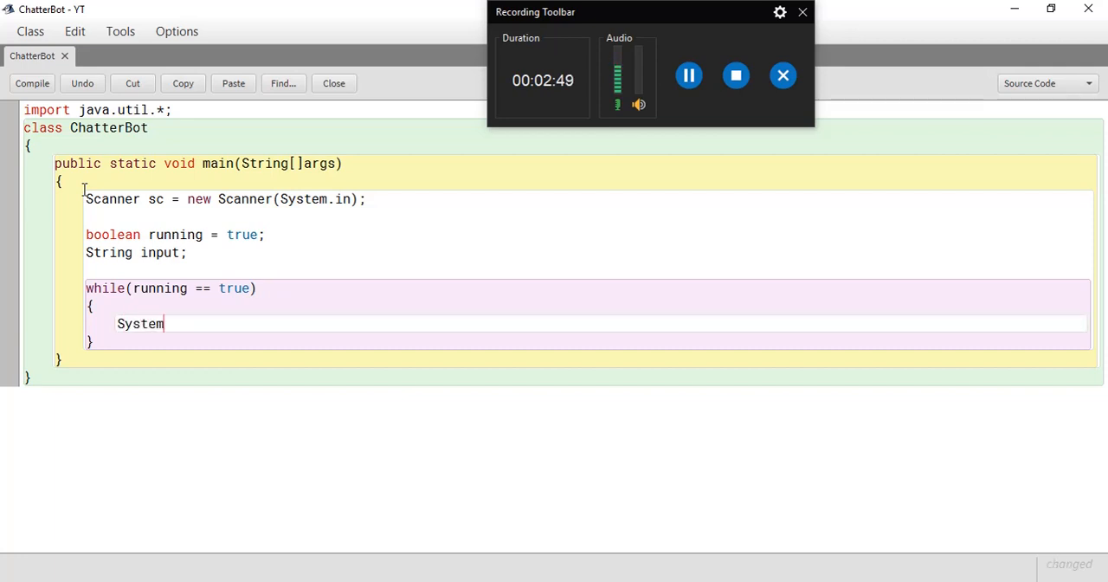
pyautogui.write('.out.')
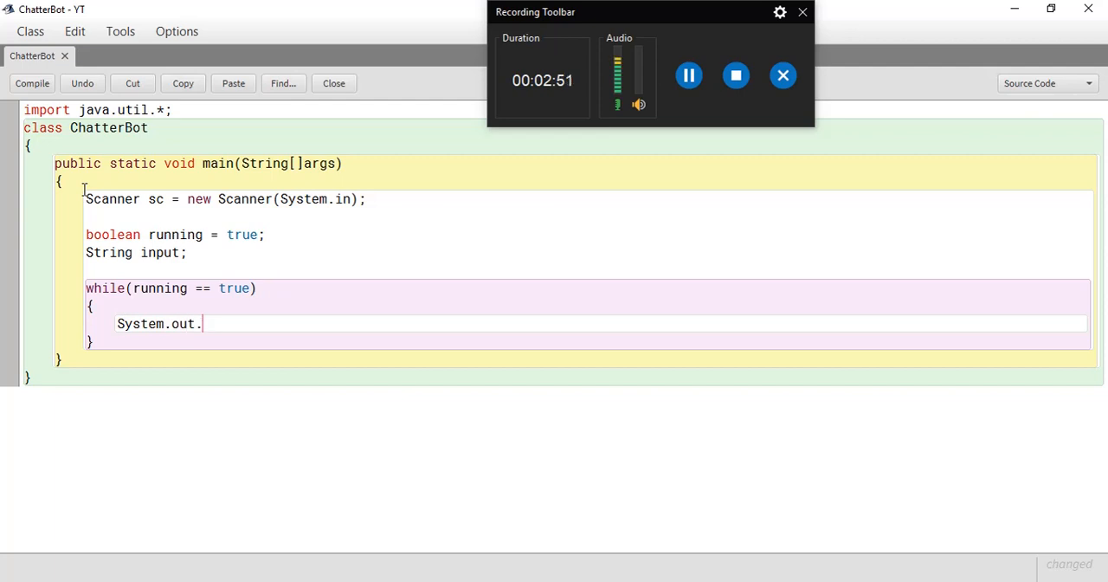
pyautogui.write('println(')
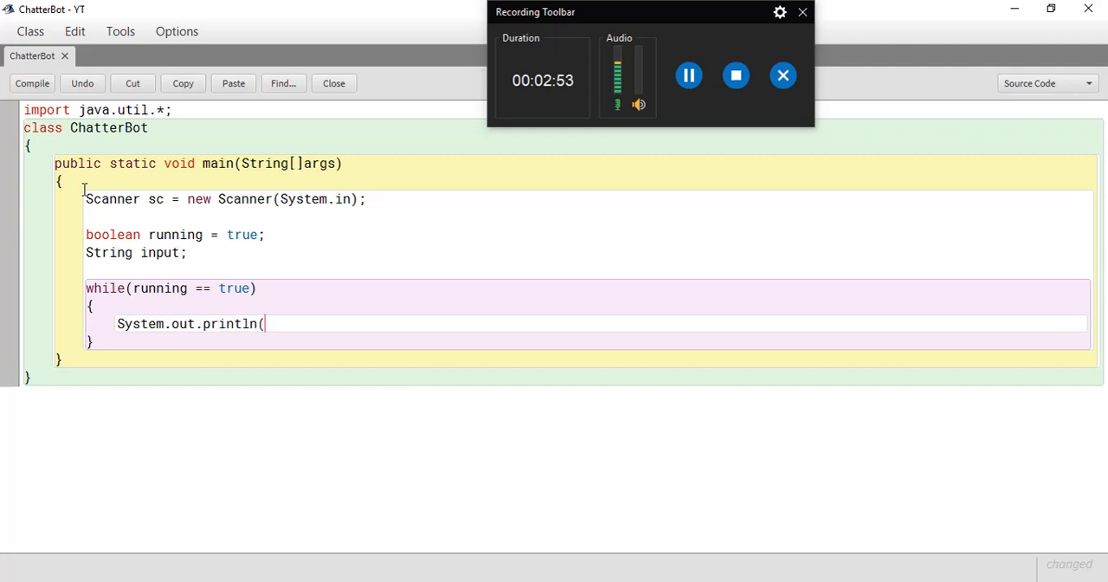
pyautogui.write('" "')
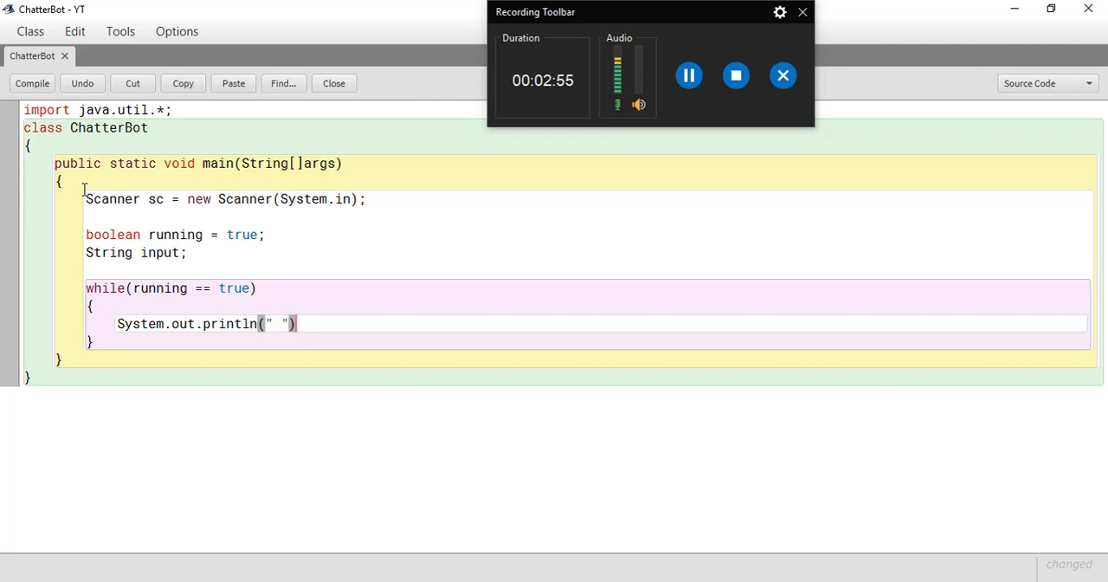
pyautogui.write(';')
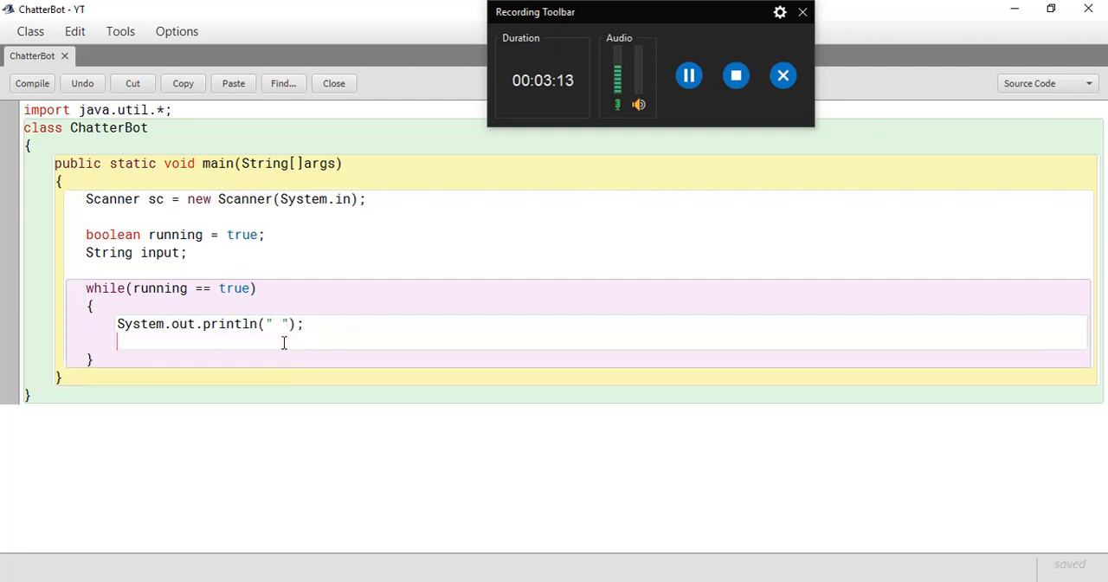
# Read the next typed line with input = sc.nextLine();
pyautogui.write('input')
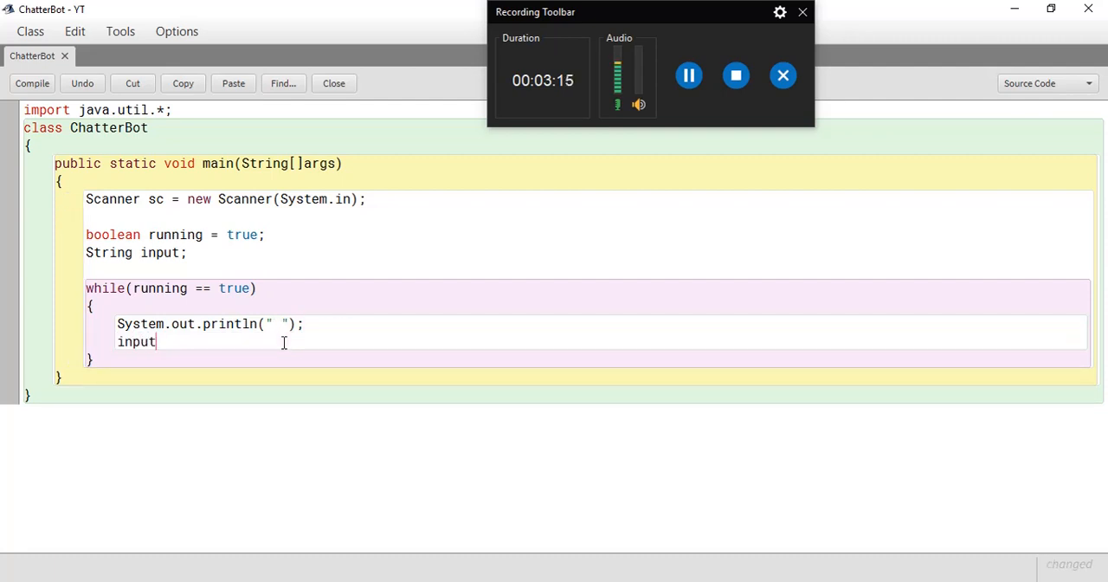
pyautogui.write('= sc.')
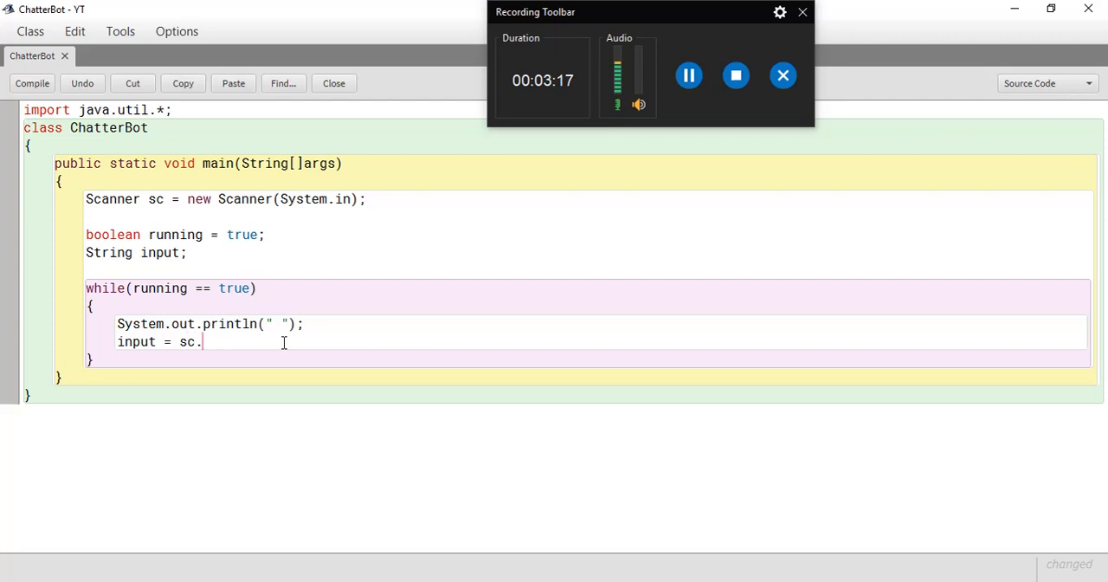
pyautogui.write('nextLi')
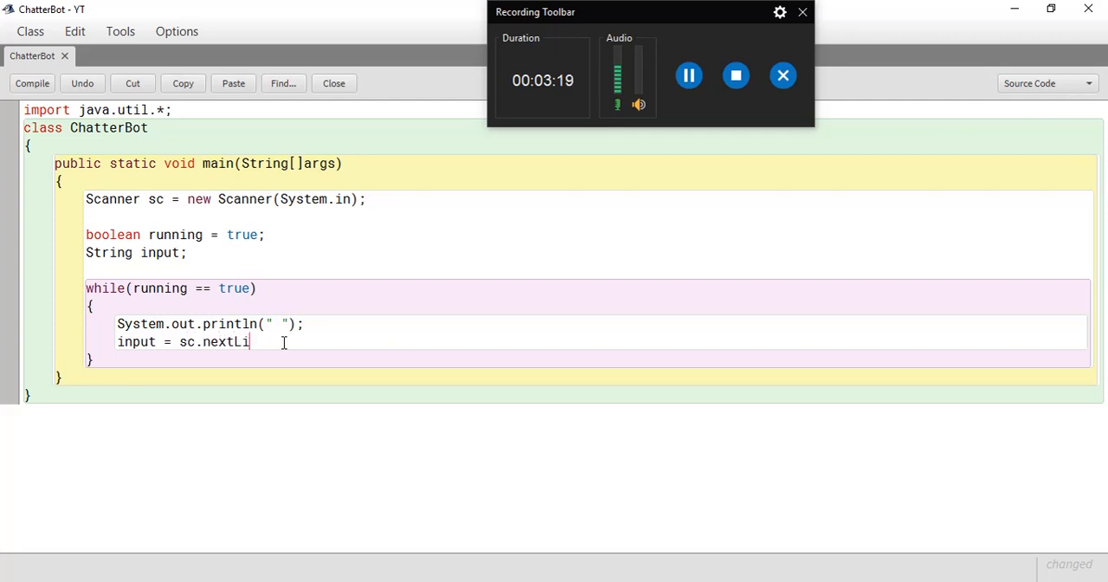
pyautogui.write('ne();')
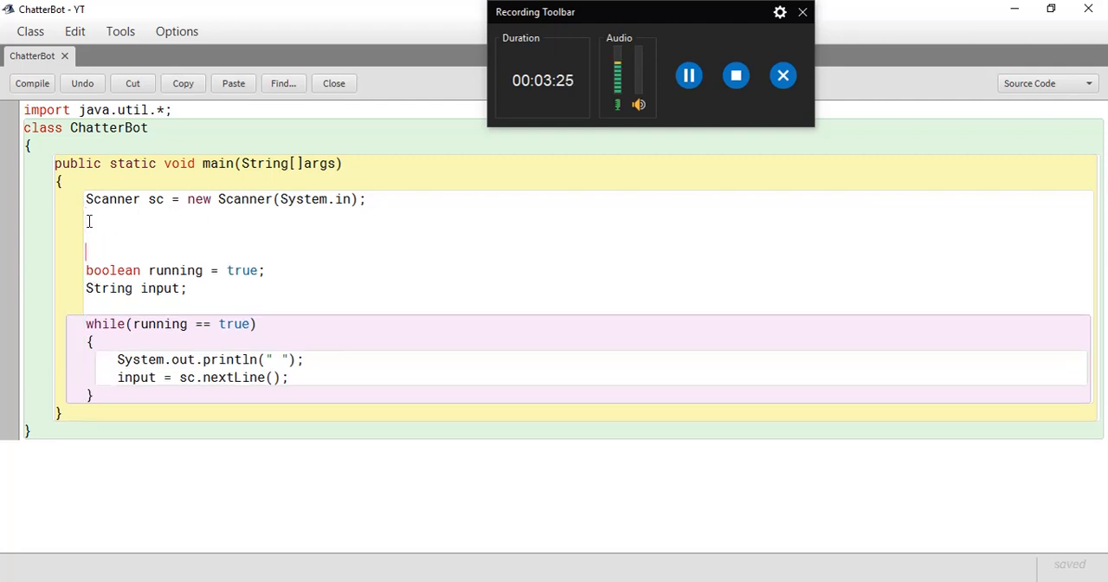
# Add System.out.println("Hey there I'm Chat bot"); below the Scanner declaration
pyautogui.write('System.out.pri')
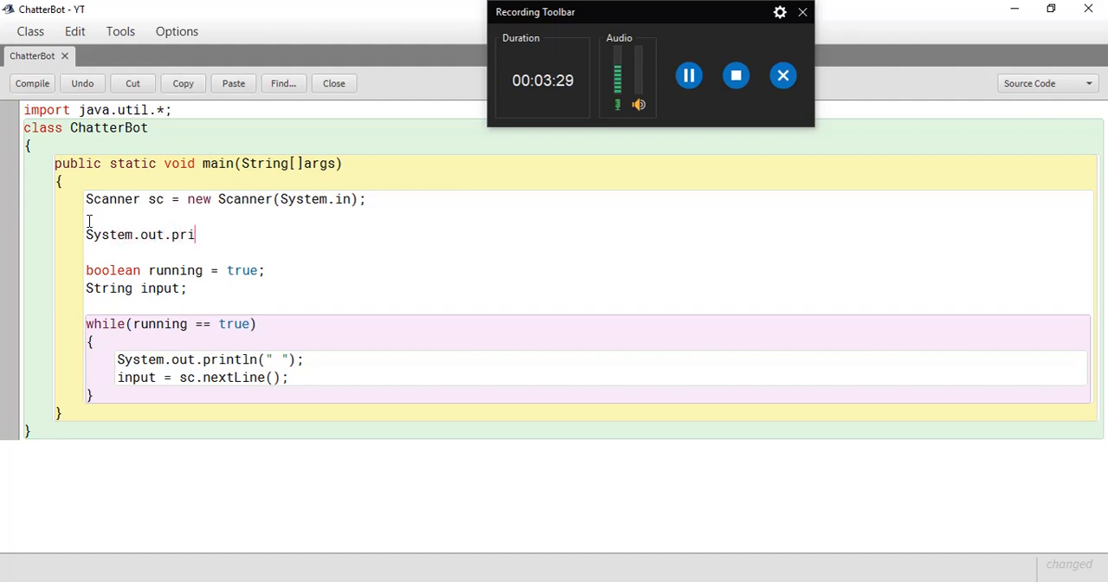
pyautogui.write('ntln(')
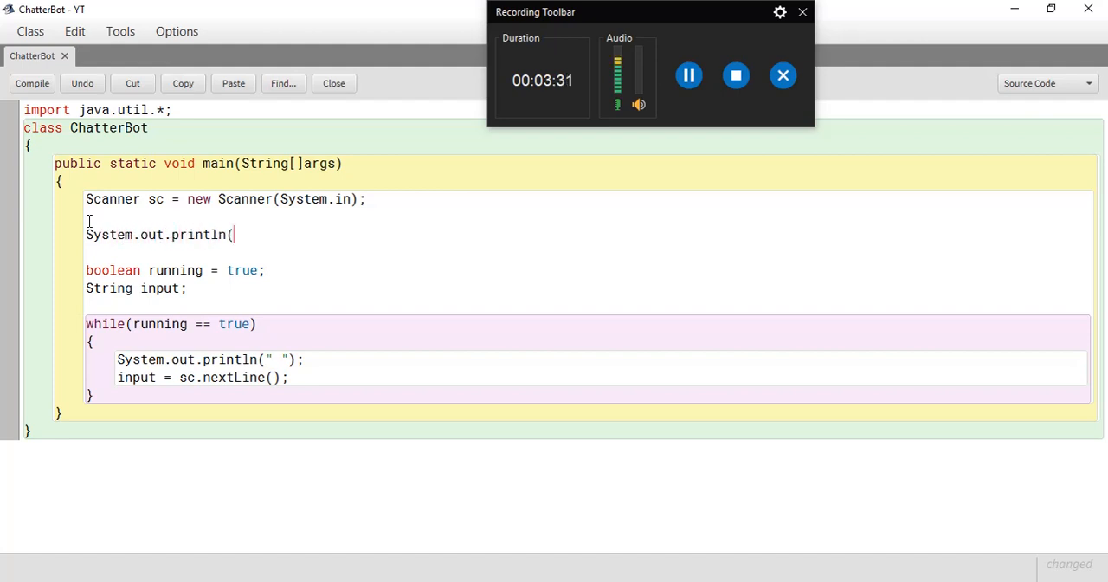
pyautogui.write('"Hey there I')
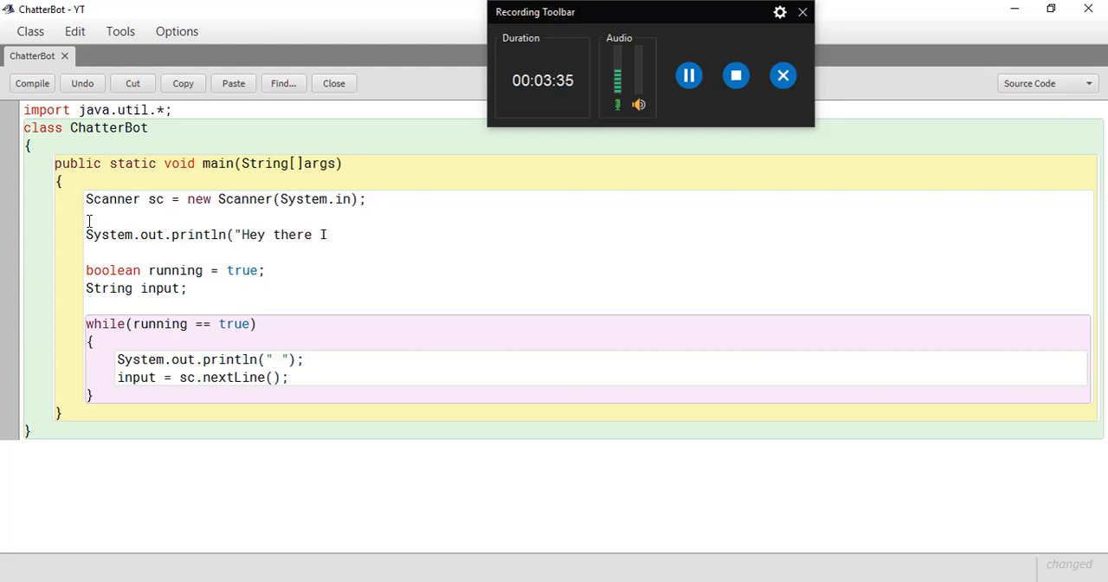
pyautogui.write("'m Chat b")
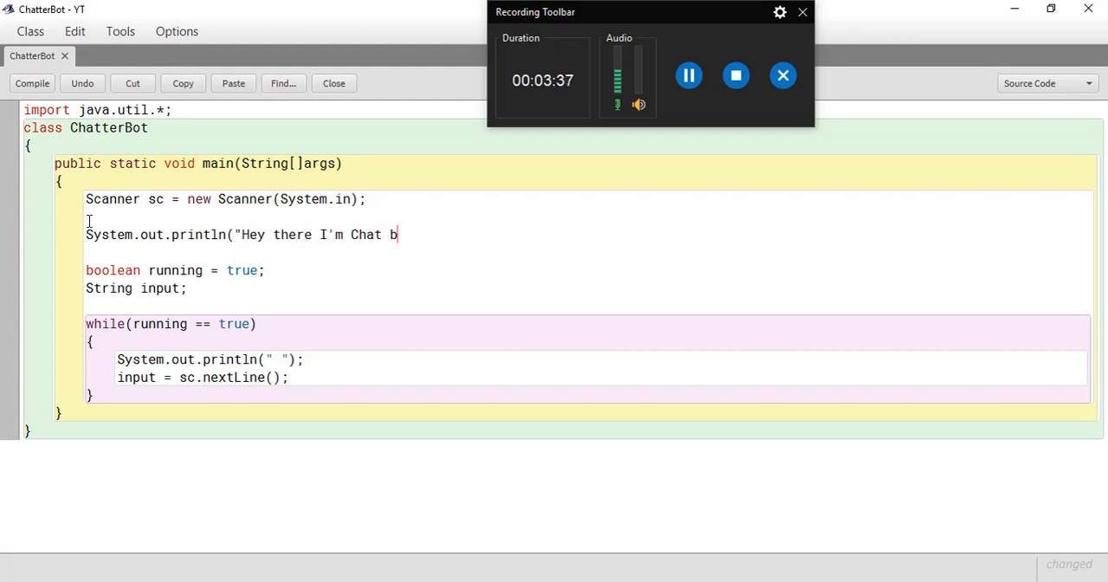
pyautogui.write('ot')
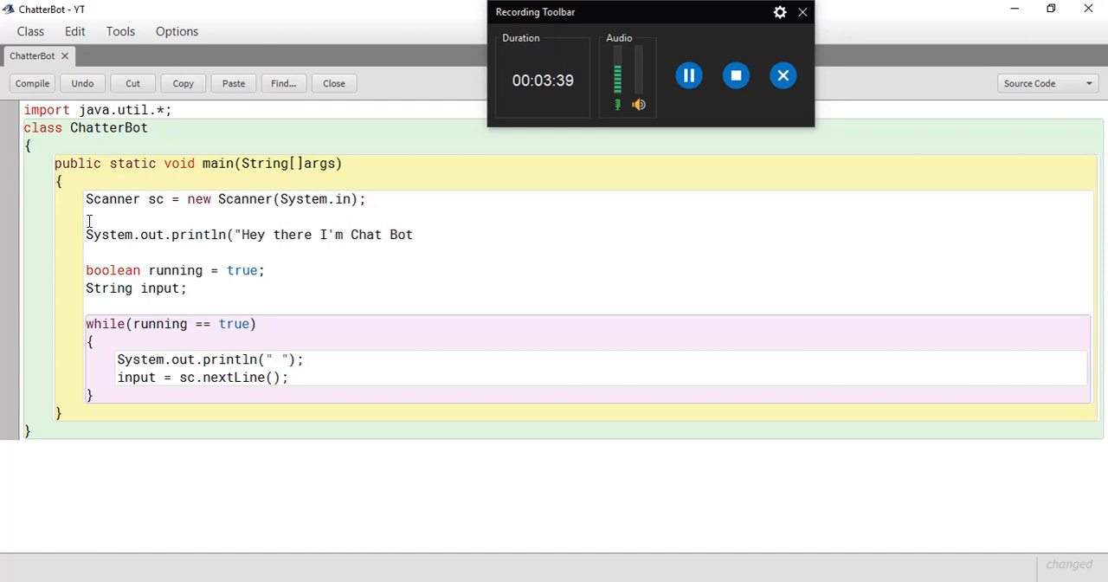
pyautogui.write('");')
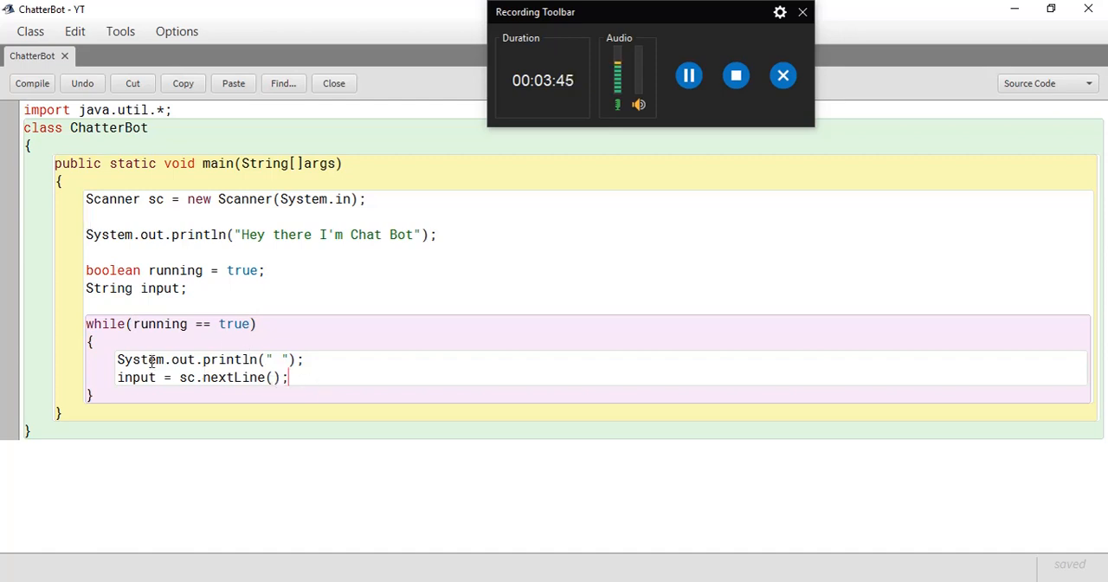
pyautogui.moveTo(194, 199)
pyautogui.write('if')
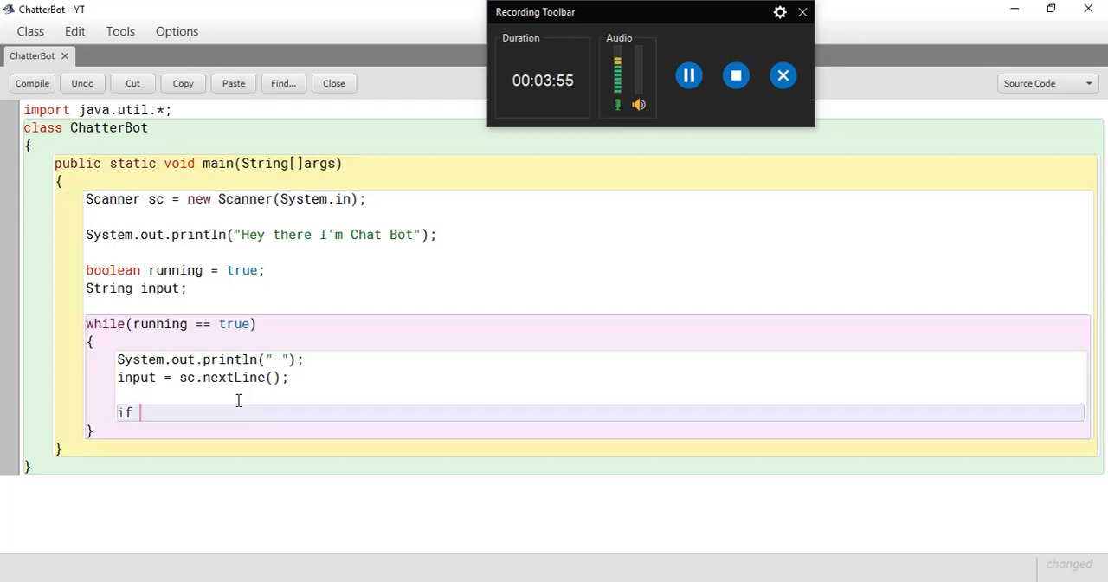
# Add an if(input == "hi") block in the loop, compile, and select the == comparison
pyautogui.write('(')
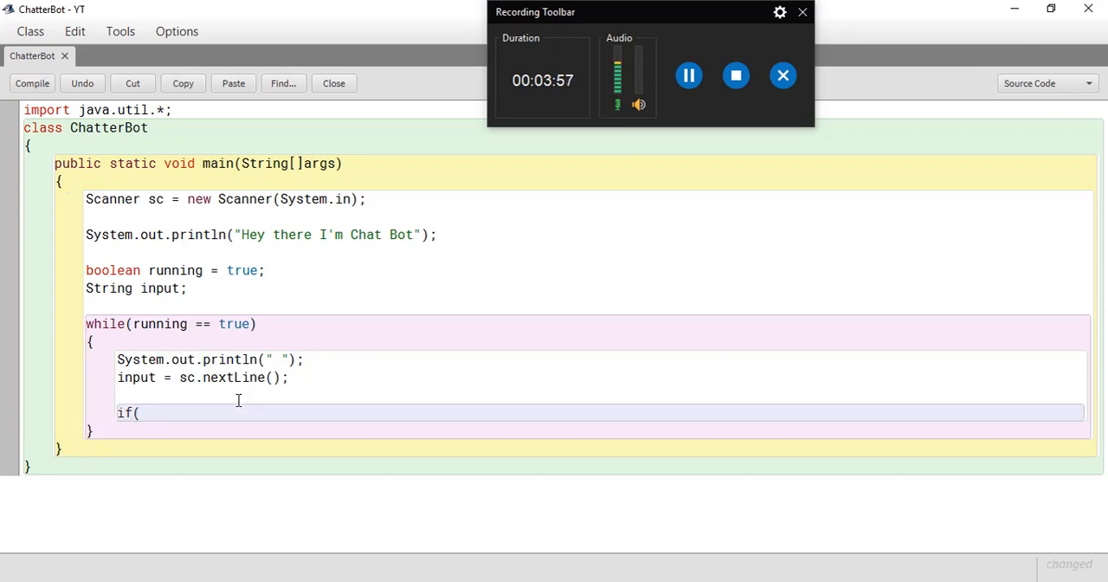
pyautogui.write('input')
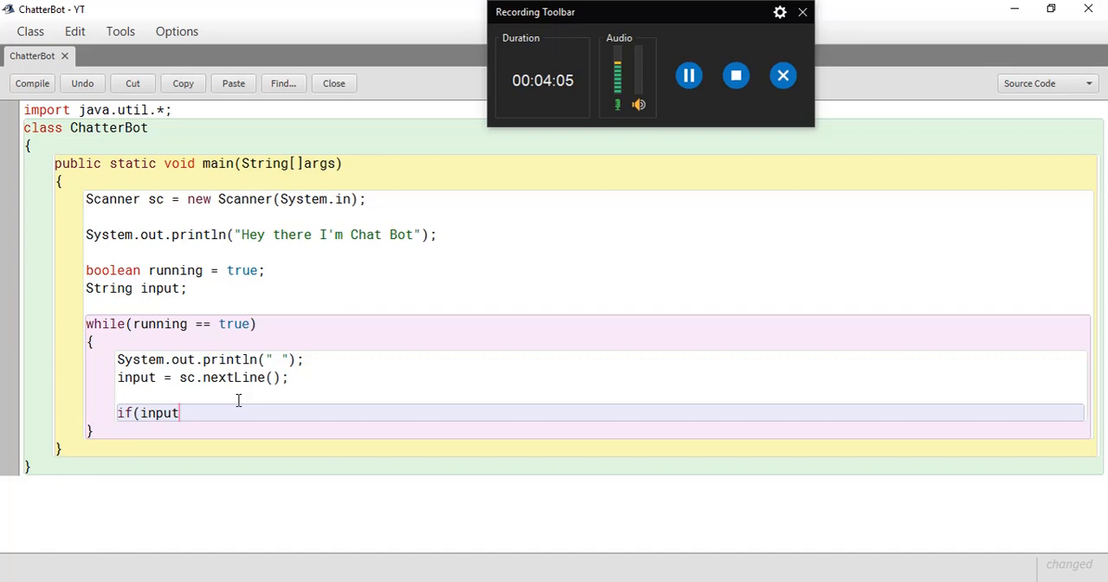
pyautogui.write('==')
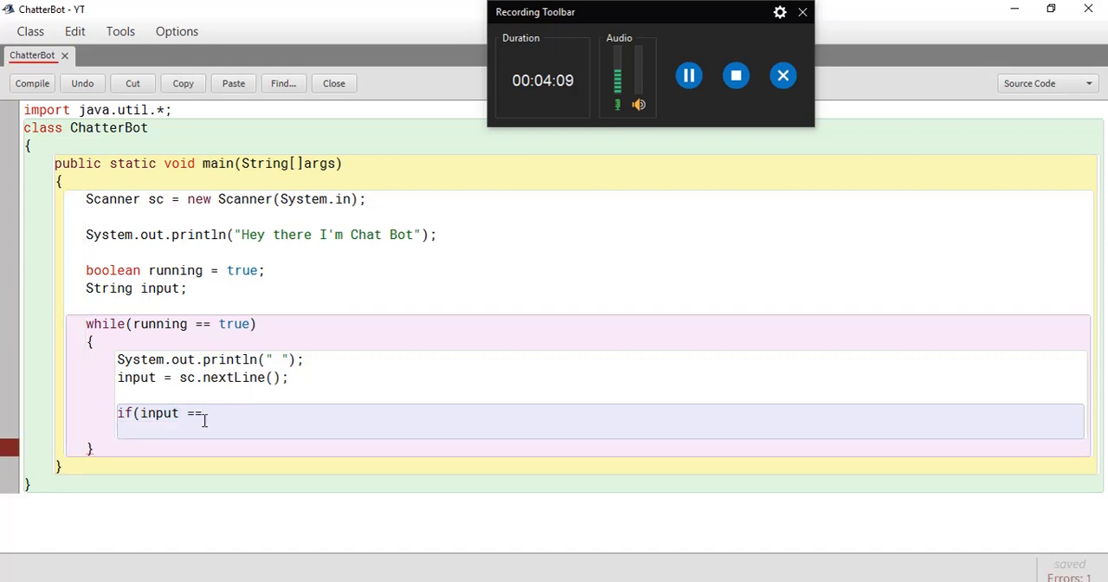
pyautogui.write('"hi')
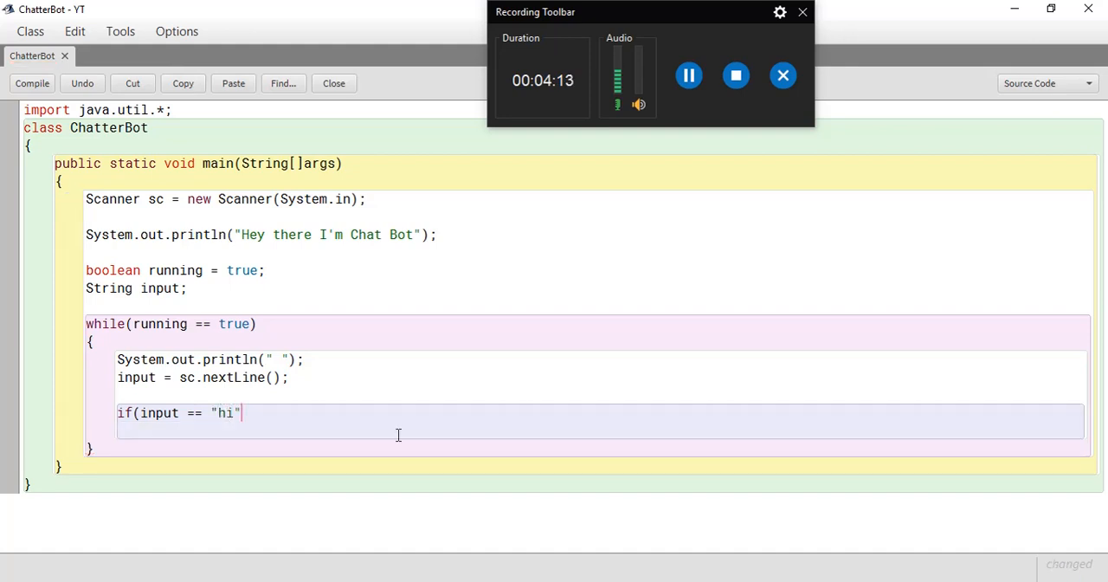
pyautogui.write(');')
pyautogui.write('}')
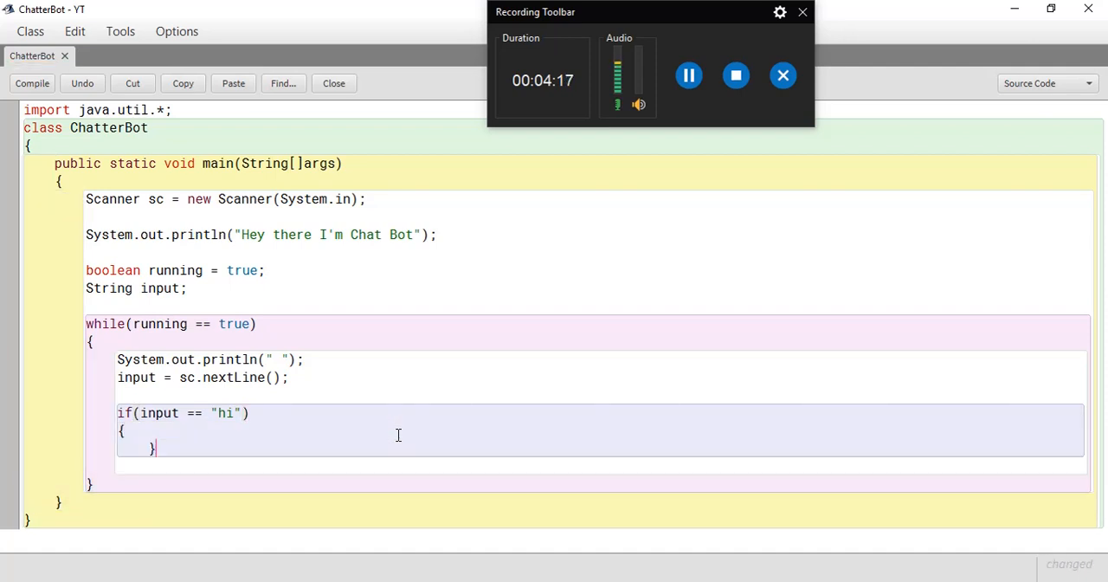
pyautogui.click(32, 83)
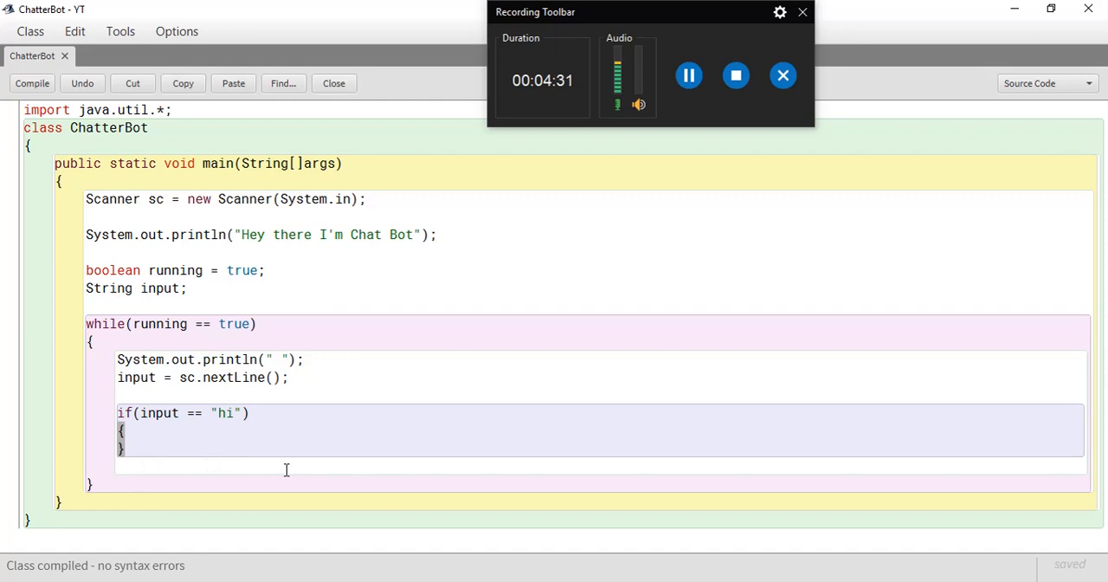
pyautogui.moveTo(182, 446)
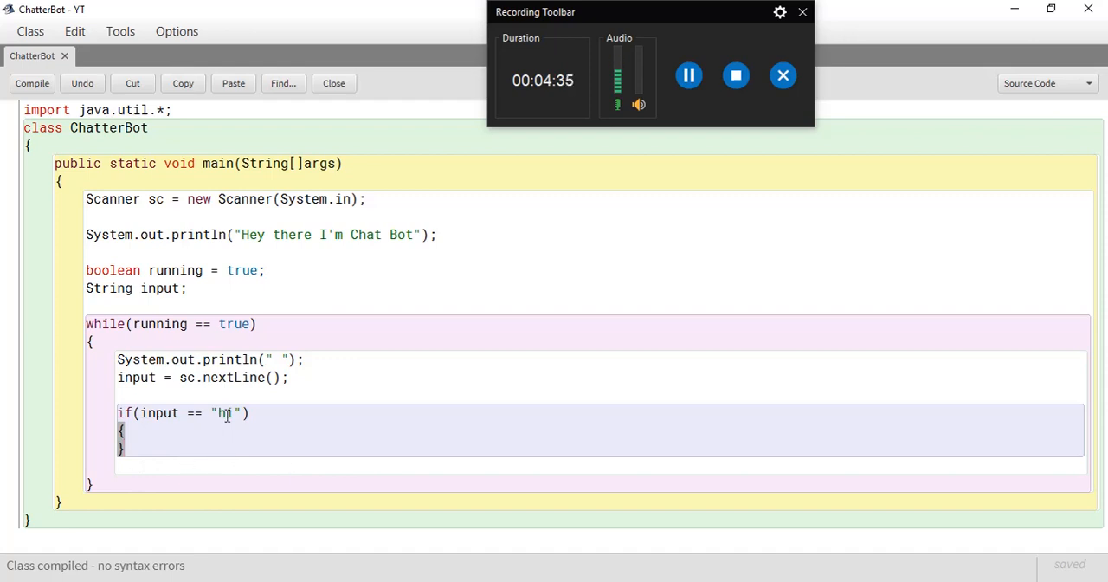
pyautogui.moveTo(154, 412); pyautogui.dragTo(233, 413)
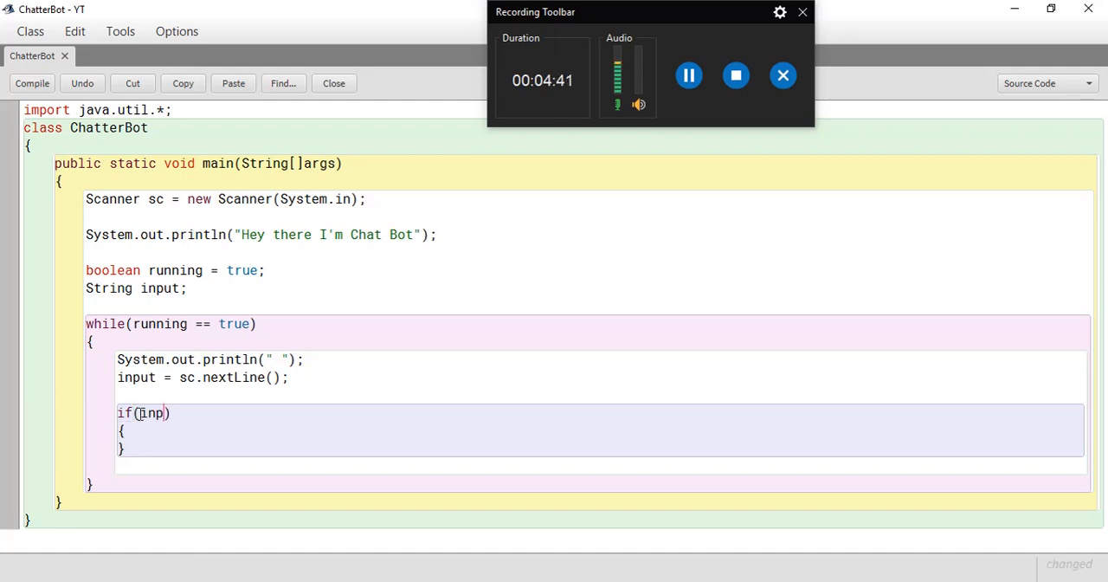
# Rewrite the hi condition as input.equals("hi") and place the cursor inside its body
pyautogui.write('ut.equa')
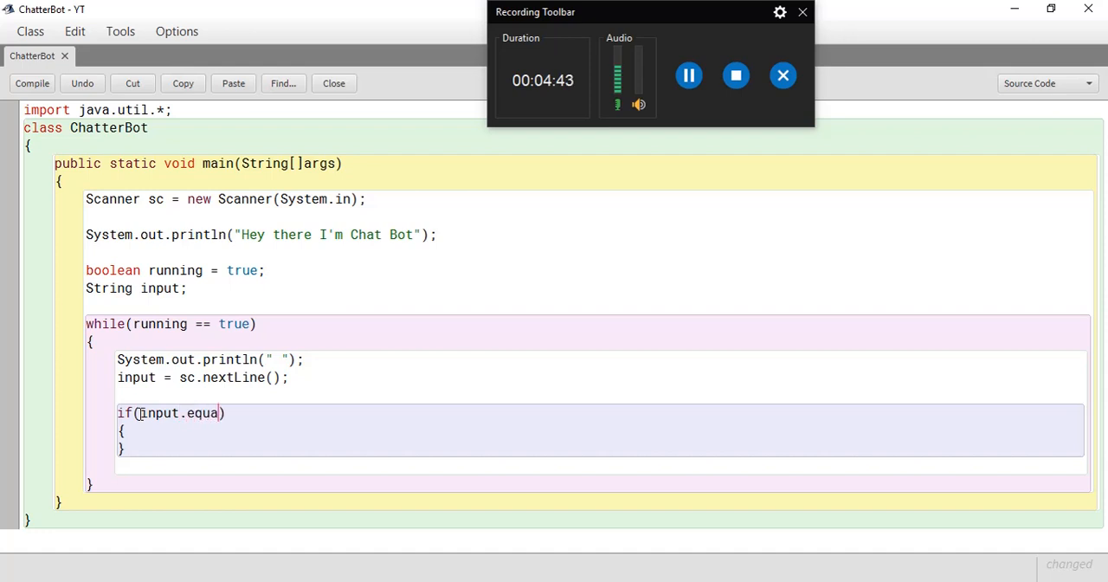
pyautogui.write('ls')
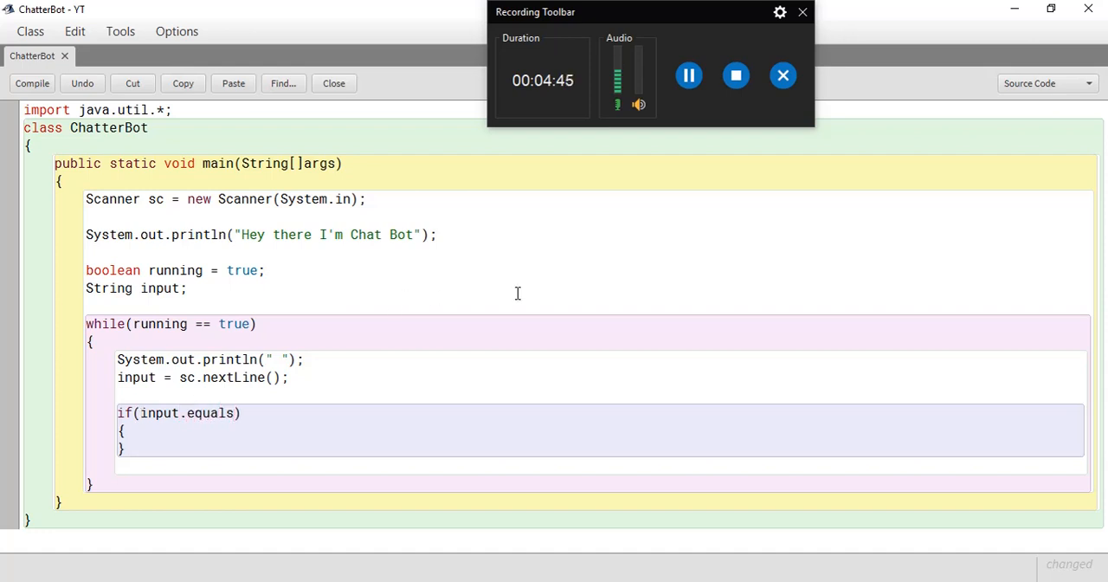
pyautogui.write('"hi"')
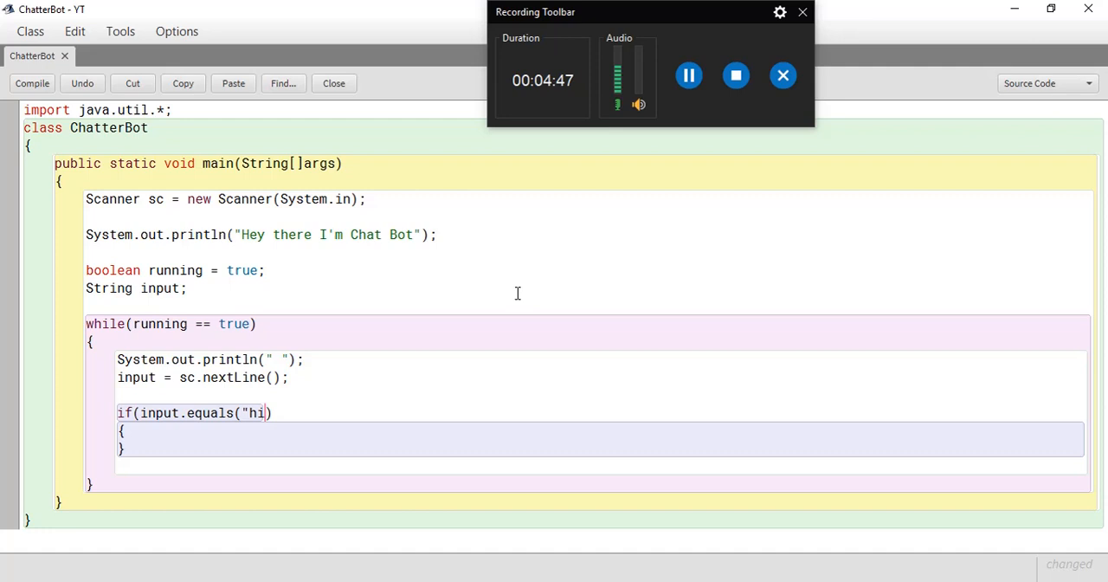
pyautogui.write(')')
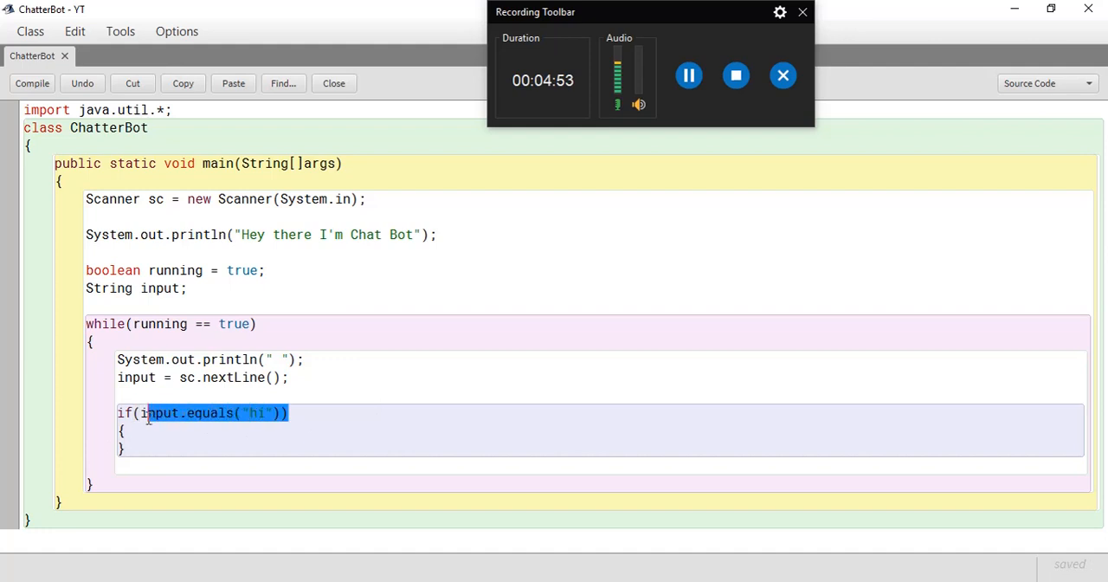
pyautogui.click(142, 437)
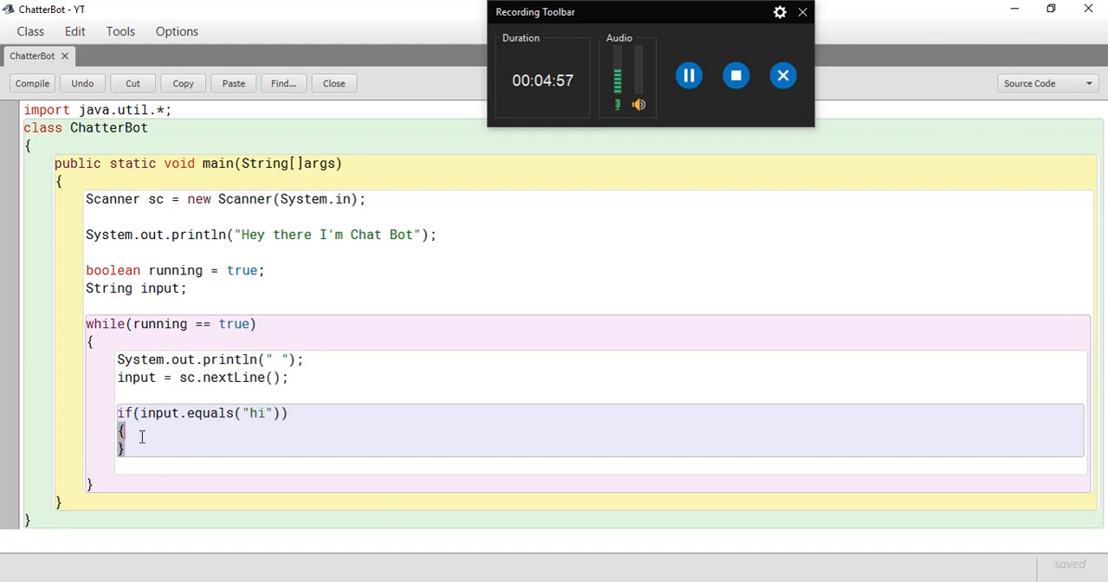
pyautogui.click(32, 83)
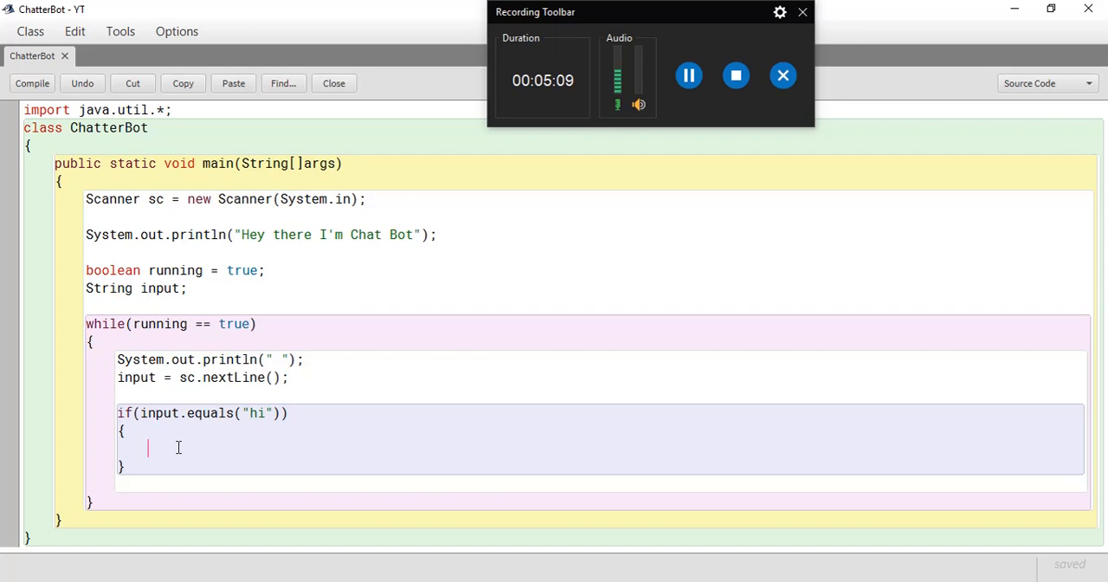
# Make the hi branch print "Hi there"
pyautogui.write('System.out')
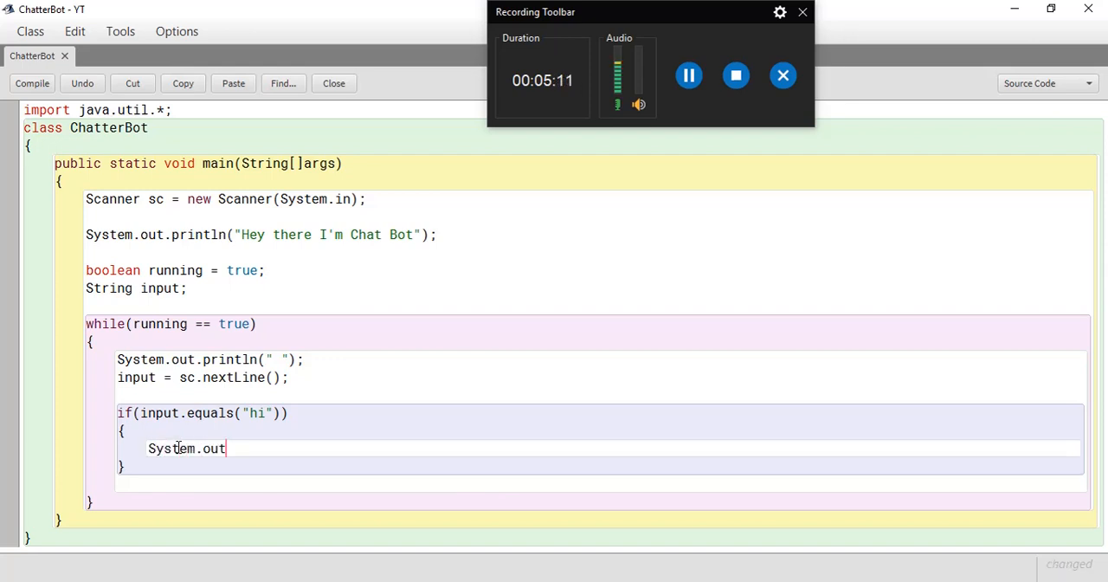
pyautogui.write('.println(')
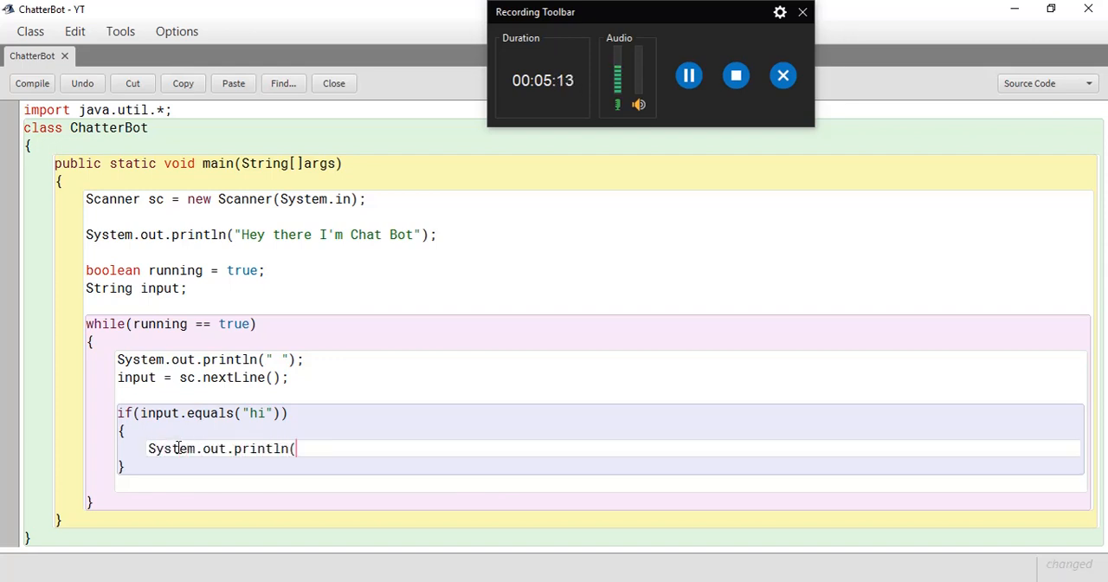
pyautogui.write('"Hi there"')
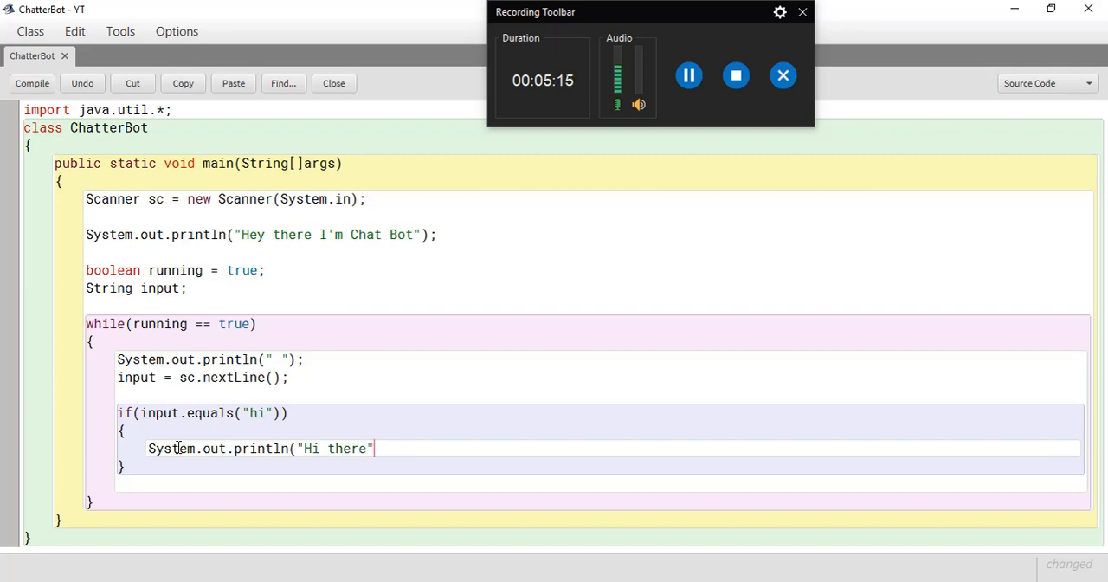
pyautogui.write(');')
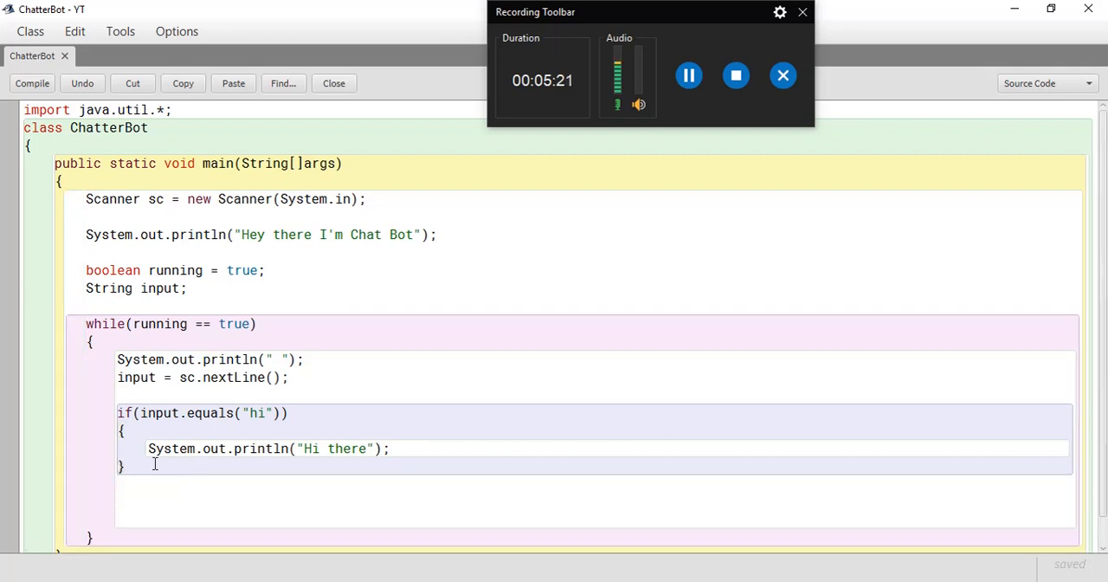
# Add else if(input.equals("bye")) printing "Bye"
pyautogui.write('else if')
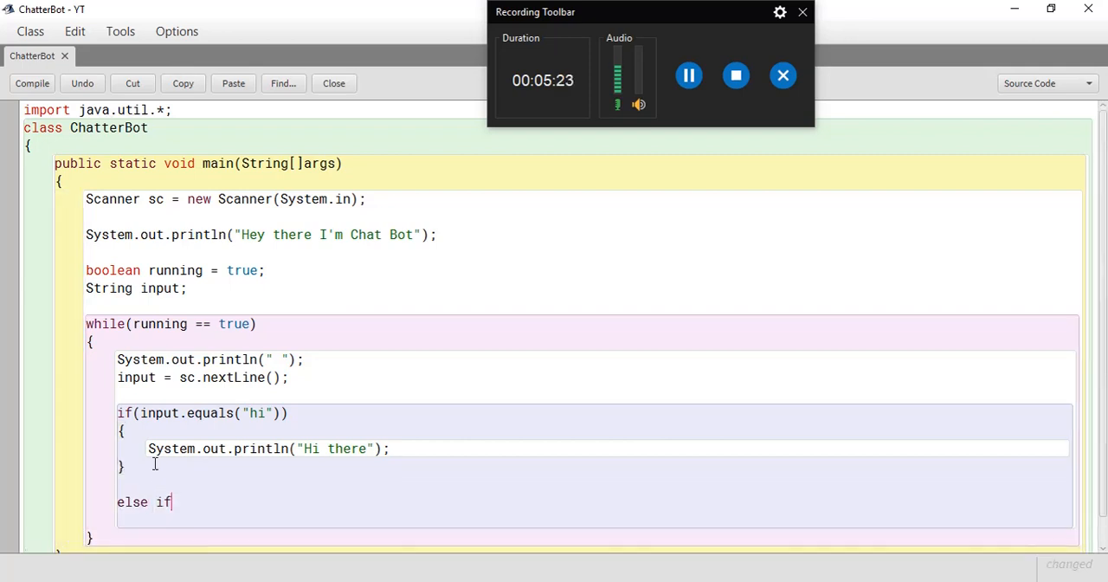
pyautogui.write('(input.e')
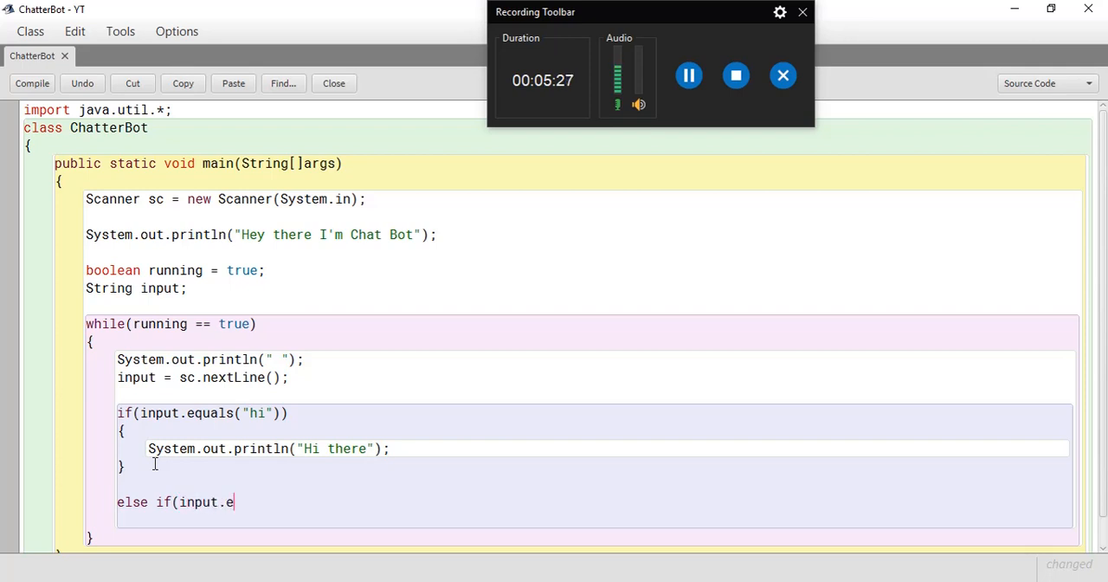
pyautogui.write('quals(')
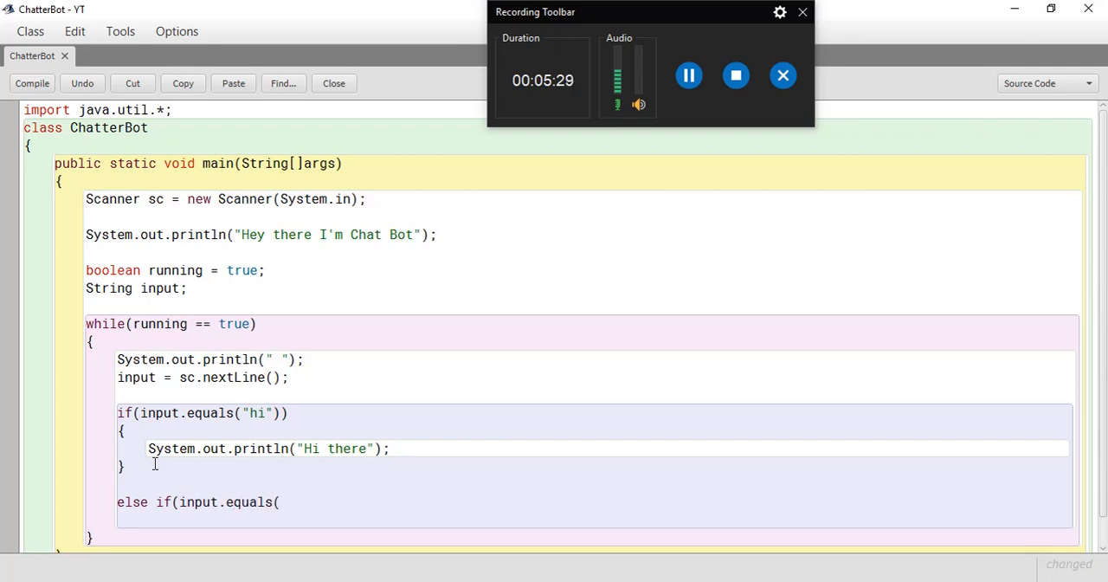
pyautogui.write('"bye")')
pyautogui.write('{')
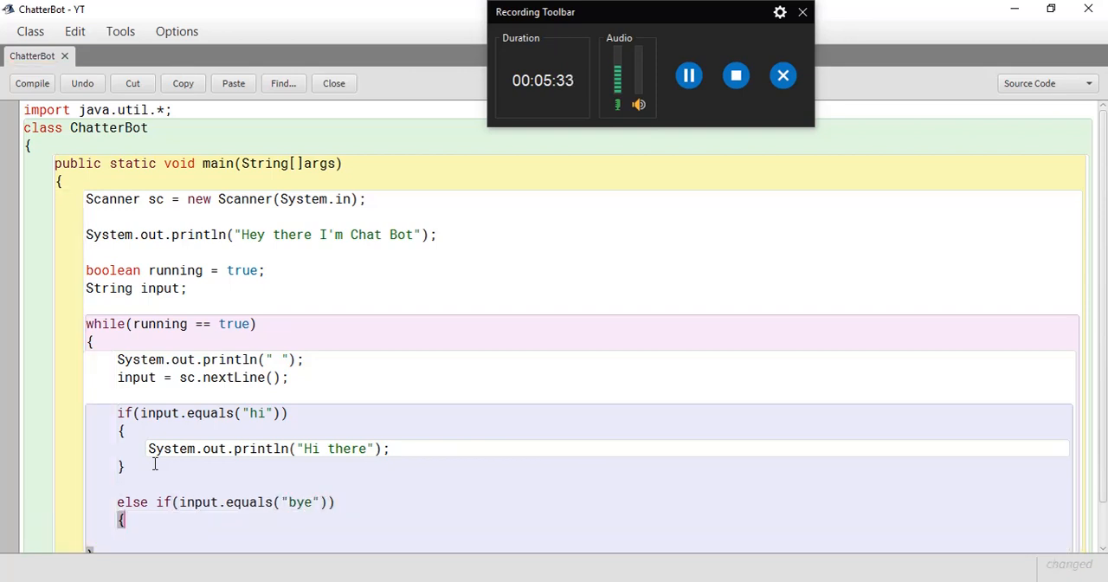
pyautogui.write('}')
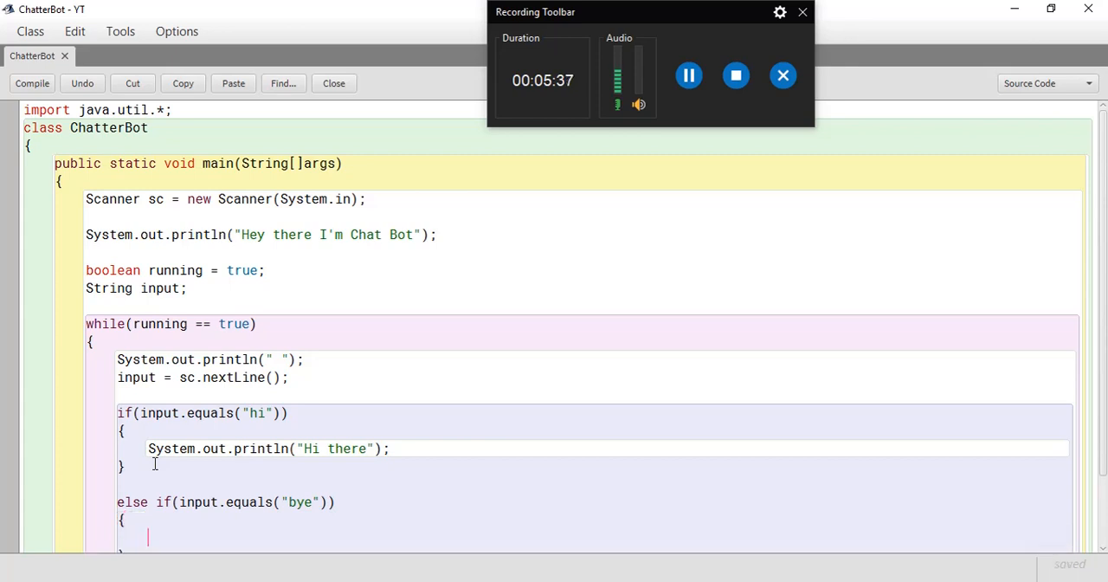
pyautogui.write('sy')
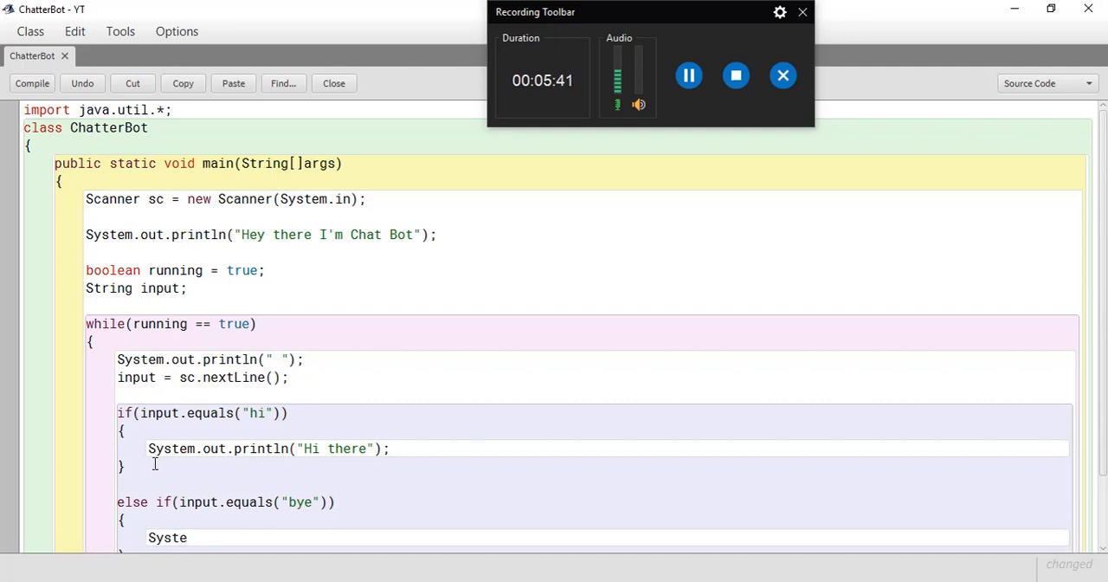
pyautogui.write('System.out.print')
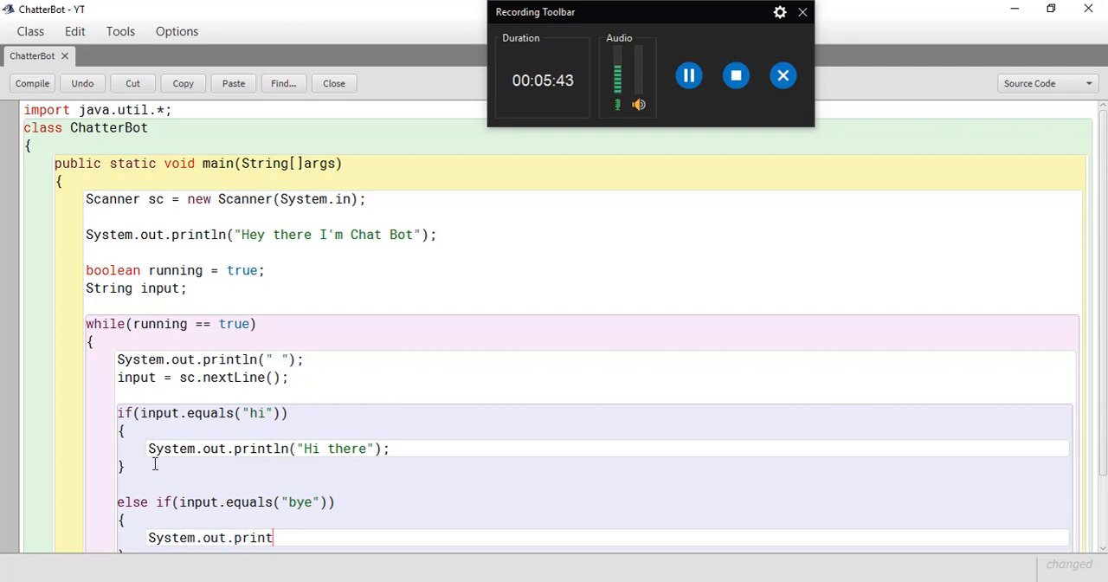
pyautogui.write('ln("')
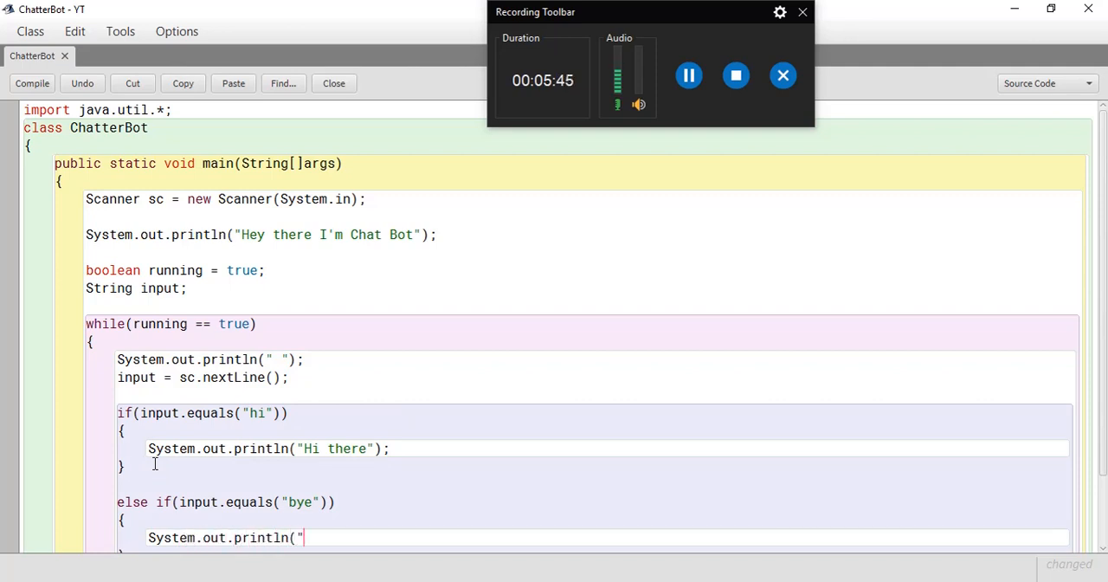
pyautogui.write('Bye");')
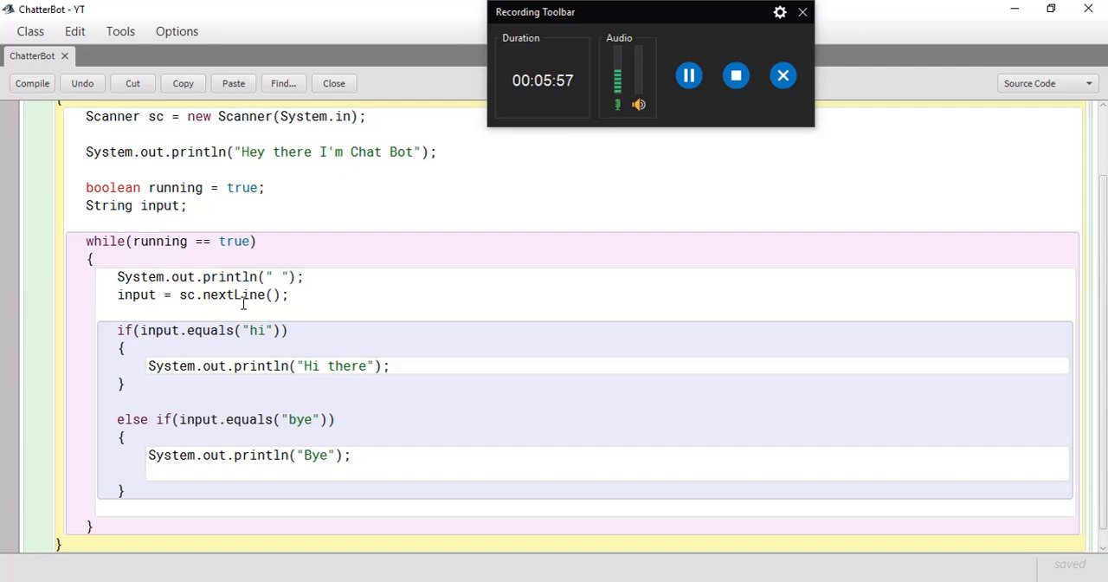
# Add running = false; to the bye branch so the loop stops
pyautogui.write('running =')
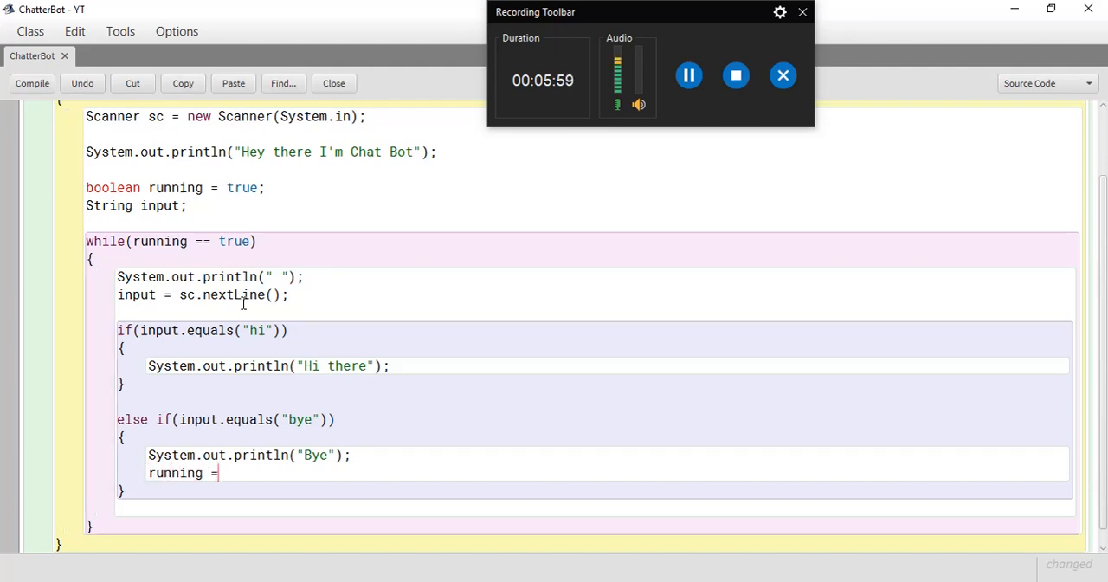
pyautogui.write('fals')
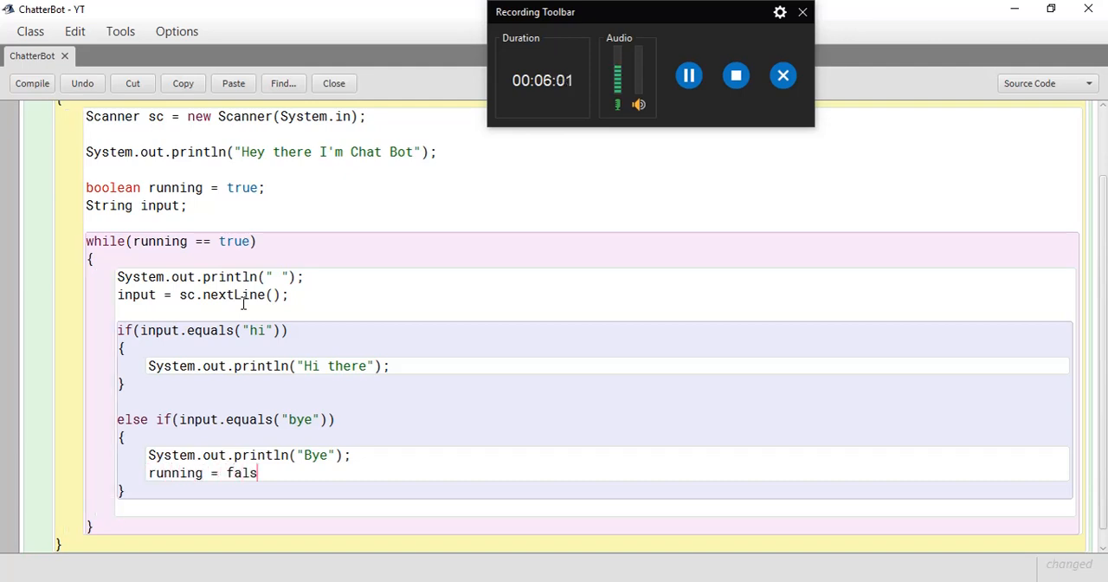
pyautogui.write('e;')
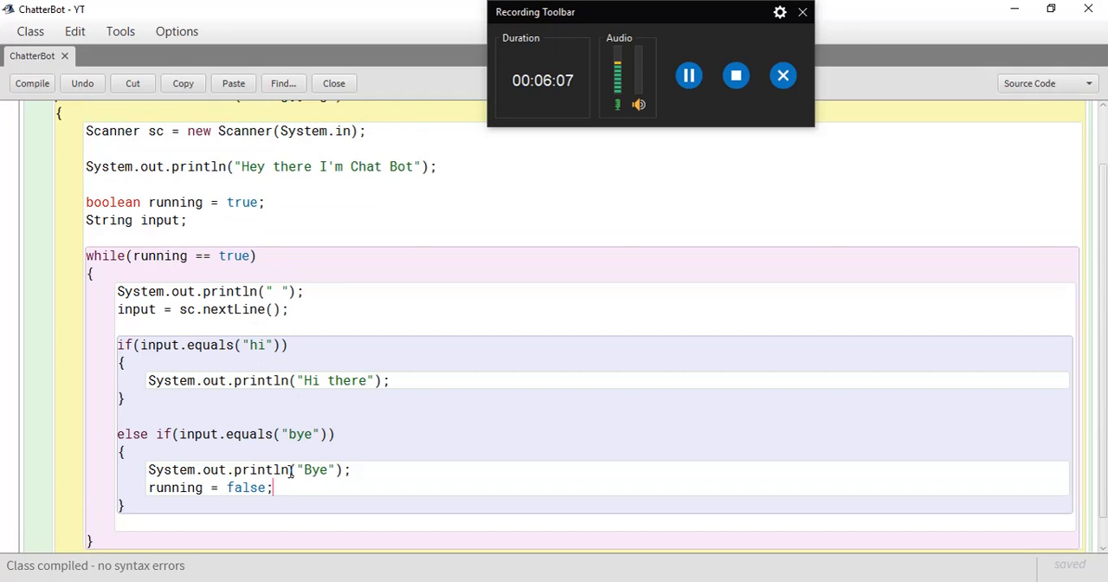
# Write the else branch printing "Sorry I don't understand"
pyautogui.write('e')
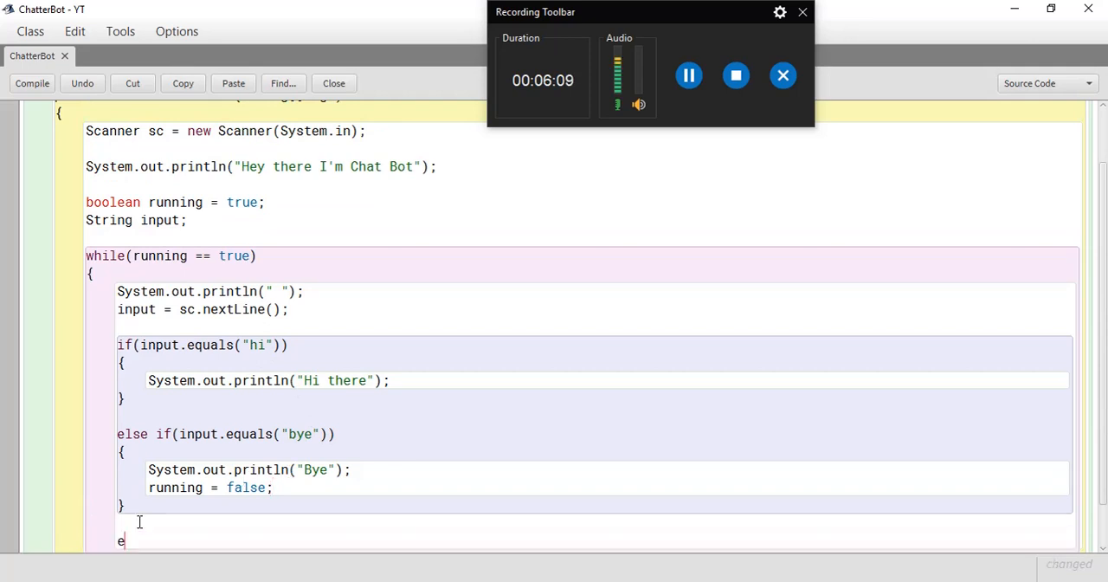
pyautogui.write('lse')
pyautogui.write('{')
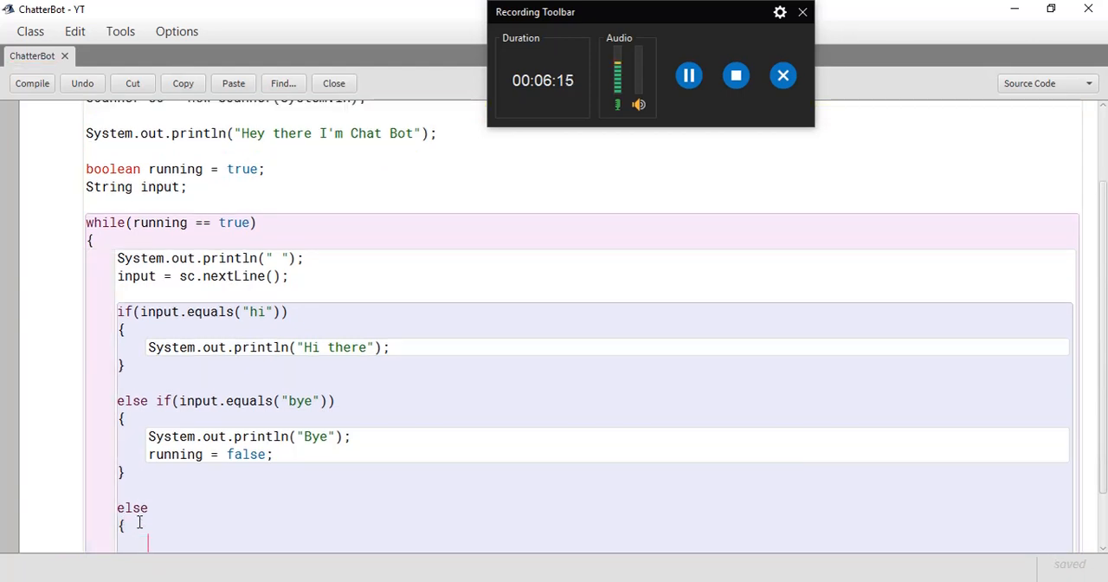
pyautogui.write('System')
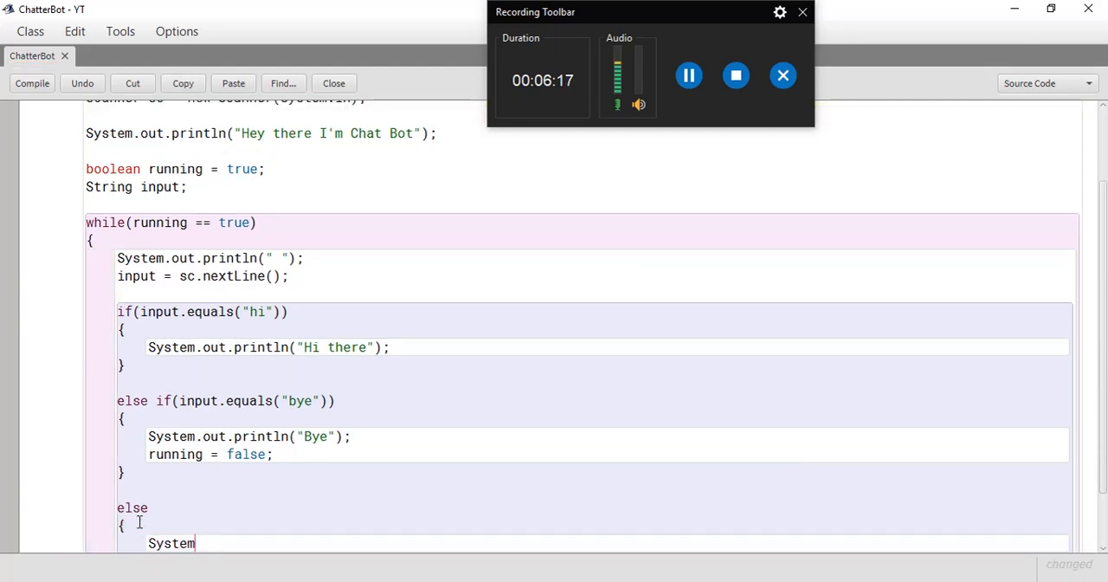
pyautogui.write('.out.println(')
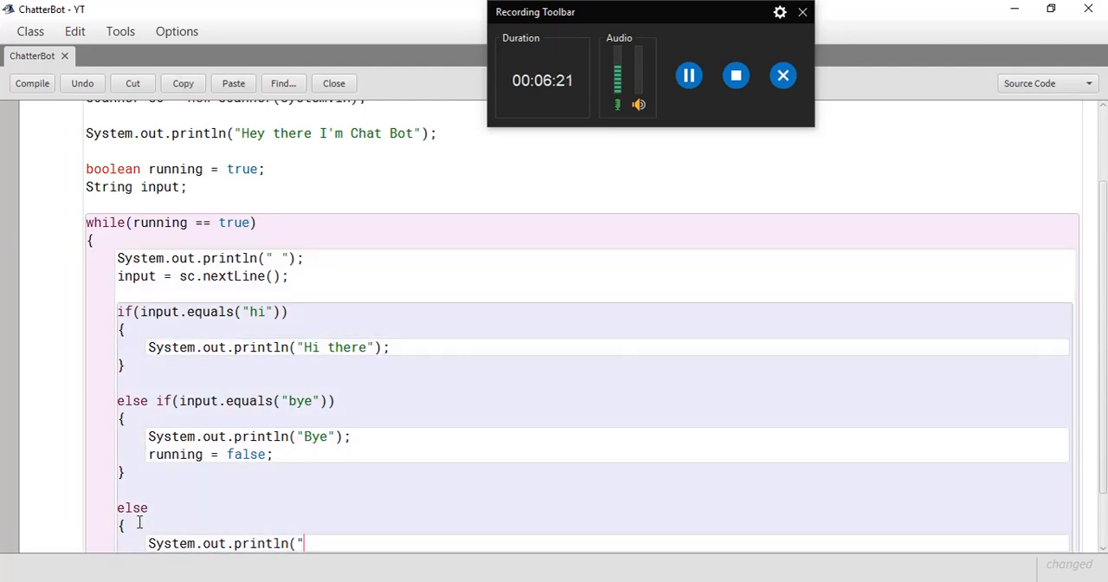
pyautogui.write('Sorry I dobn')
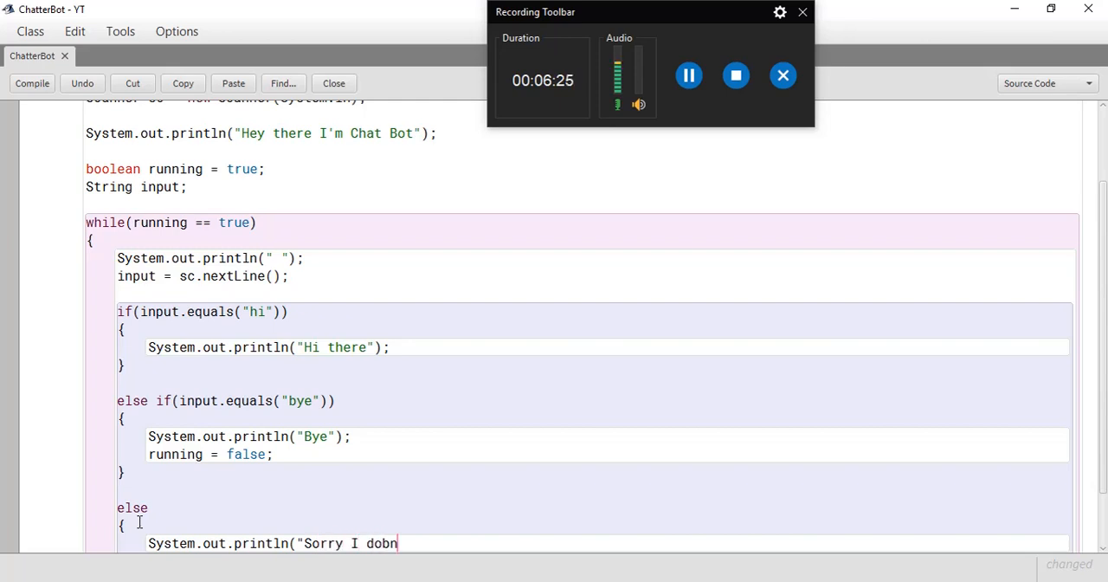
pyautogui.write("on't")
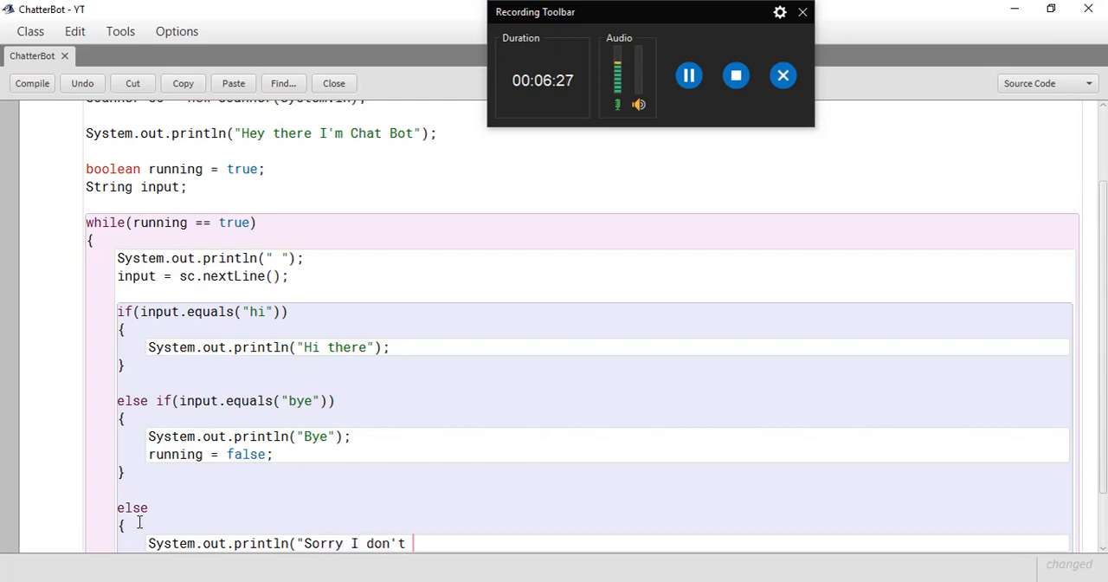
pyautogui.write('understand");')
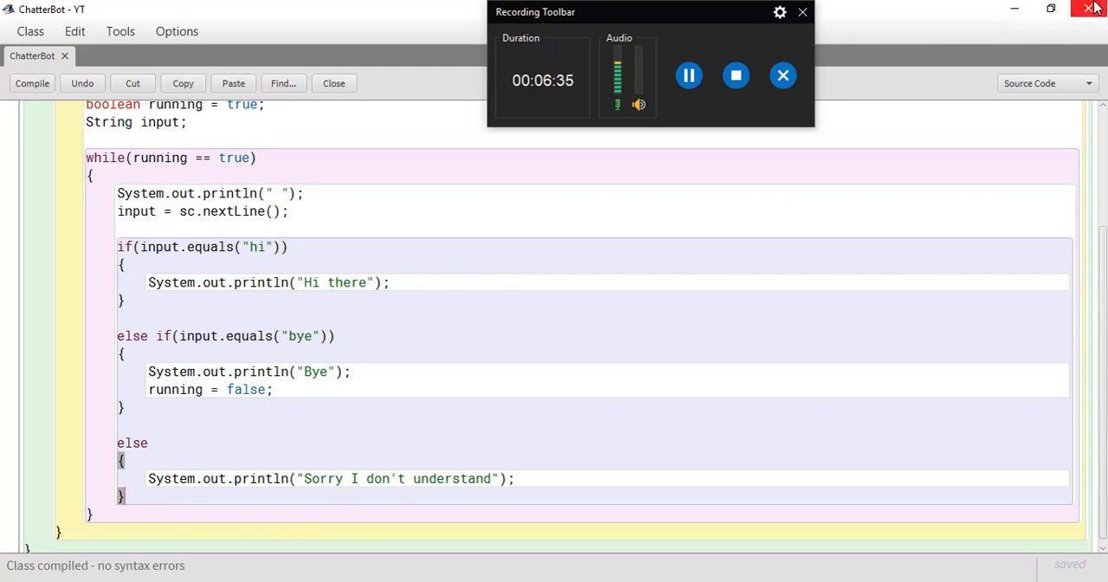
# Run ChatterBot's main method with default arguments and enter 'hi' in the terminal
pyautogui.click(333, 83)
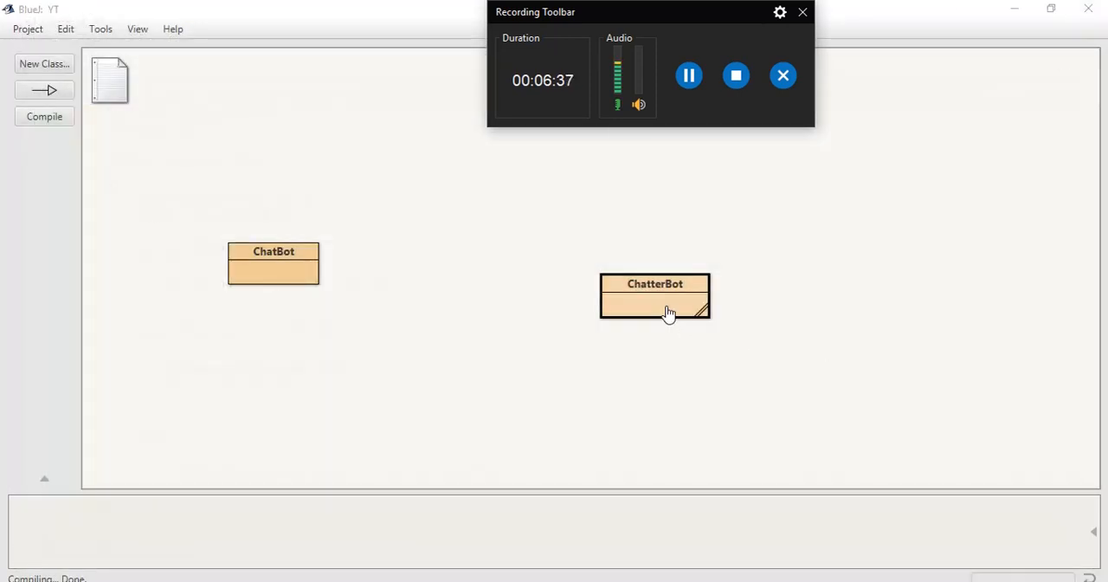
pyautogui.click(654, 294)
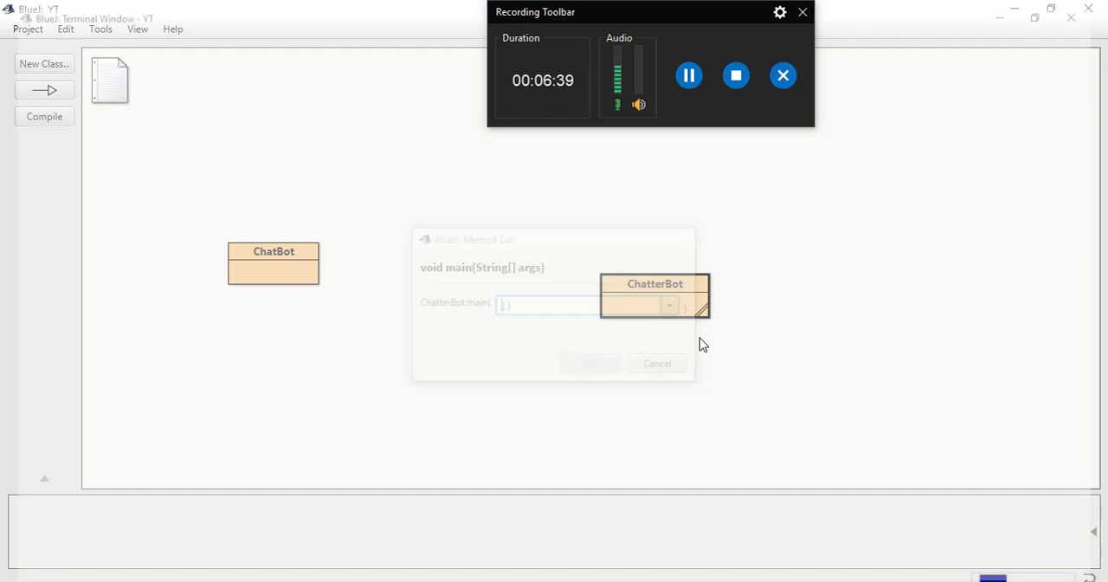
pyautogui.click(589, 363)
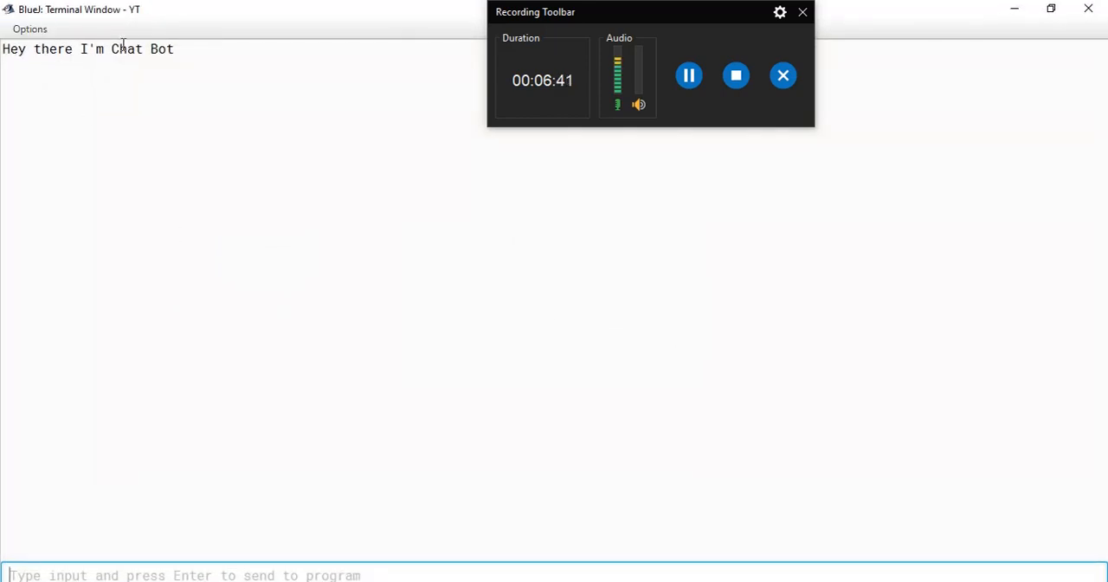
pyautogui.write('hi')
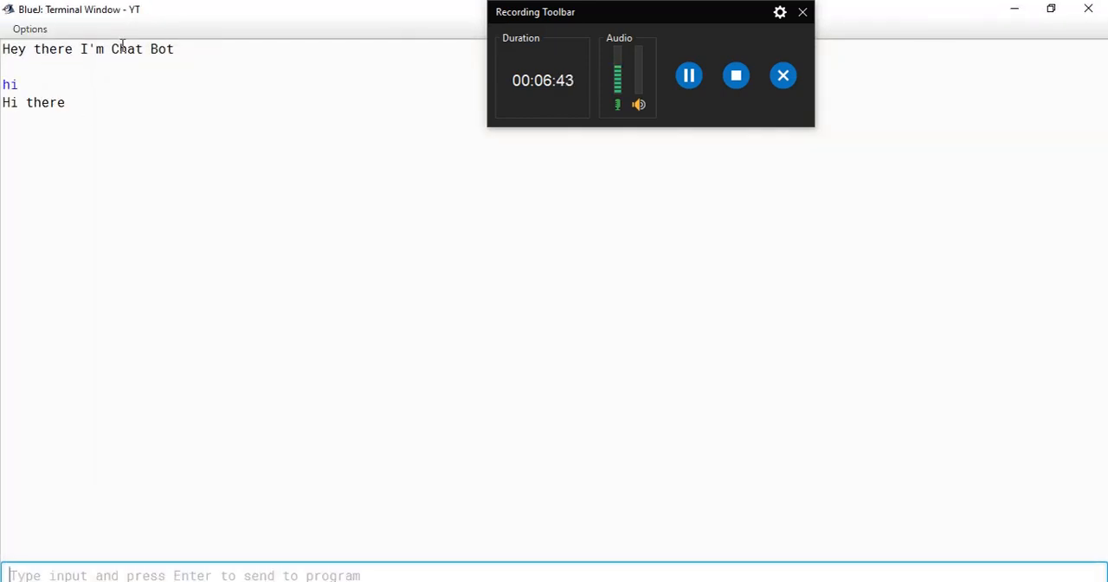
pyautogui.write('a')
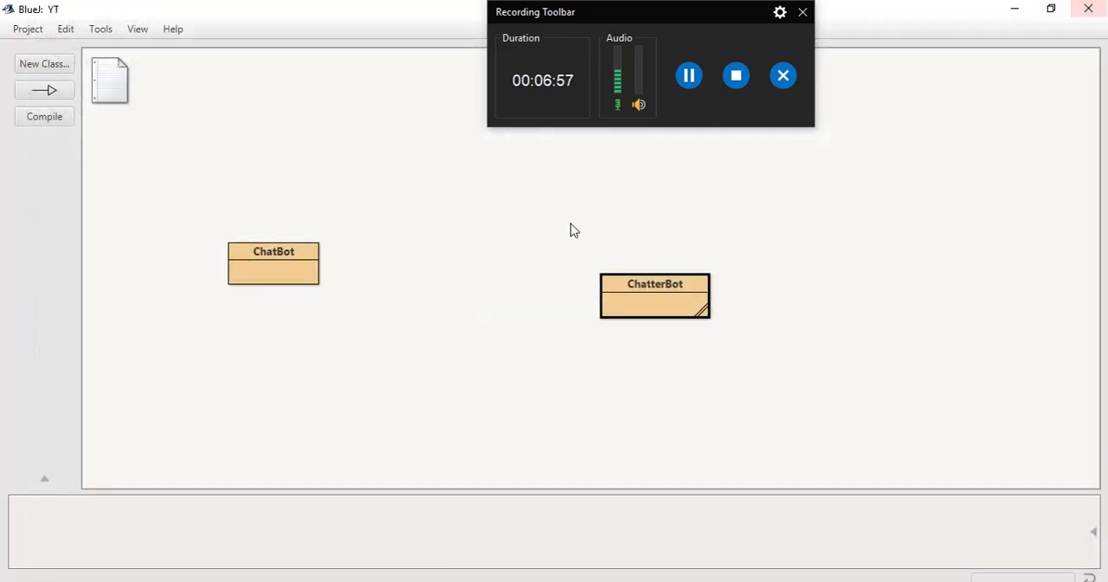
# Open ChatterBot and add an else if checking input.equals("what do you eat")
pyautogui.doubleClick(654, 295)
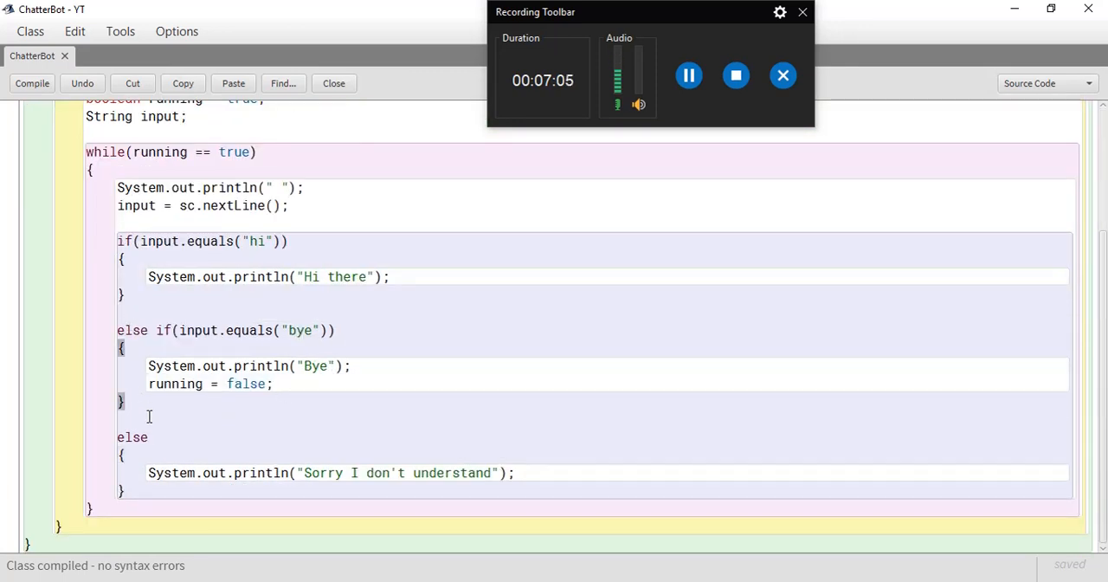
pyautogui.write('else')
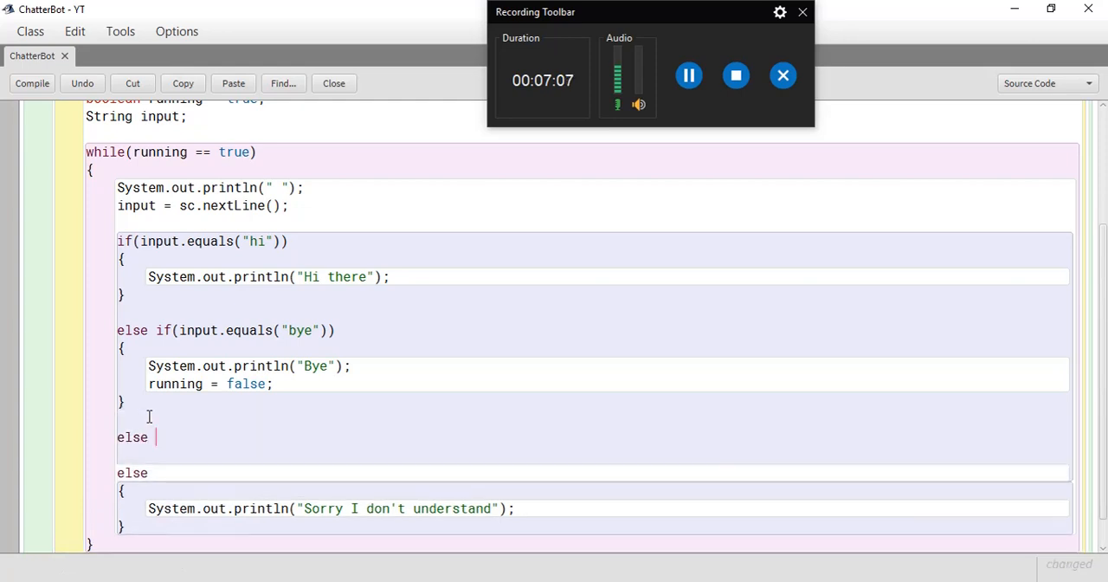
pyautogui.write('if(')
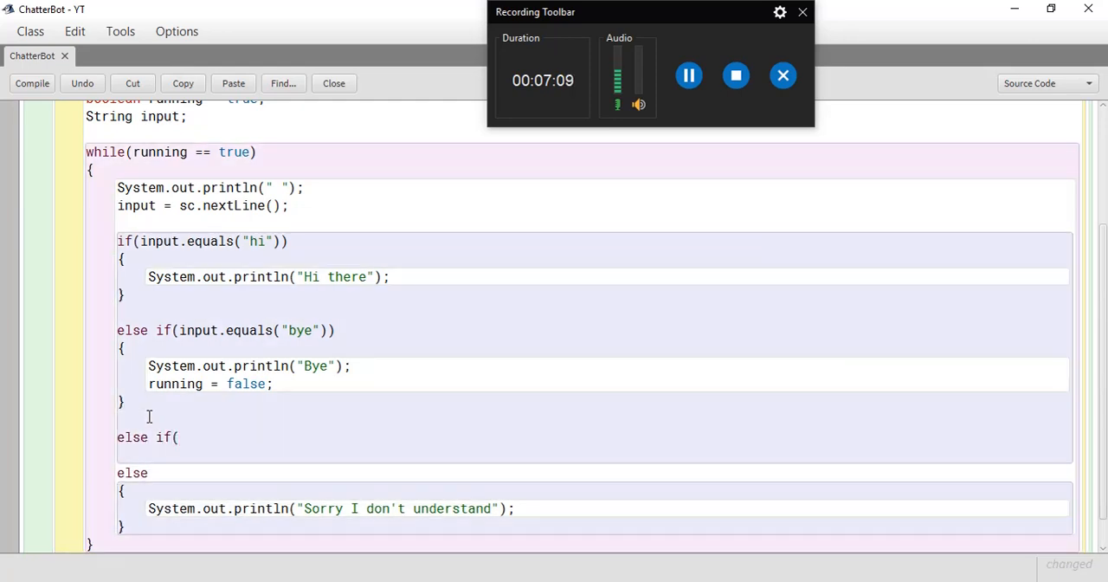
pyautogui.write('input.')
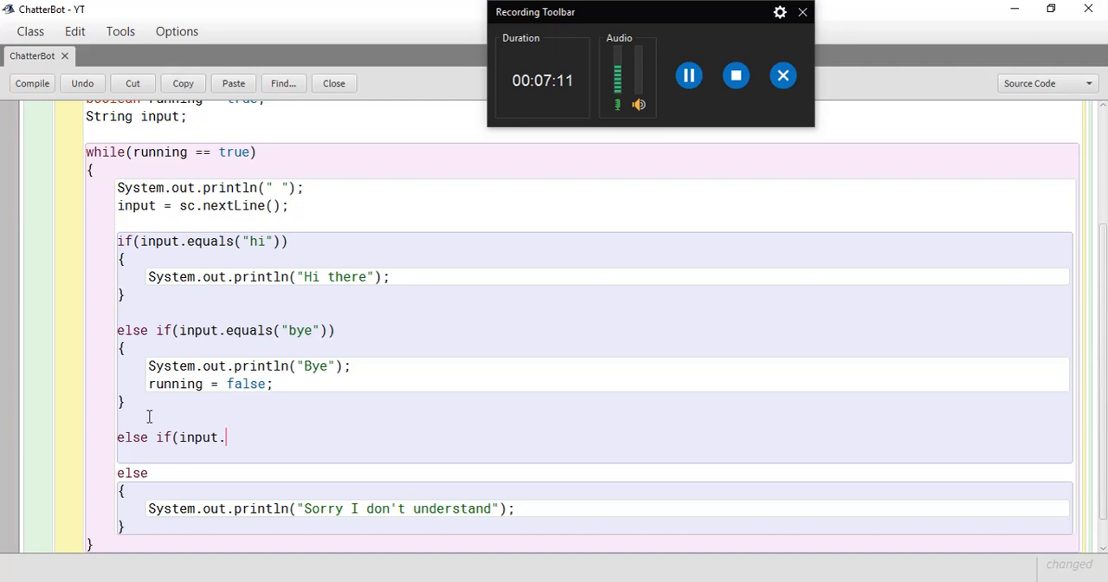
pyautogui.write('equals(')
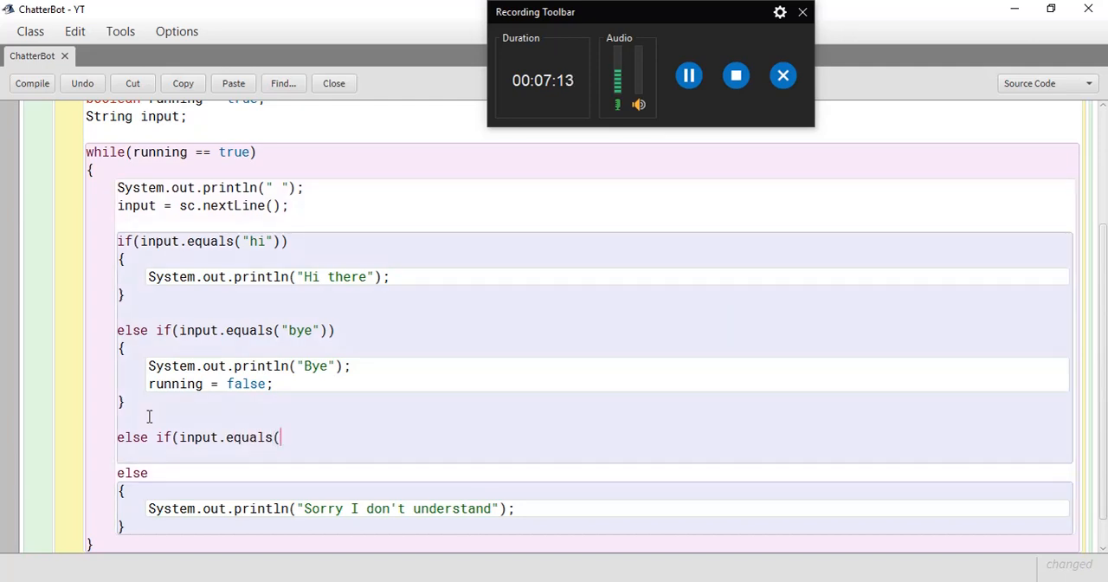
pyautogui.write('"what do you')
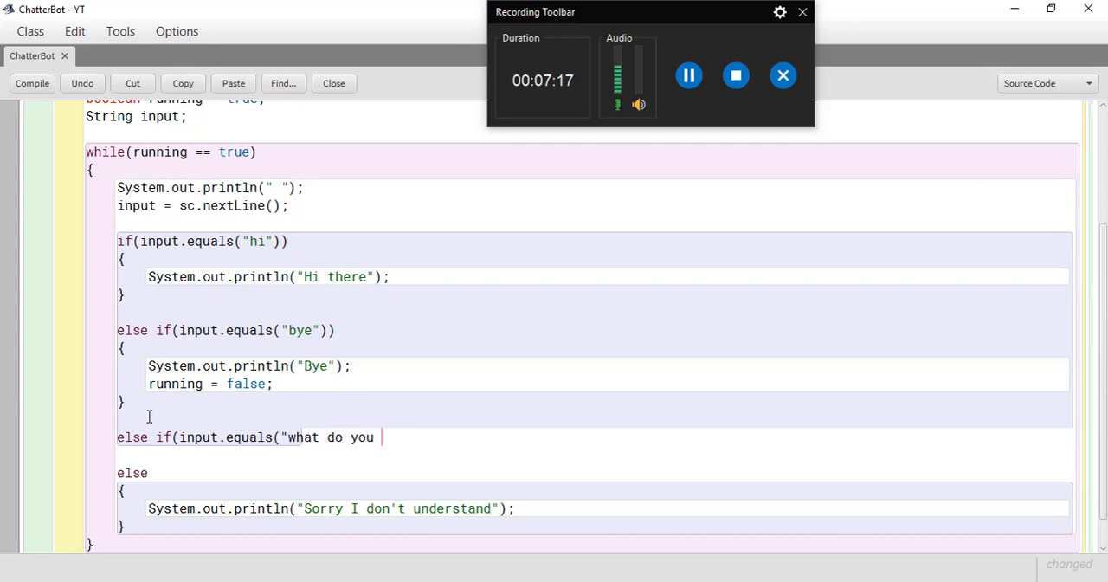
pyautogui.write('eat")')
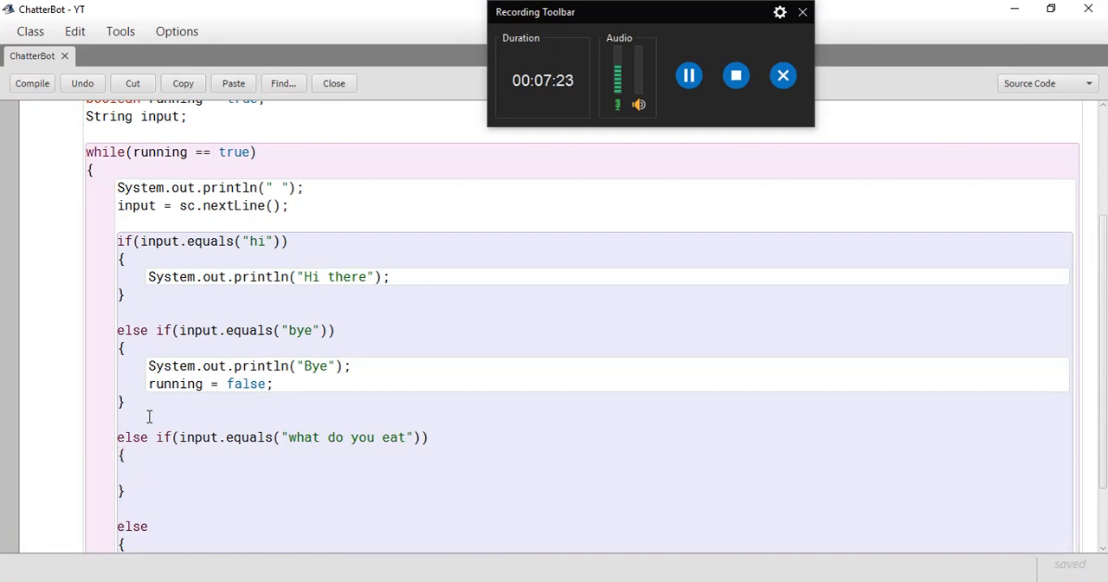
# Make that branch print "I'm a robot so i eat metal and drink oil"
pyautogui.write('System')
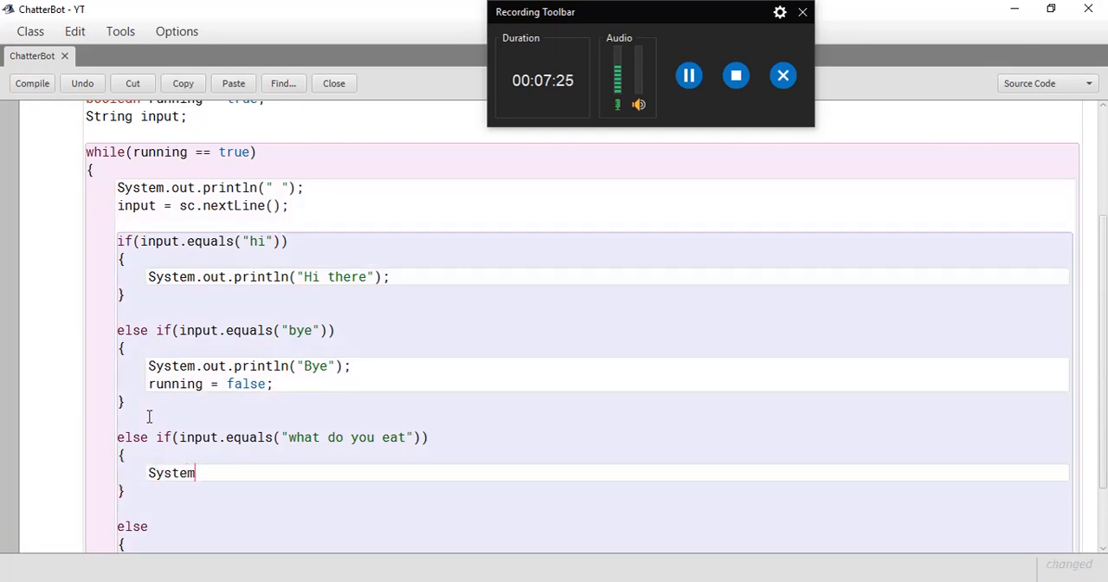
pyautogui.write('.out.println')
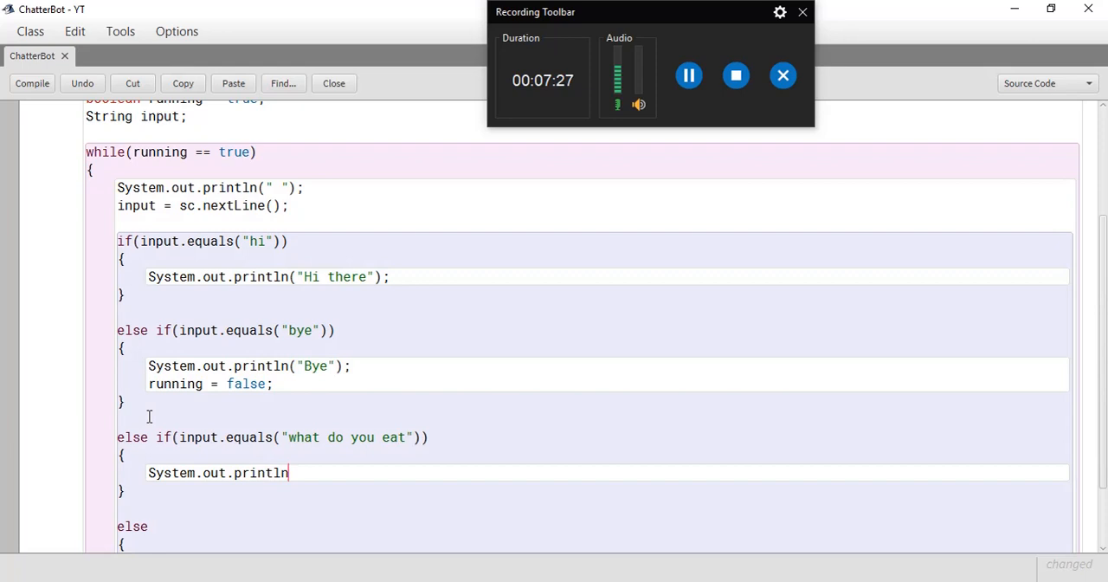
pyautogui.write('("')
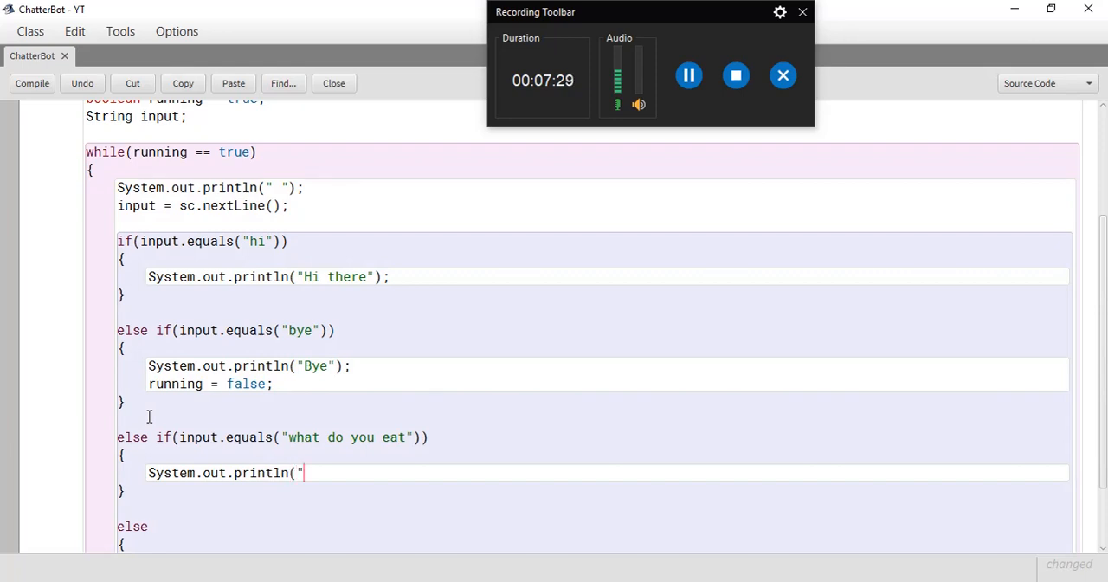
pyautogui.write("I'm a ro")
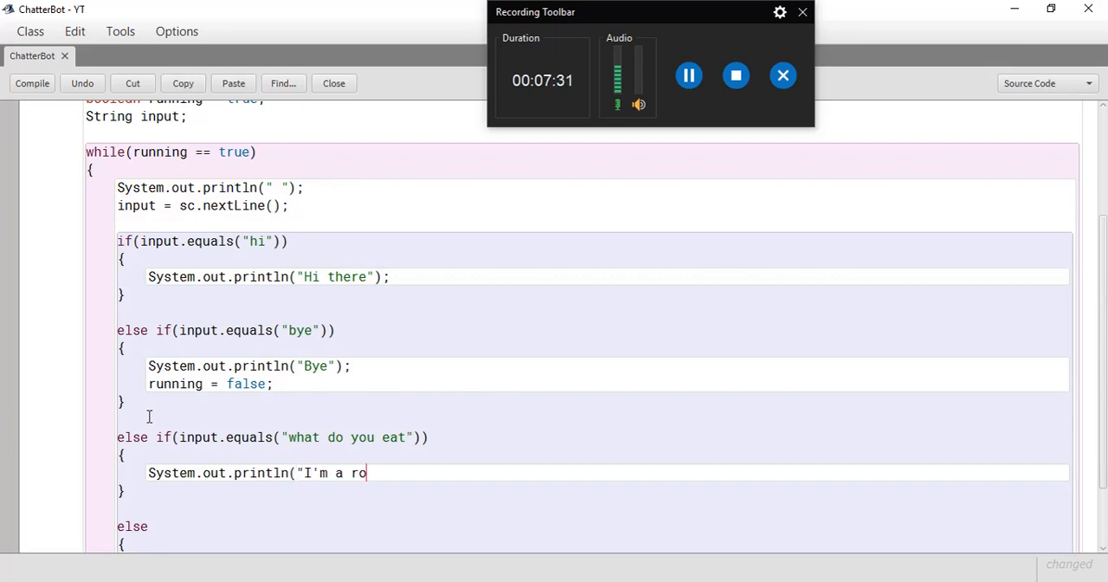
pyautogui.write('bot so i e')
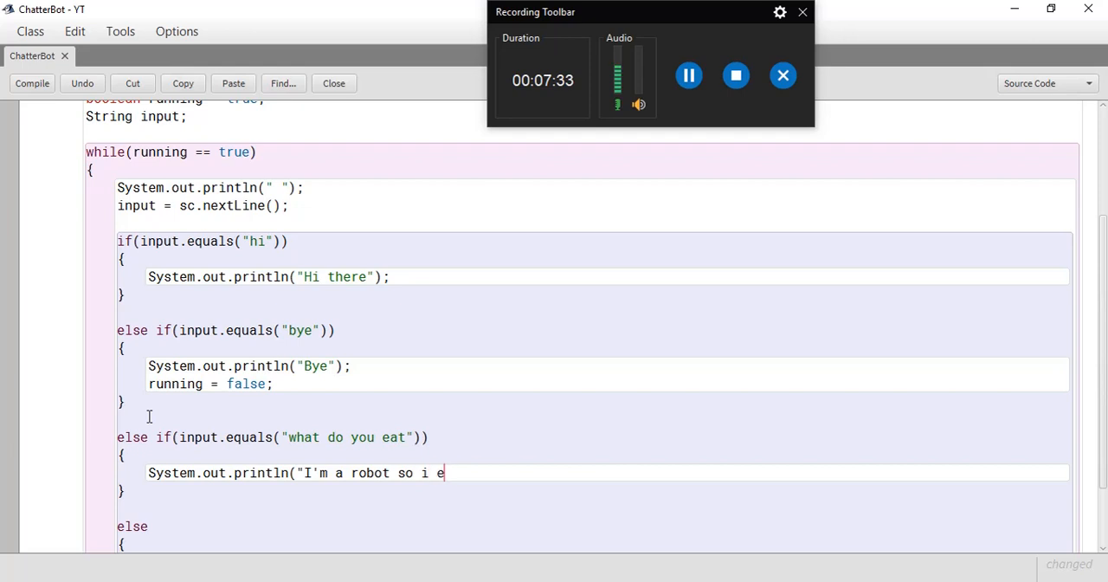
pyautogui.write('at metal and')
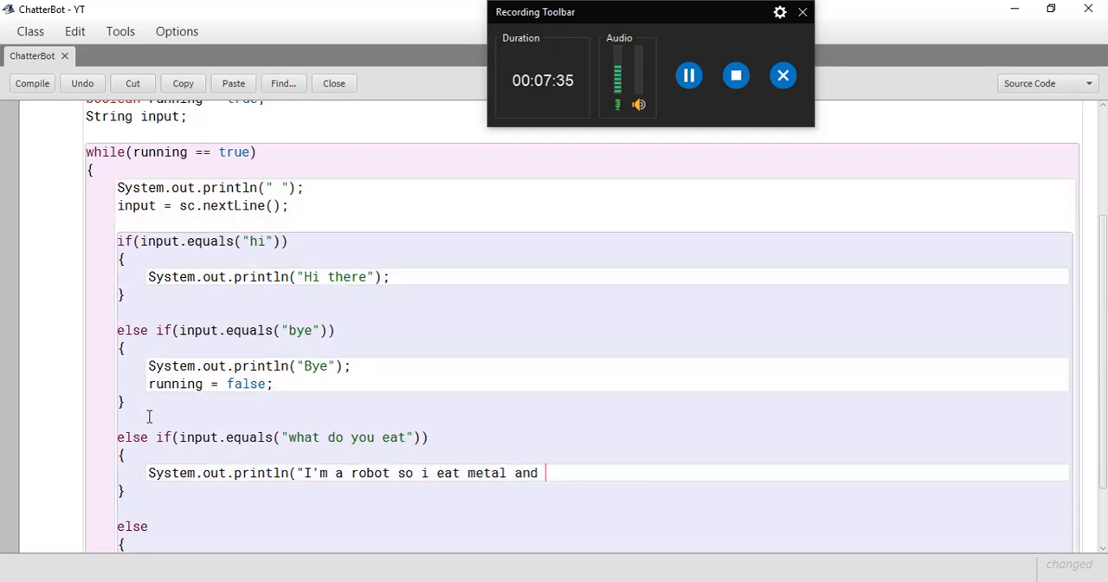
pyautogui.write('drink')
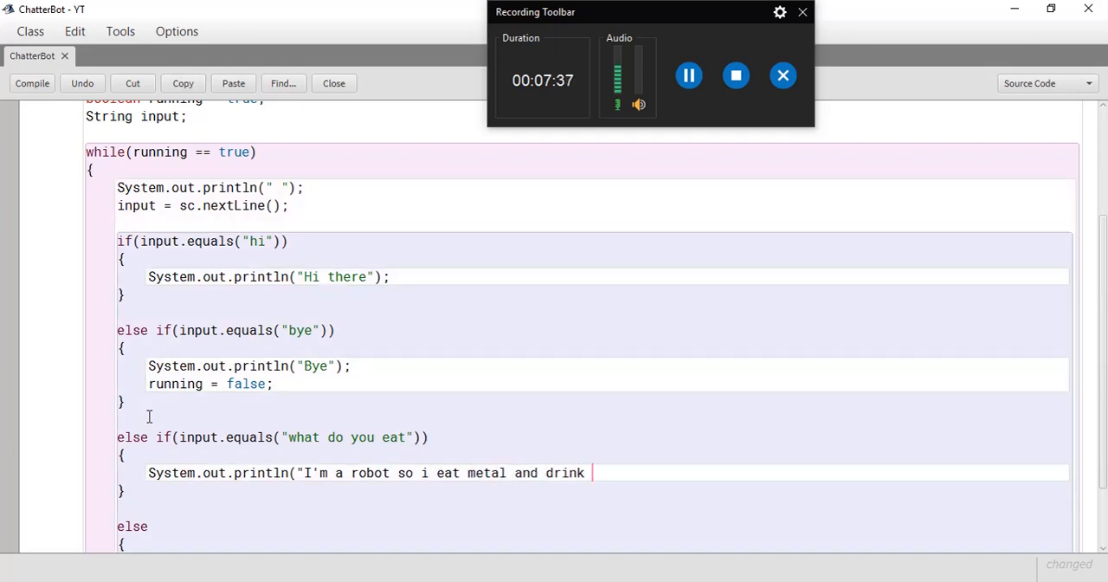
pyautogui.write('oil");')
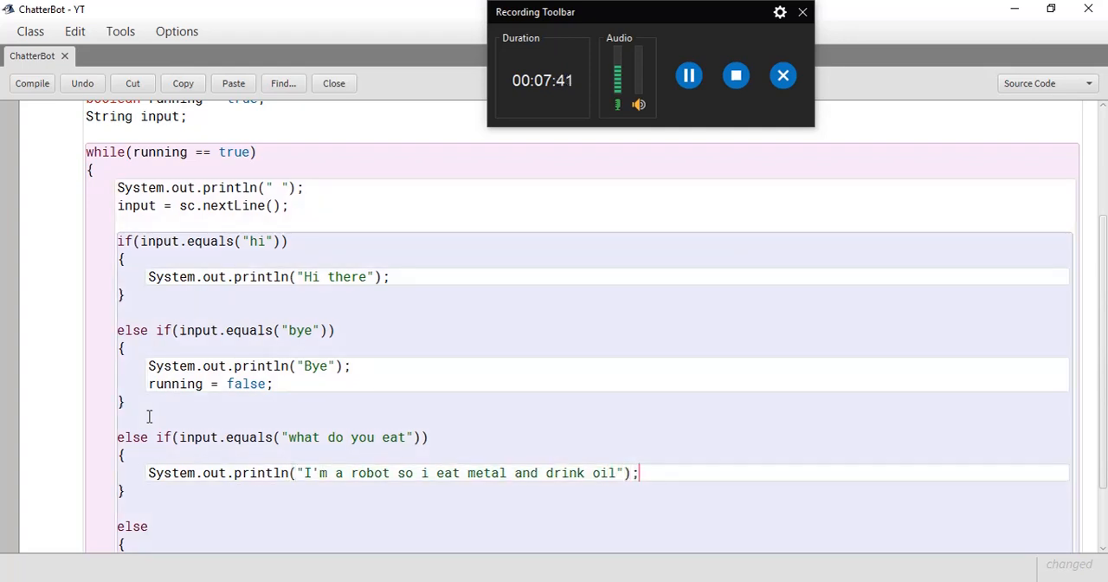
pyautogui.scroll(-3)
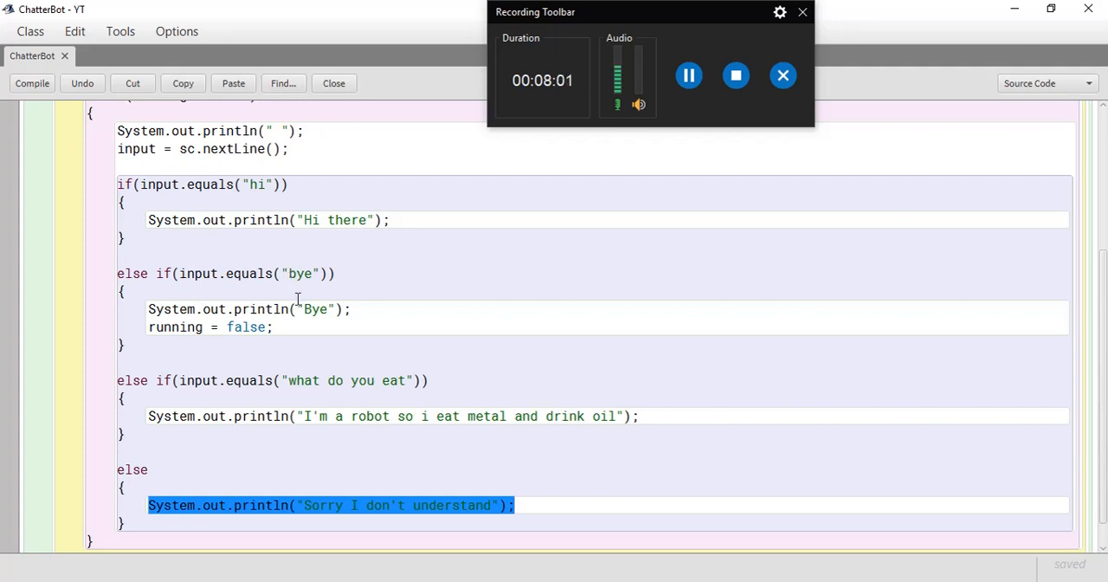
pyautogui.moveTo(297, 361)
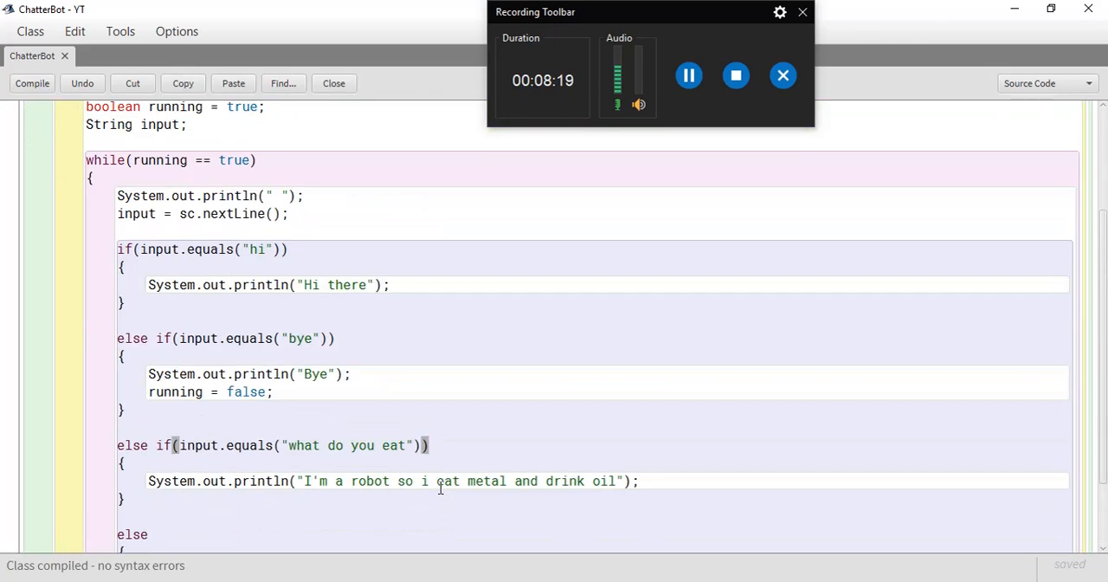
# Scroll through the ChatterBot code to review the new eating branch
pyautogui.scroll(-3)
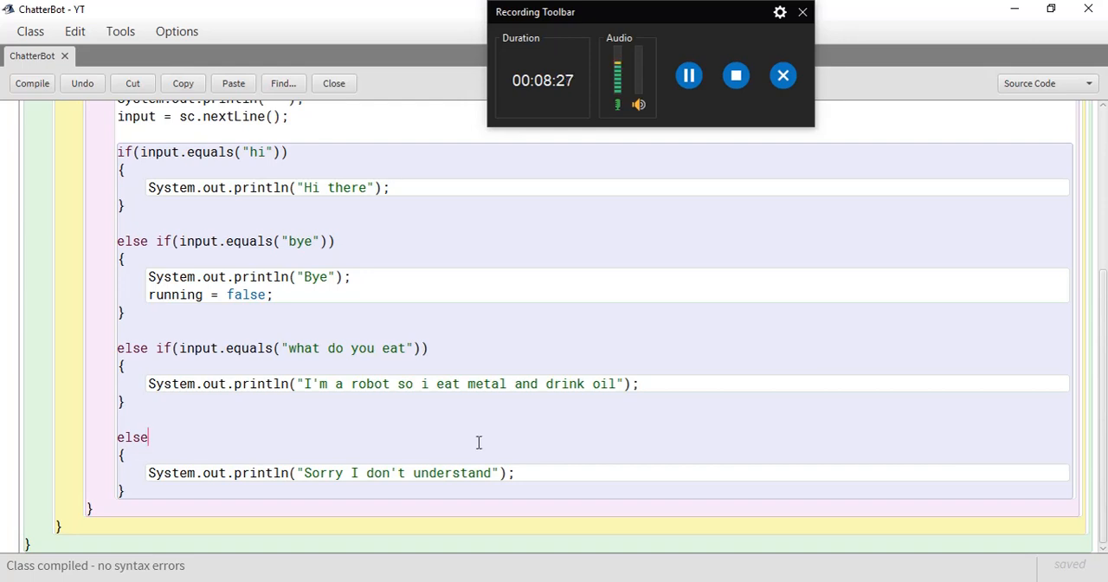
pyautogui.moveTo(439, 449)
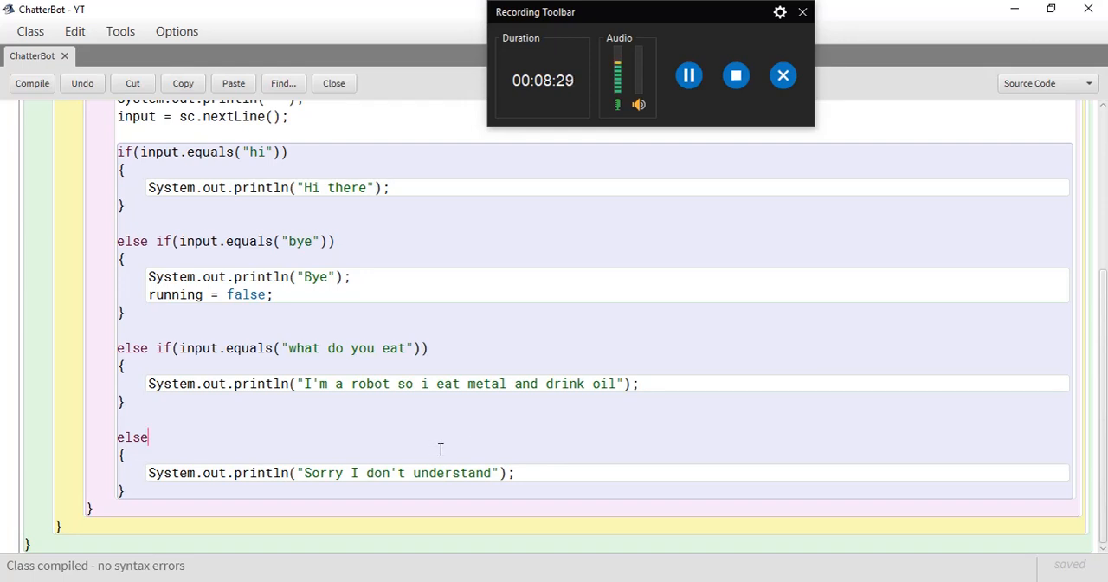
pyautogui.moveTo(429, 425)
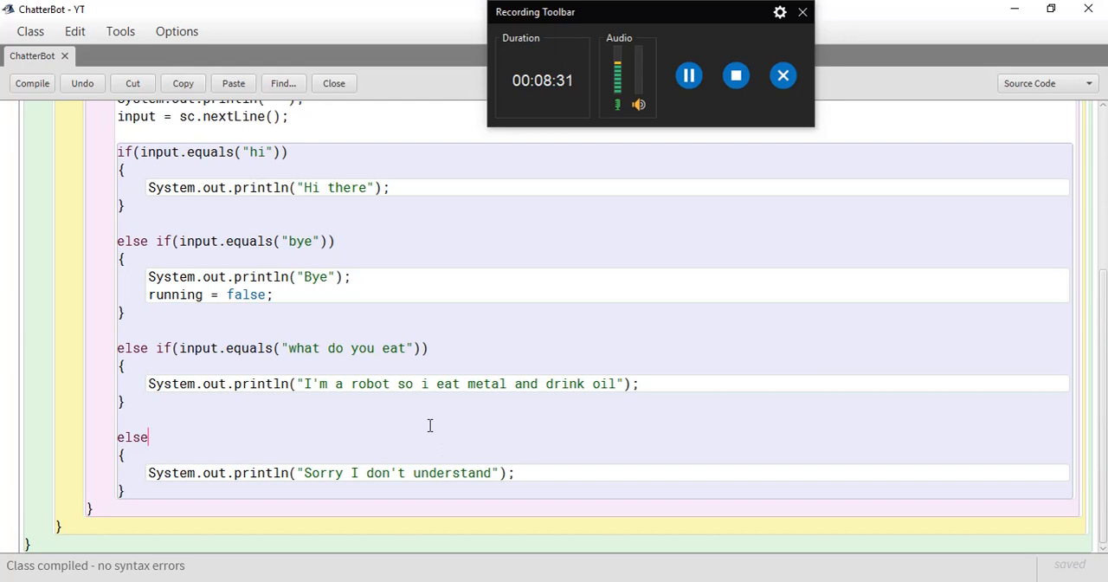